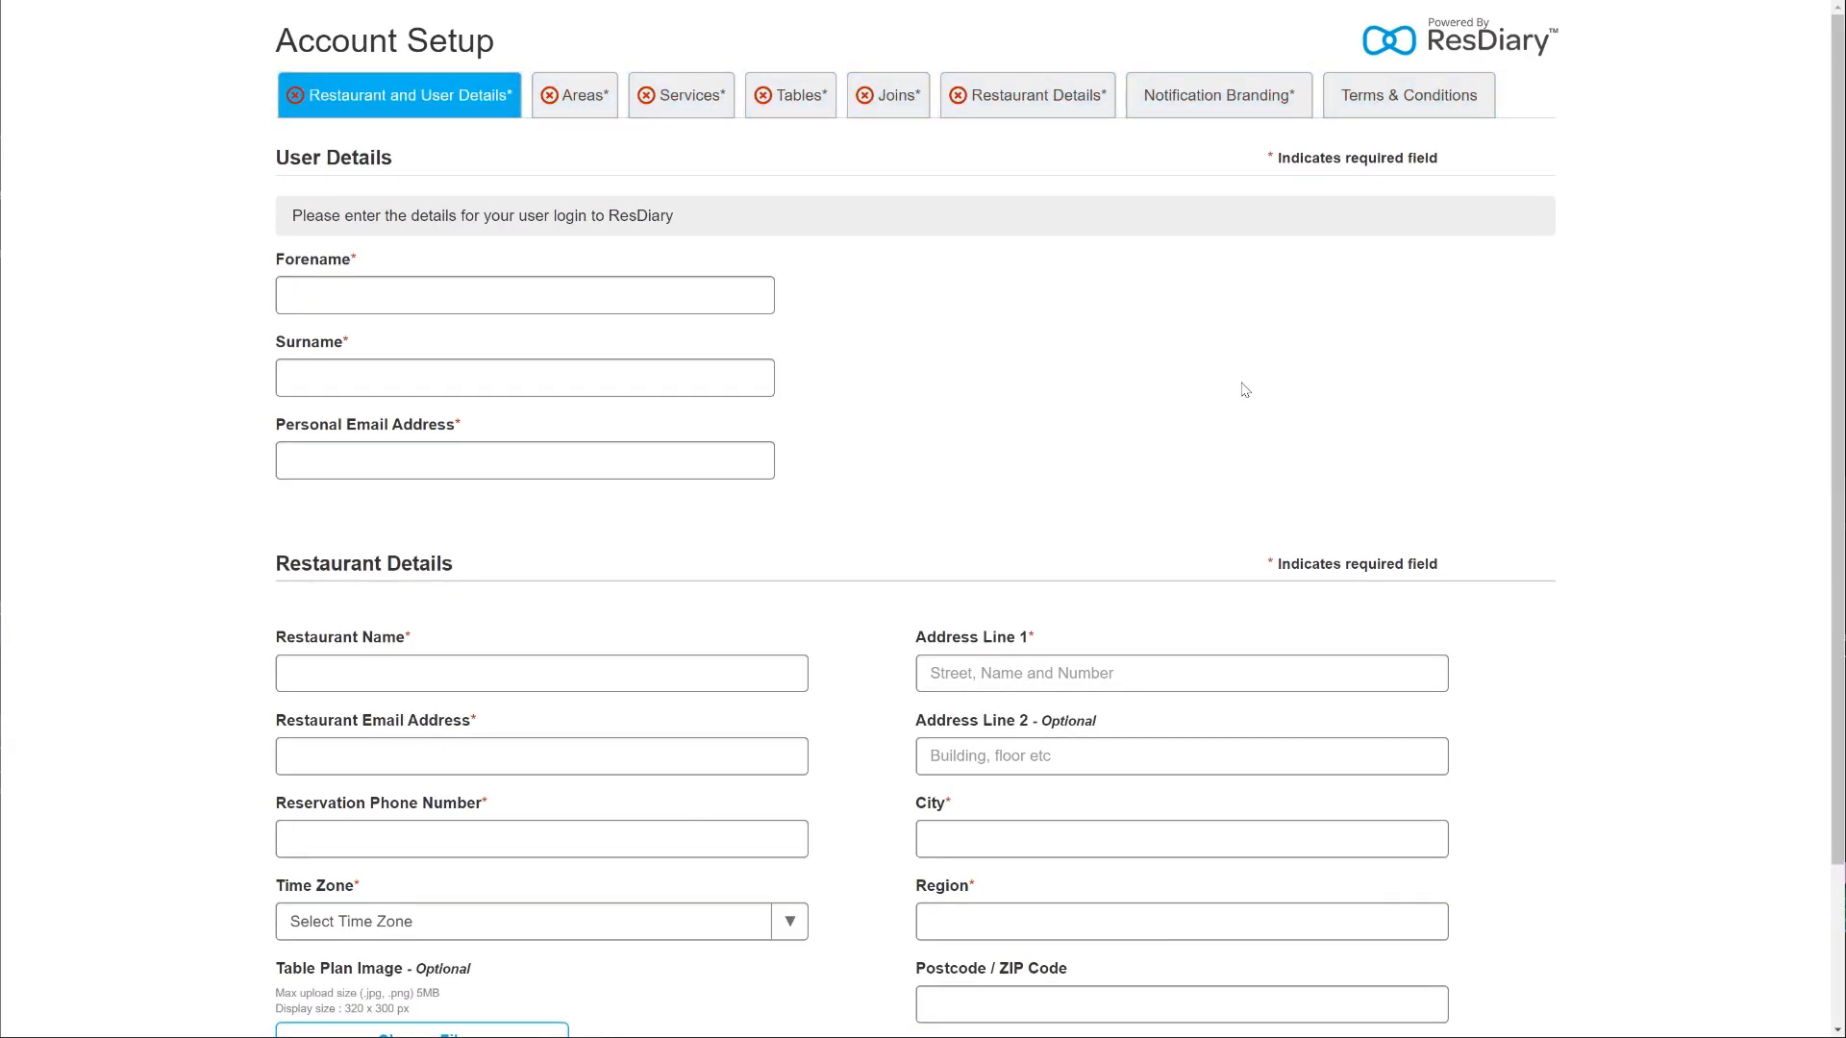
Fill in the login forename and surname (C, Gunter) and the restaurant contact and address details
scroll(down, 3)
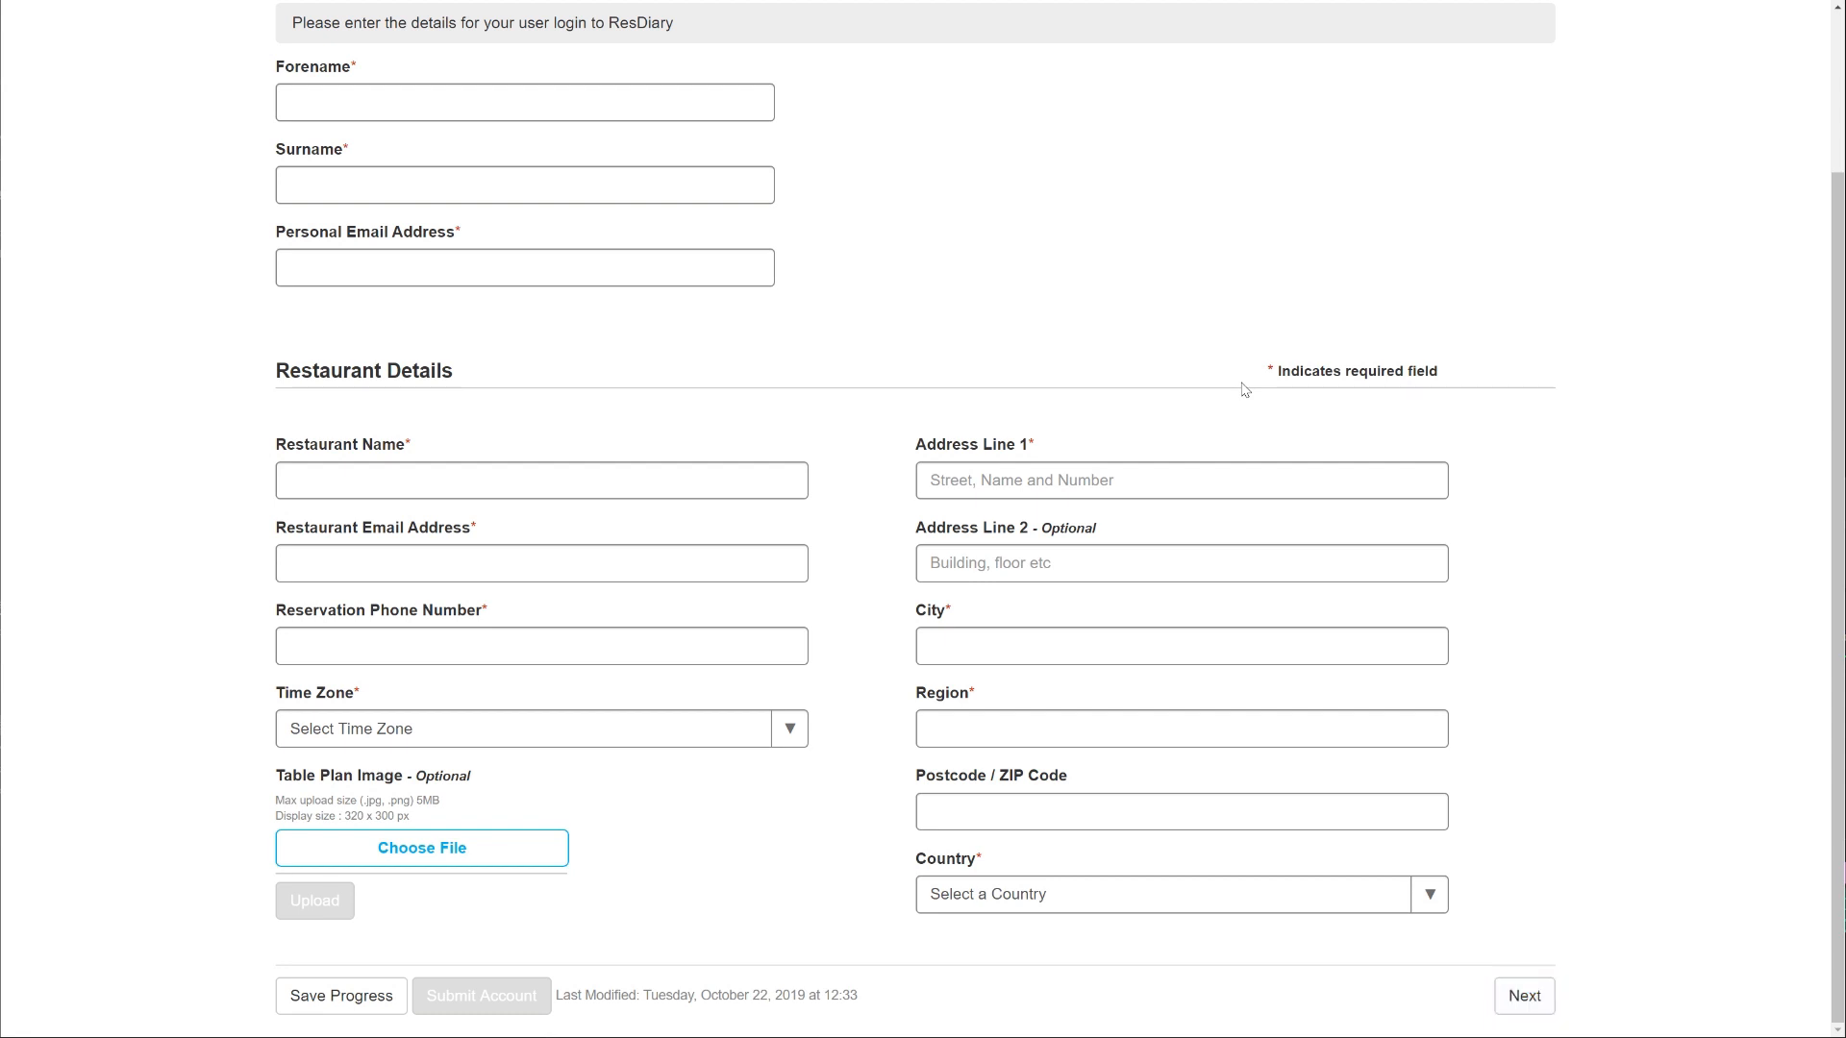
text(C)
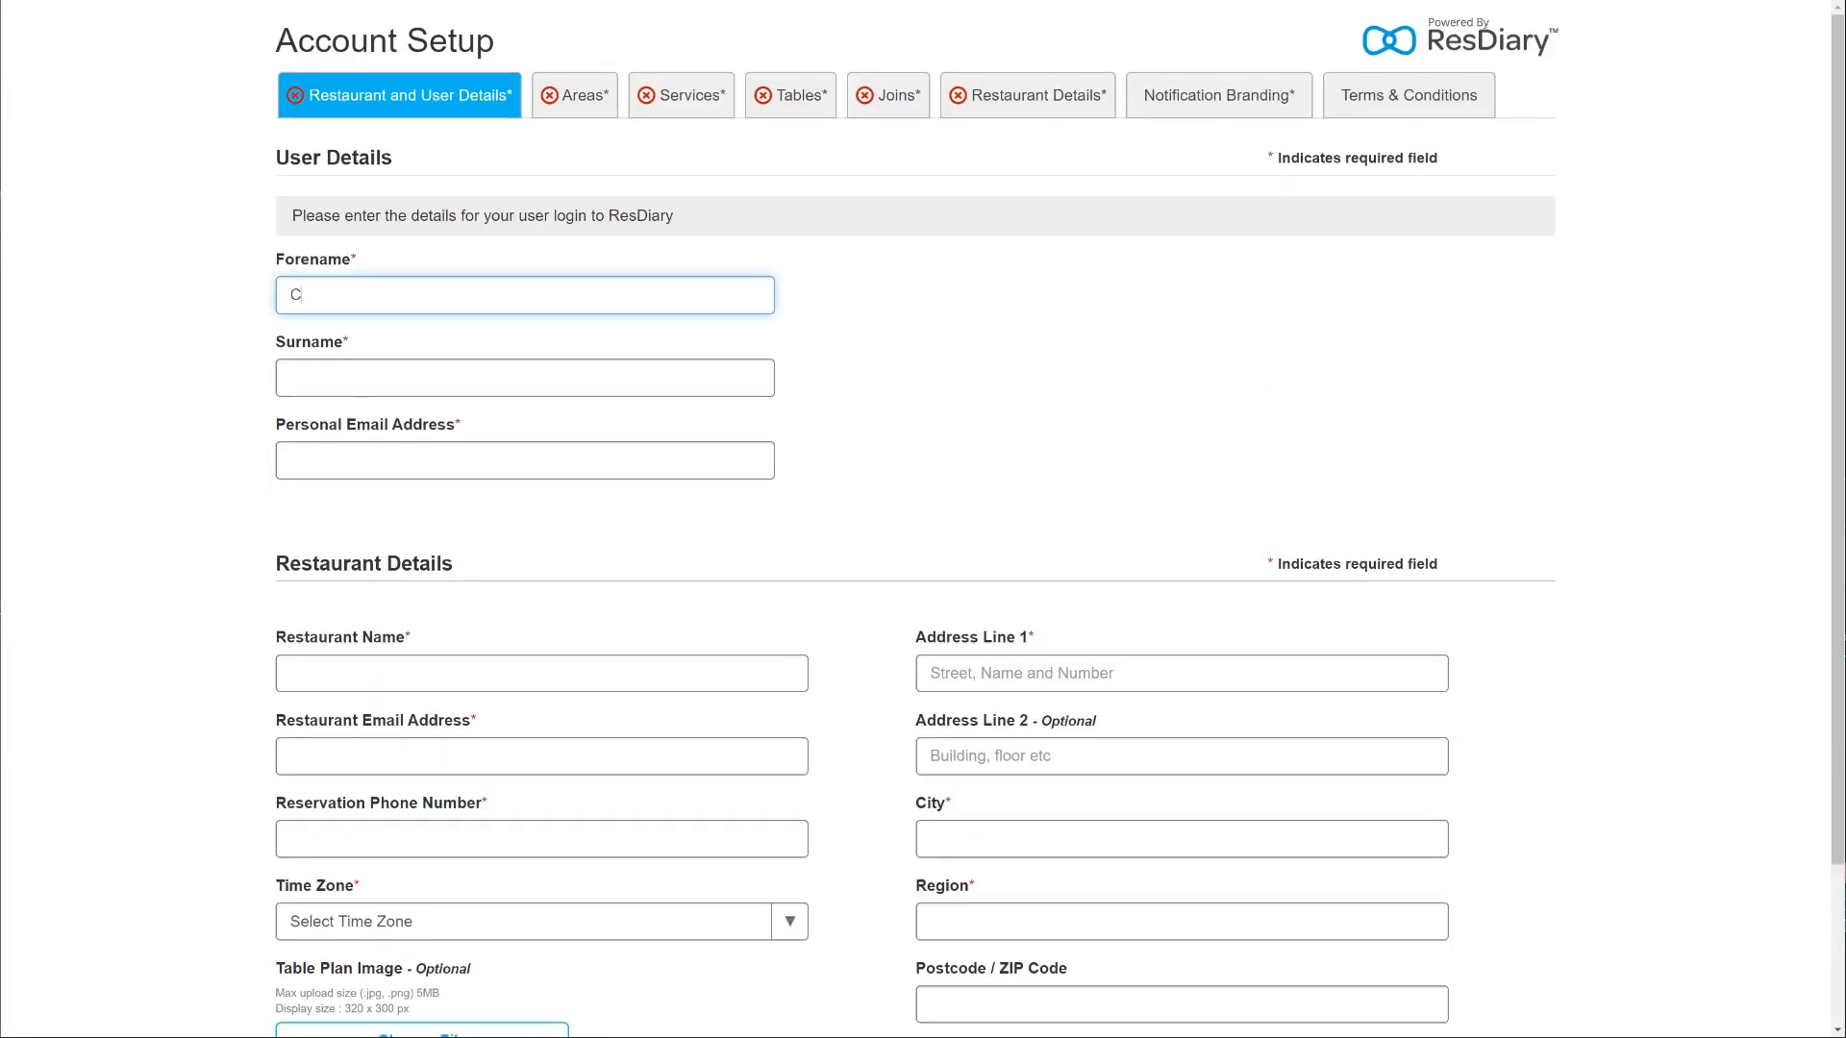
text(Gunter)
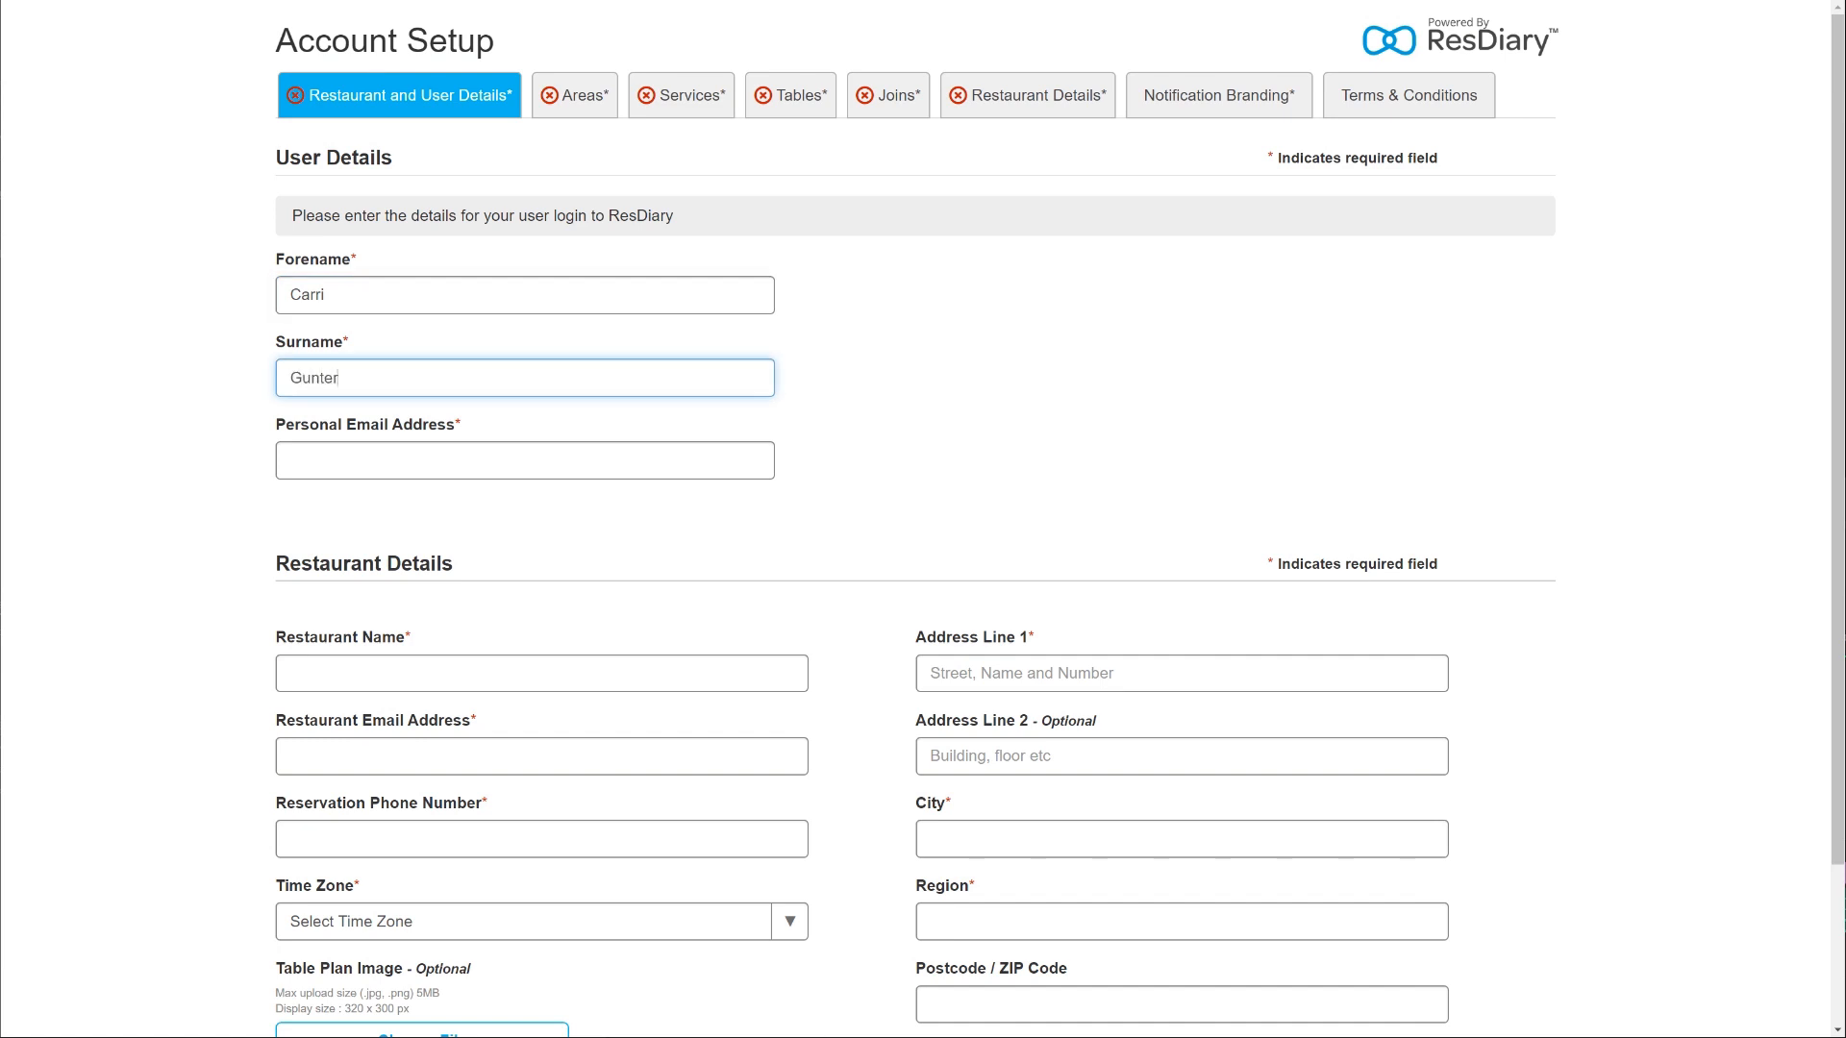
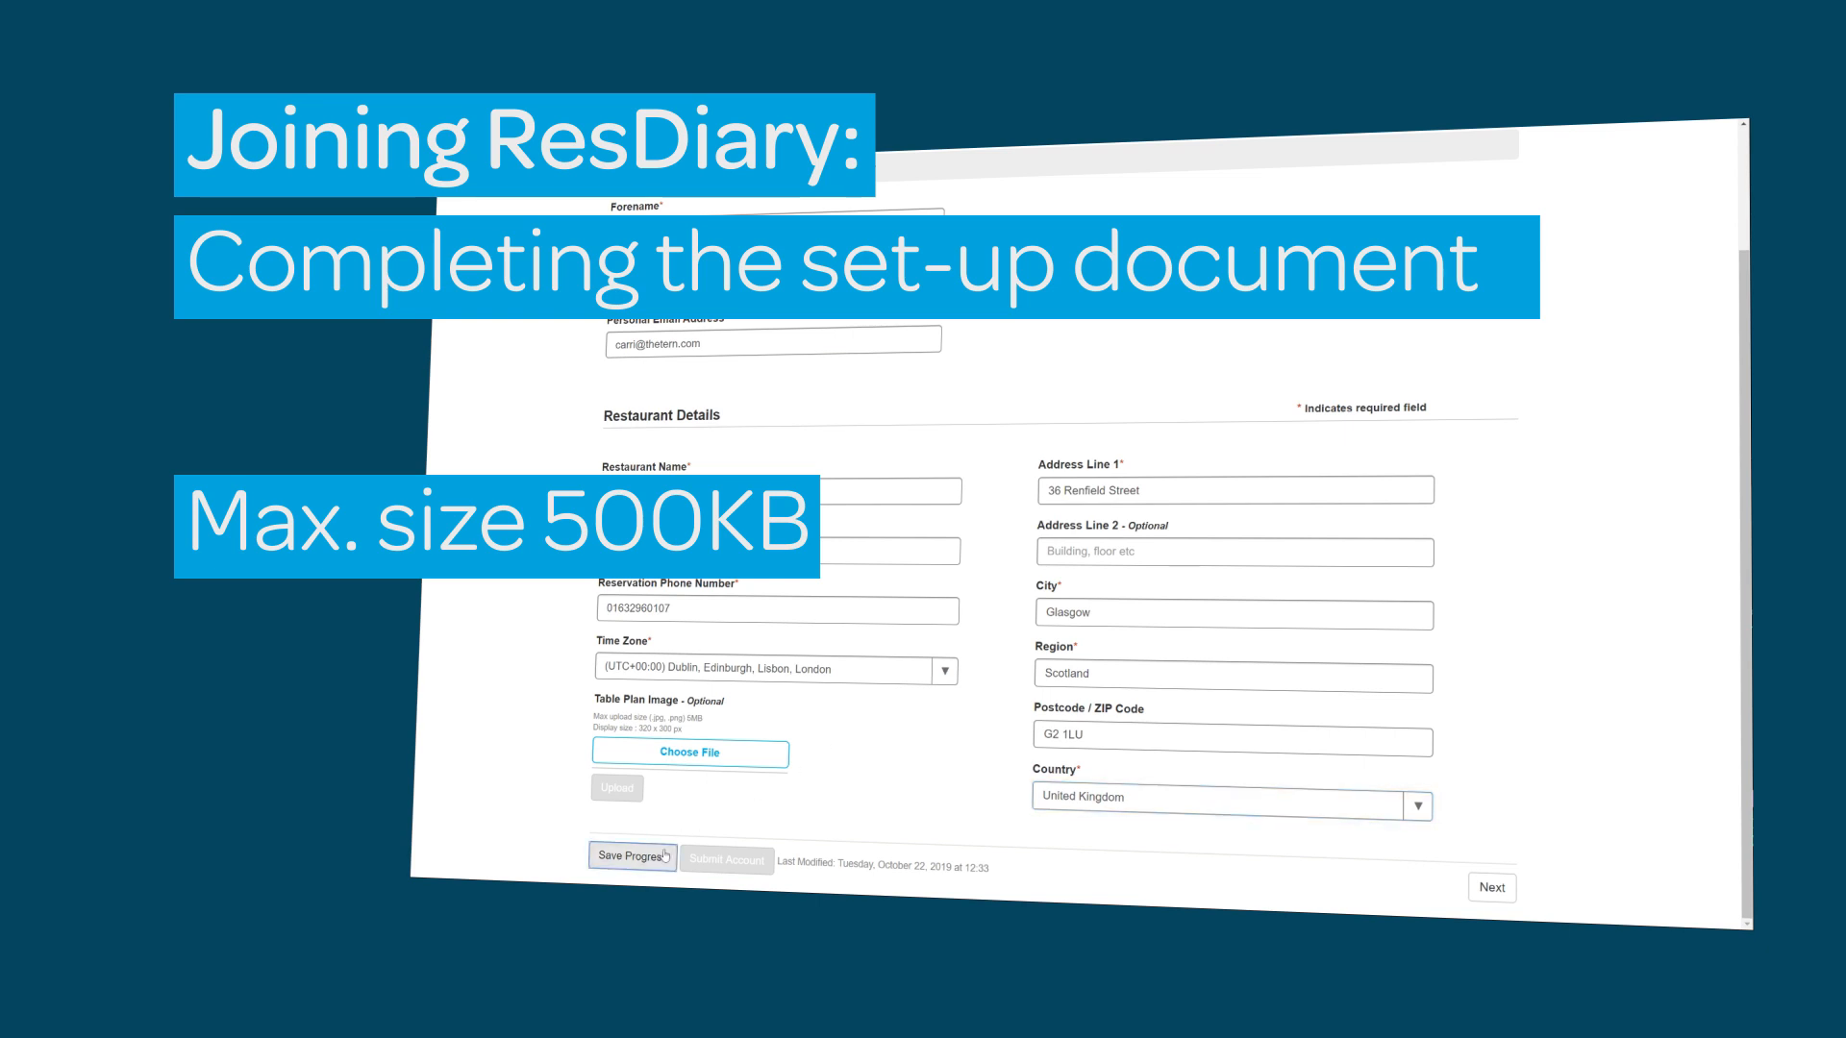
Save progress on the details step and go to the Areas step
click(1491, 887)
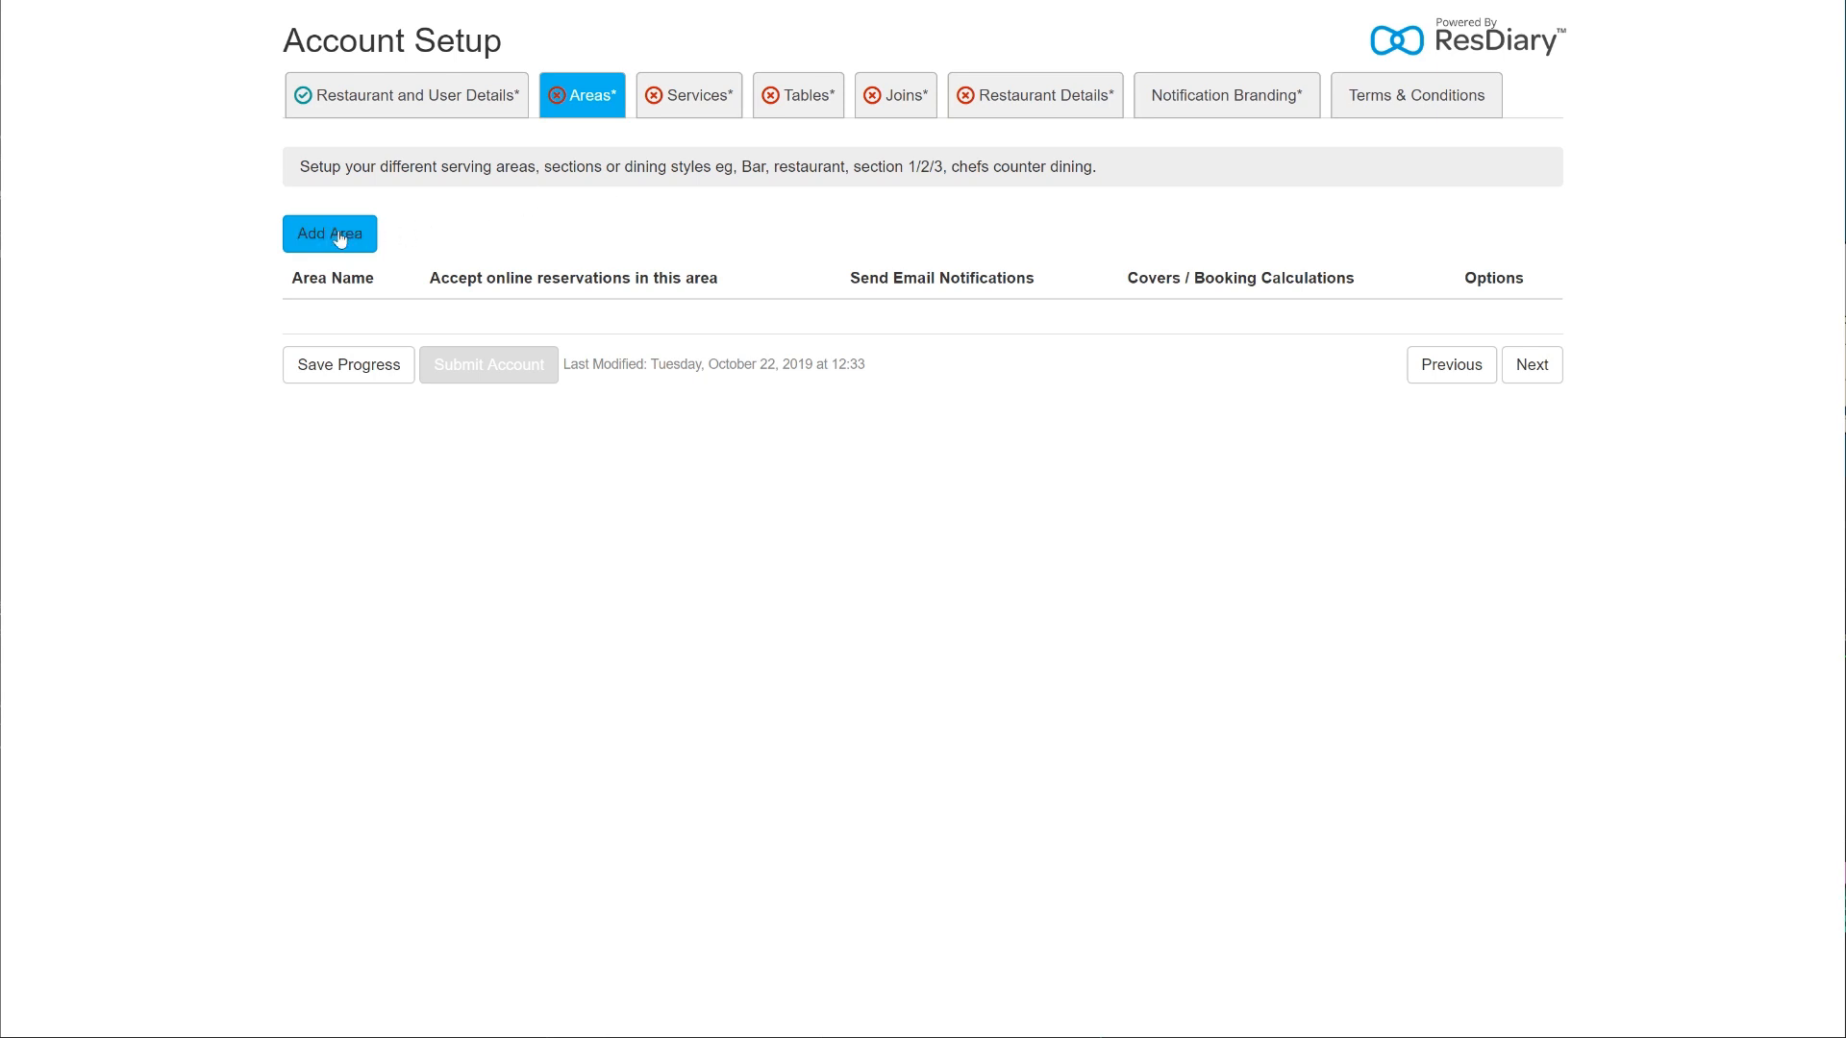
Add a serving area named 'Main restaurant' and save it
click(329, 232)
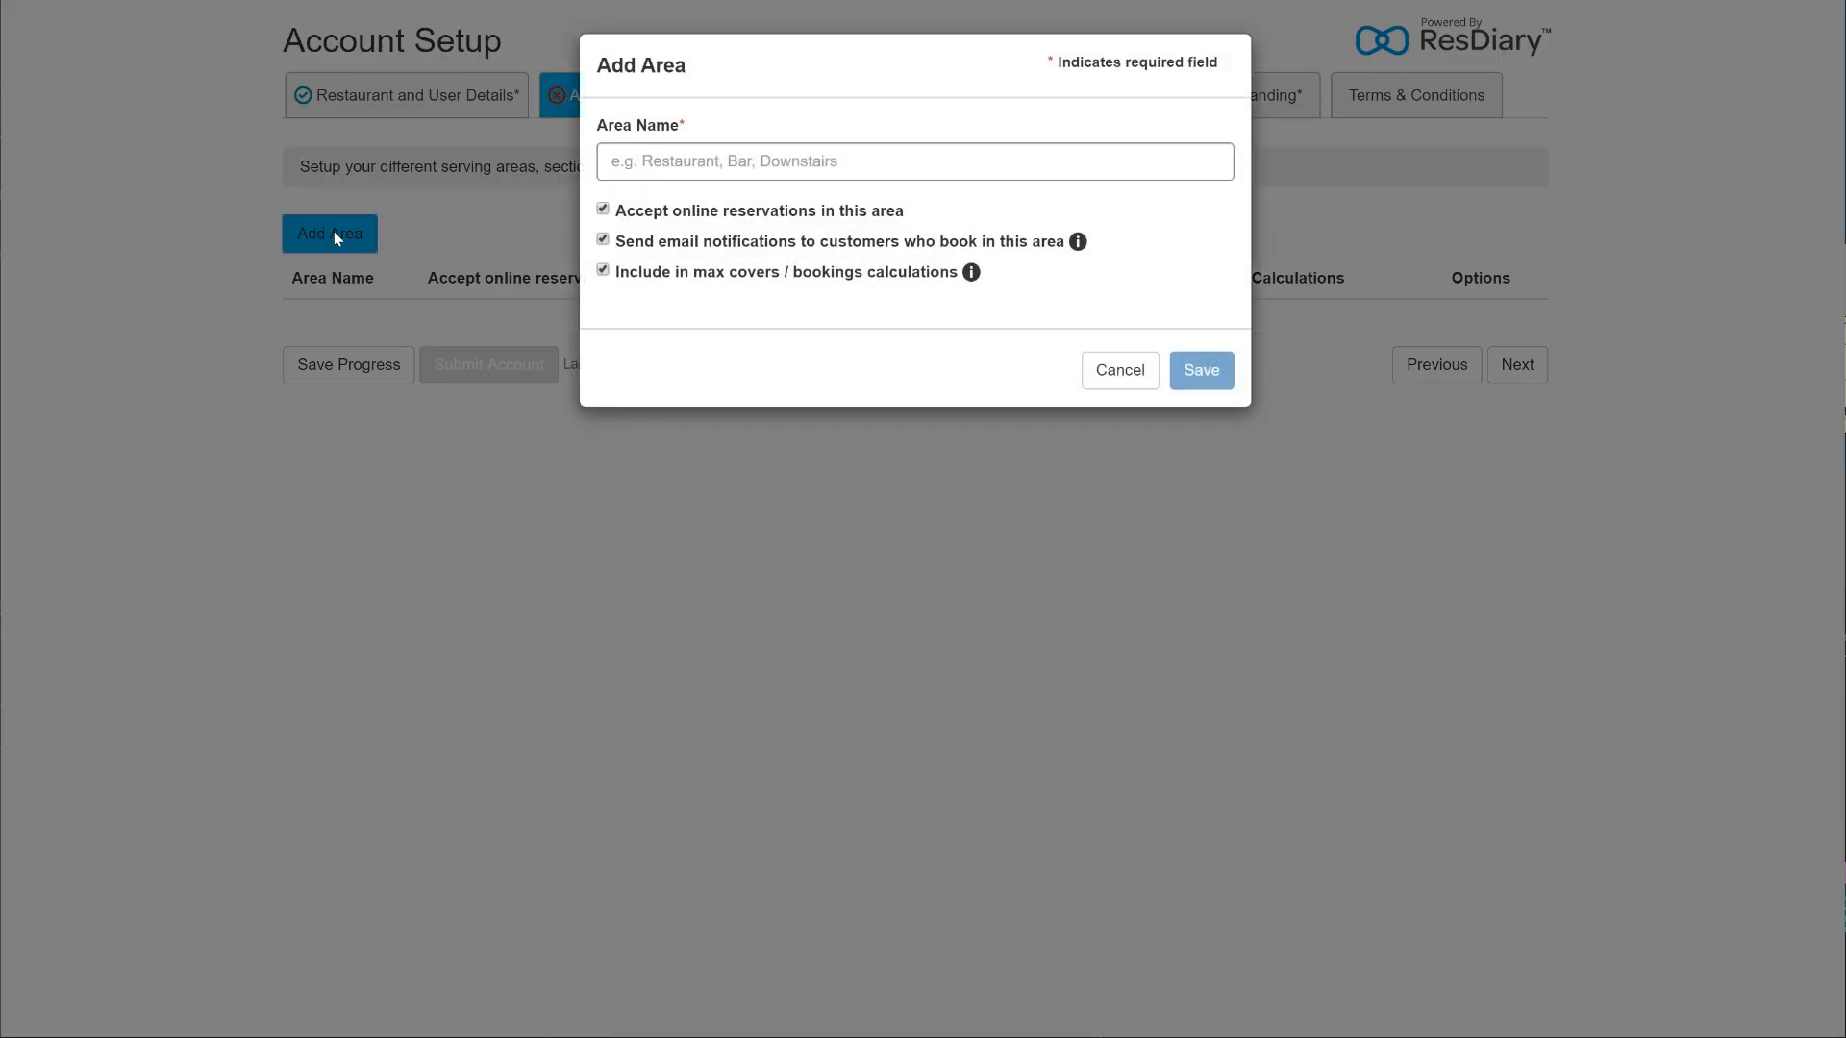
click(914, 161)
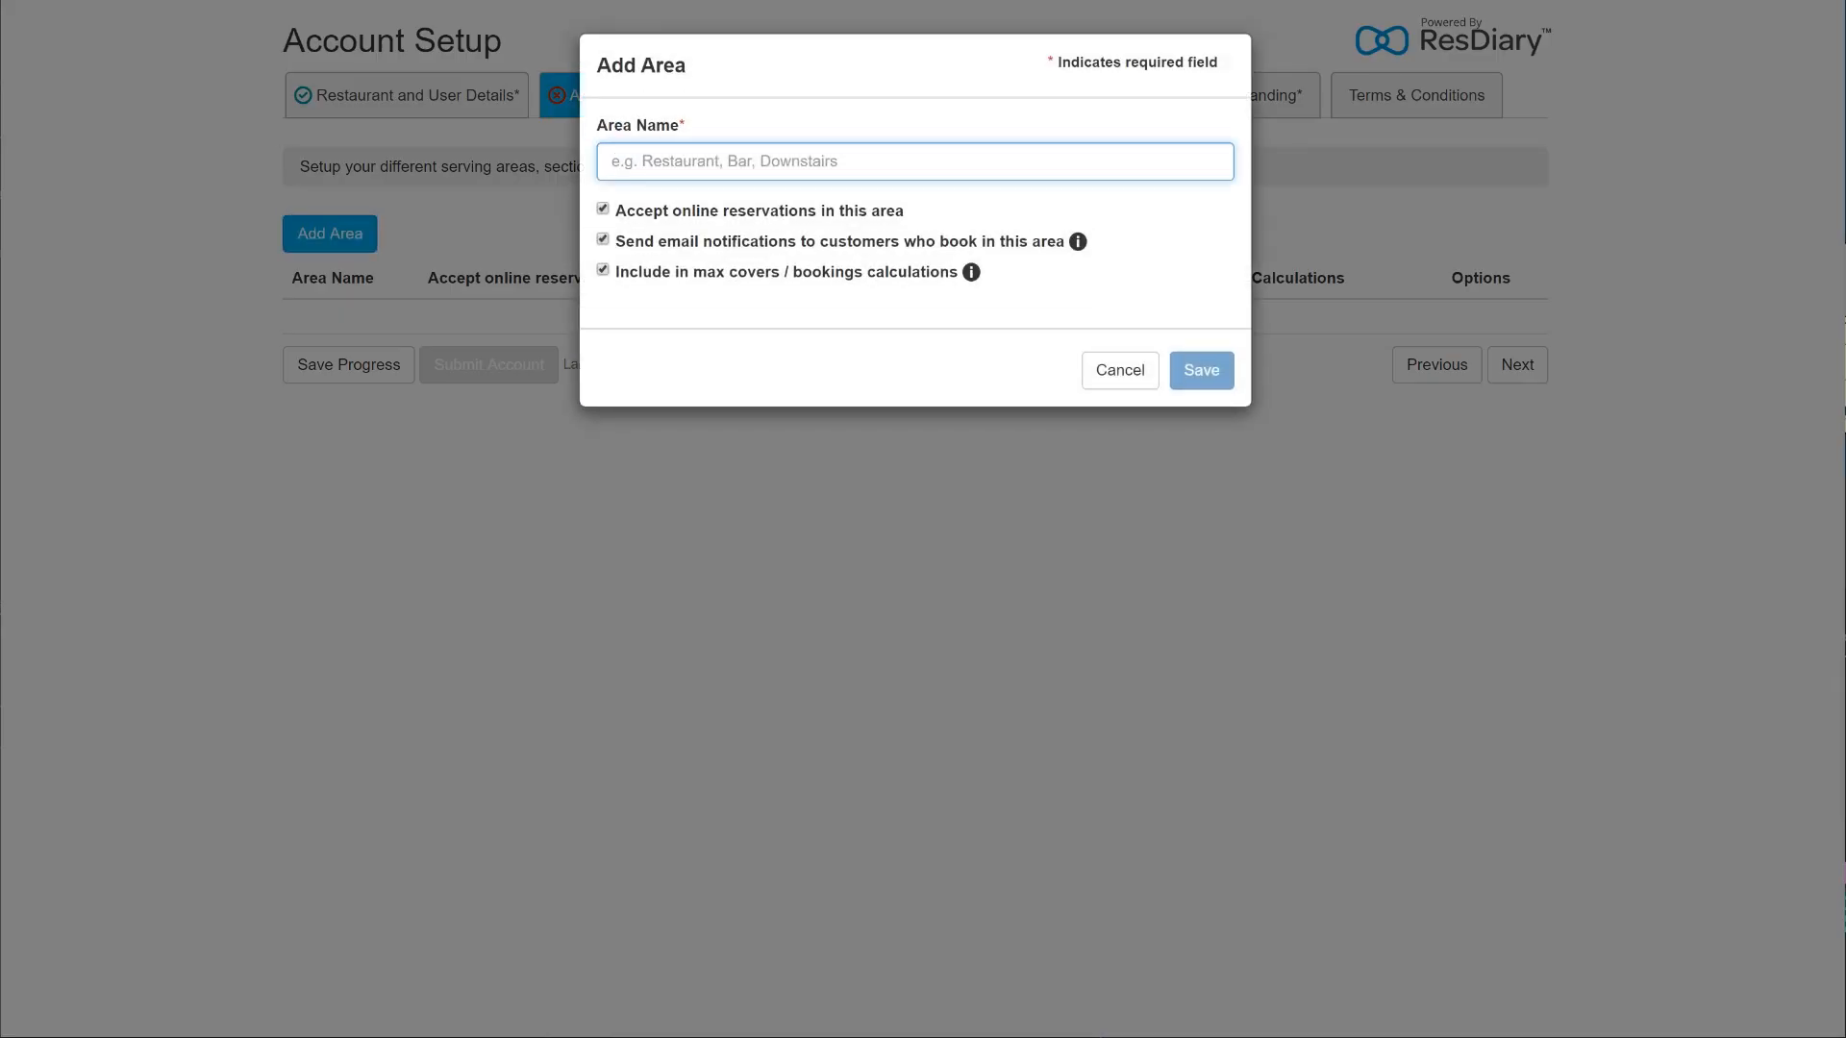
text(Main restaurant)
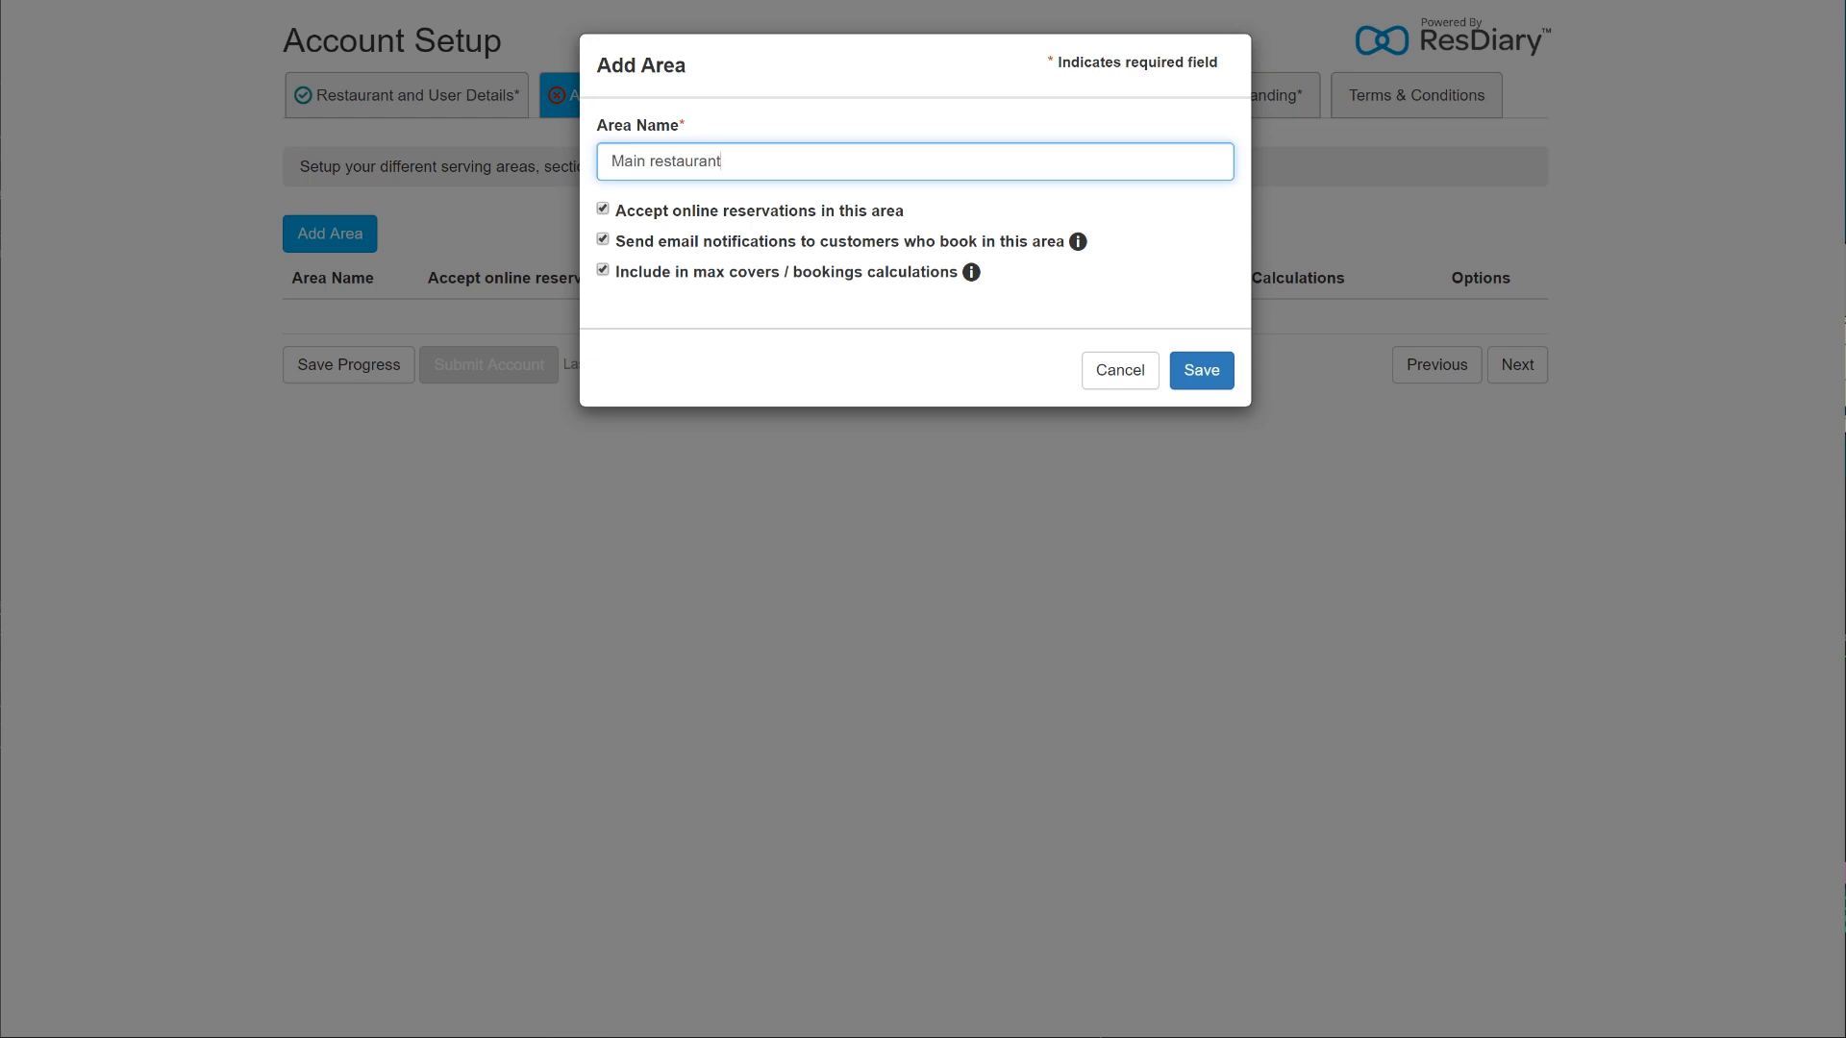
click(1200, 370)
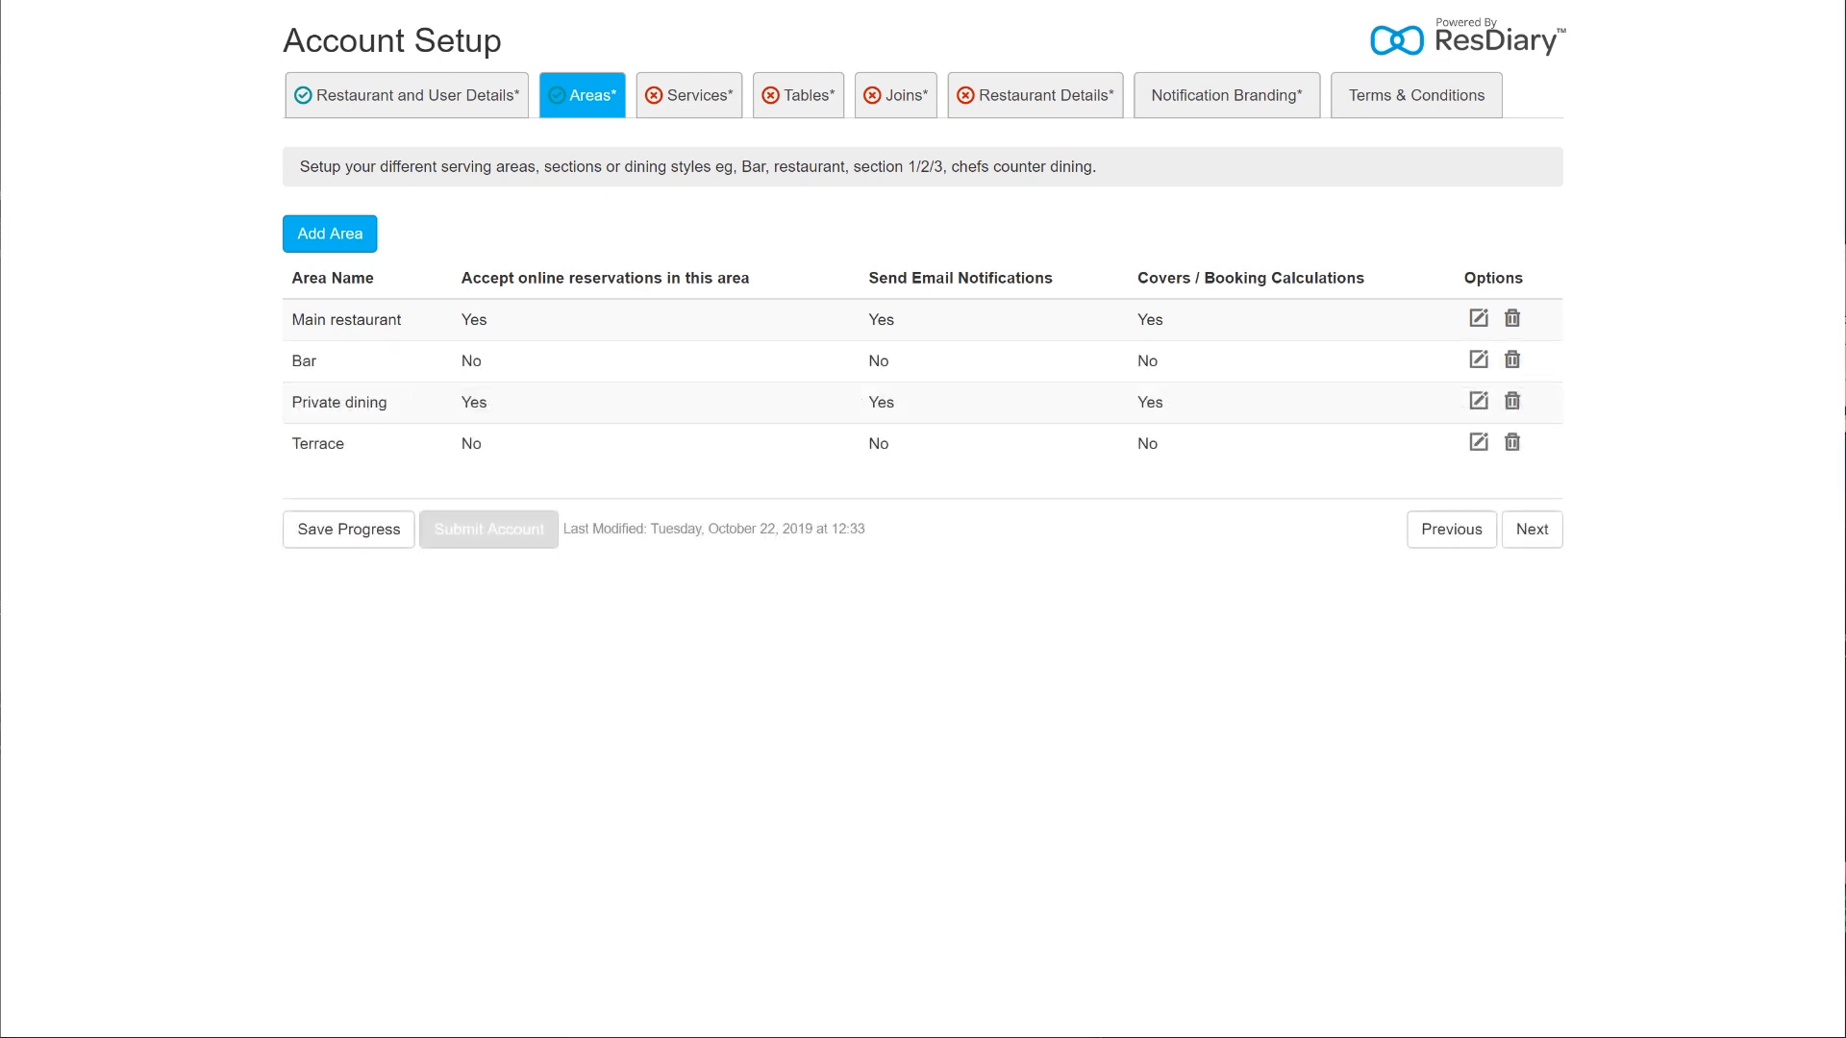
Continue to the Services step of the setup
click(688, 95)
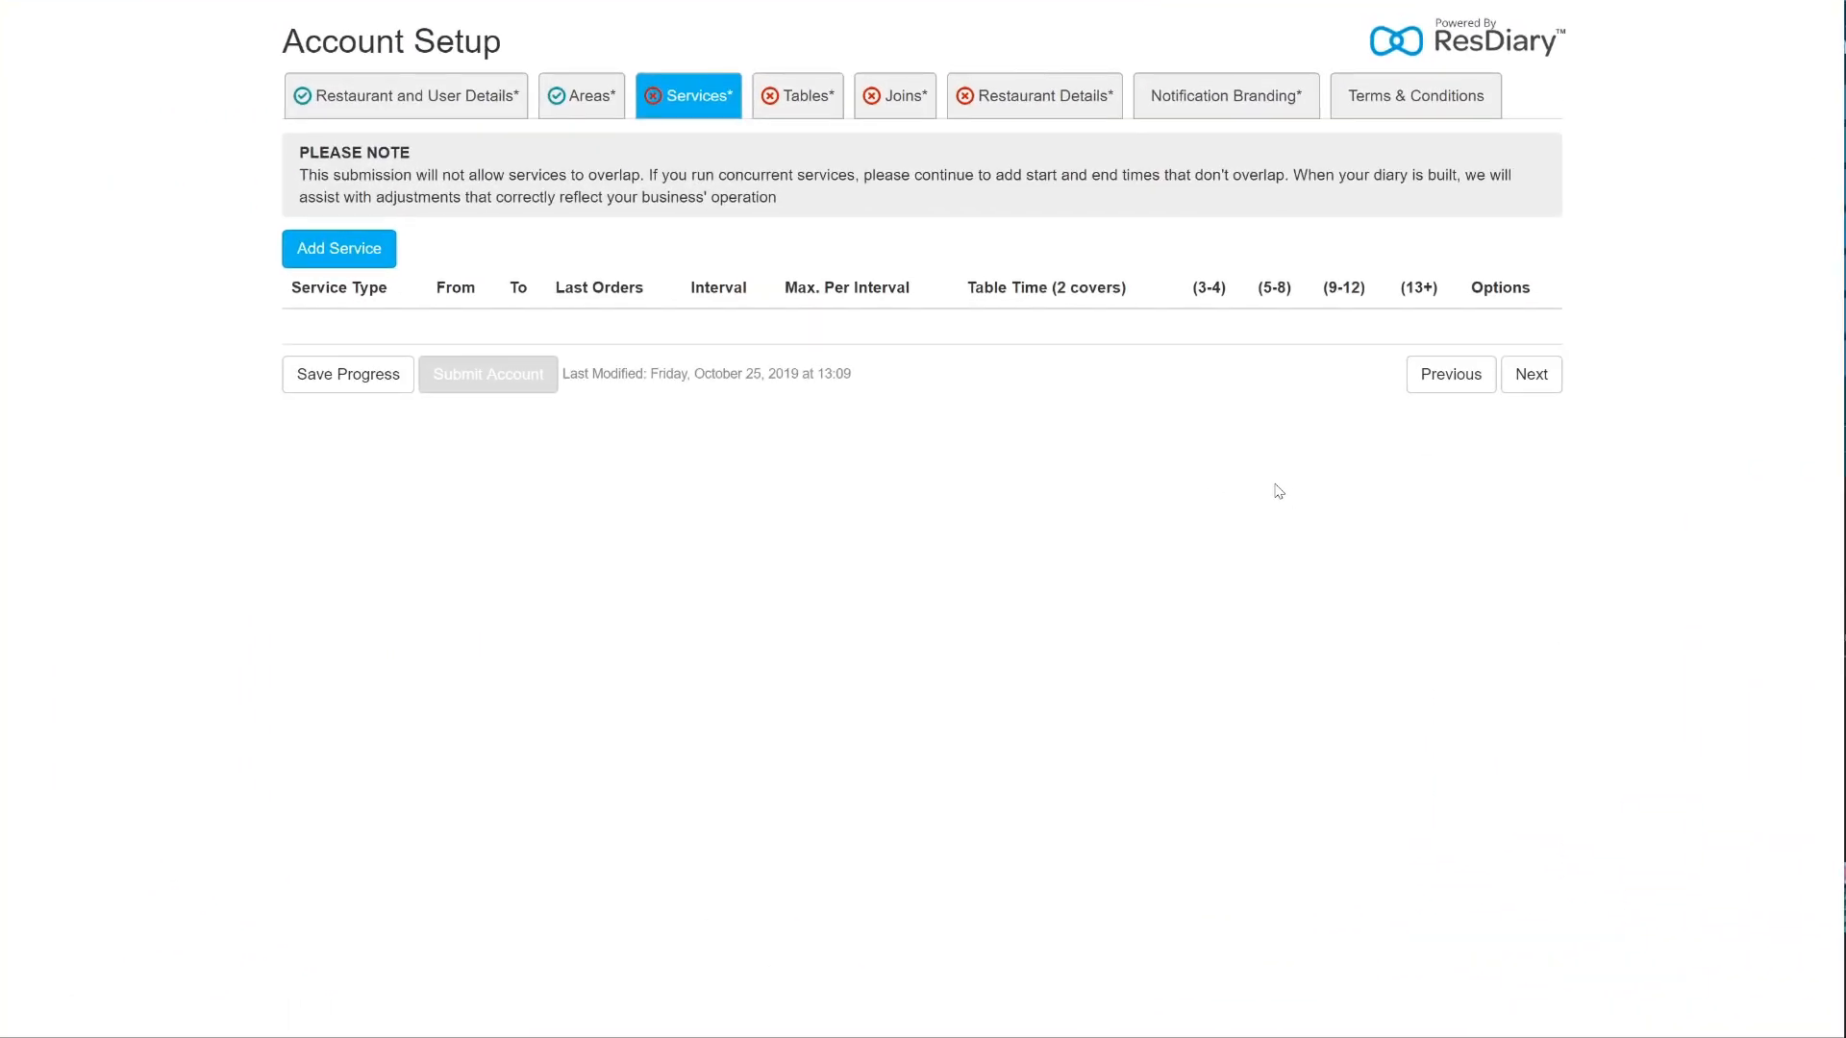
Open the Add Service form for a new service
click(337, 249)
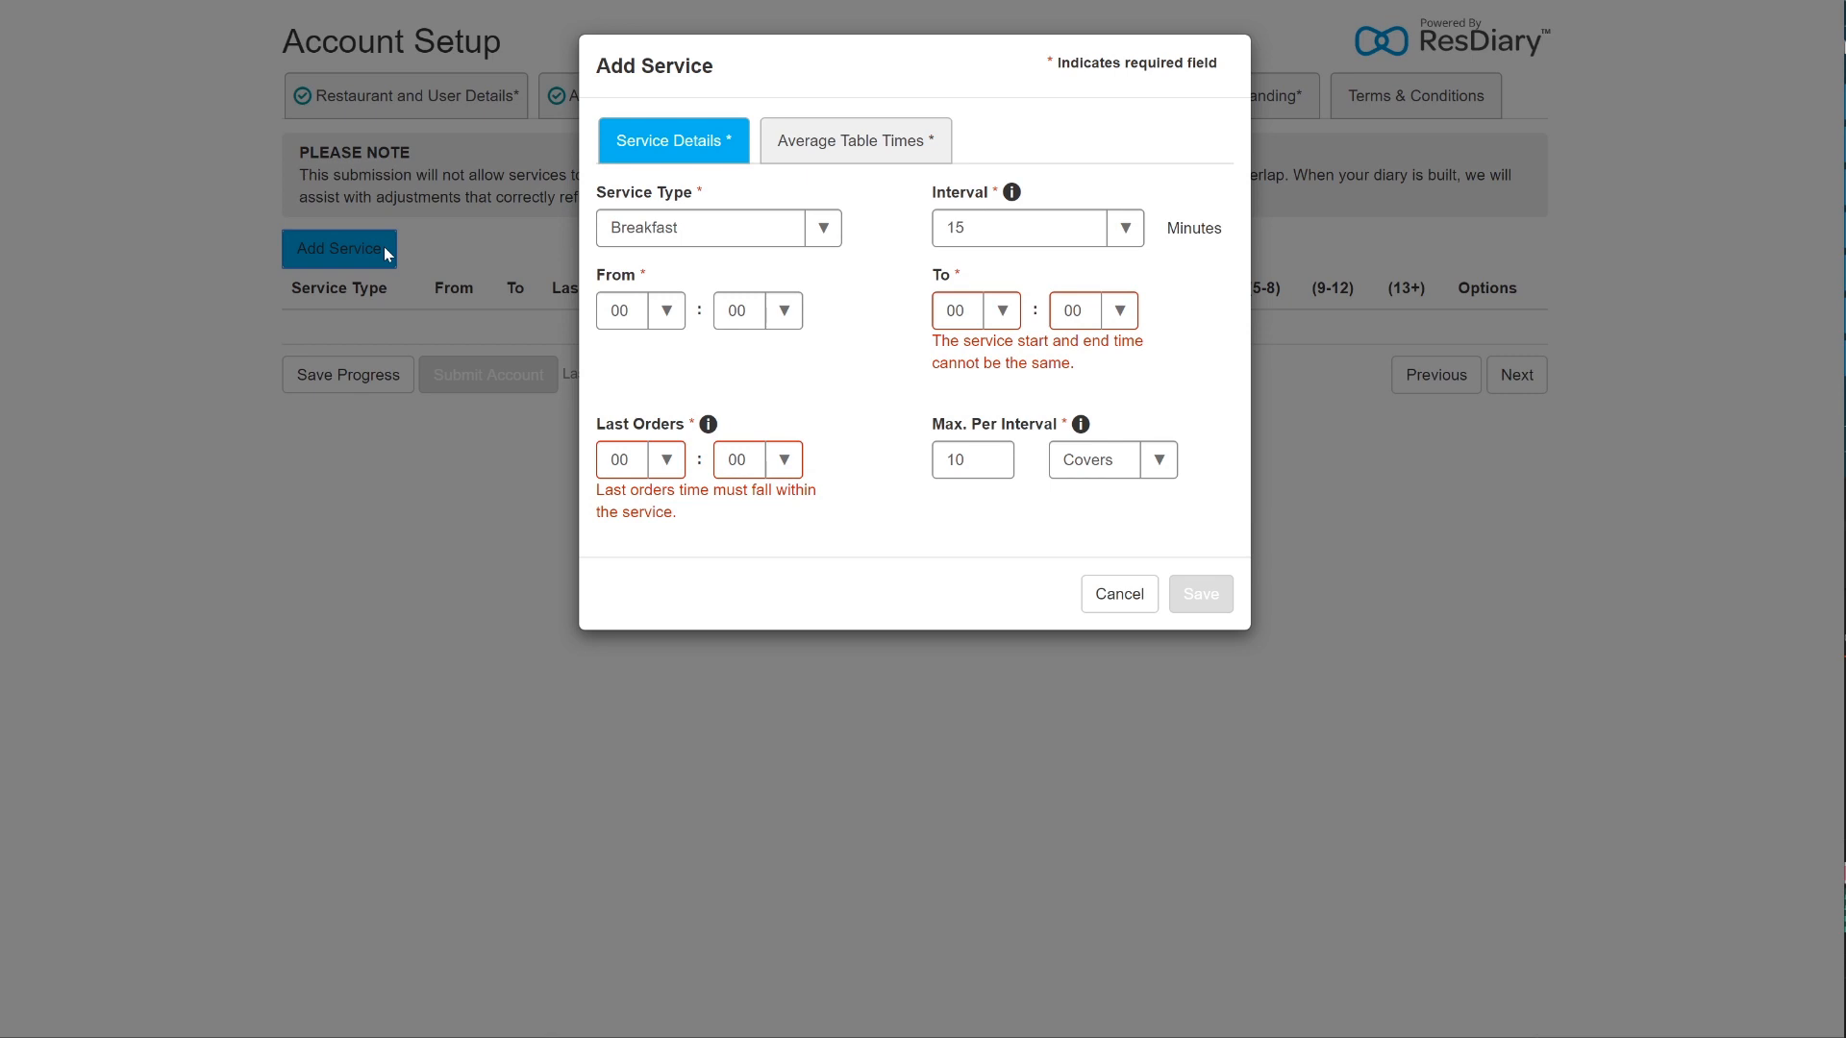
mouse_move(473, 271)
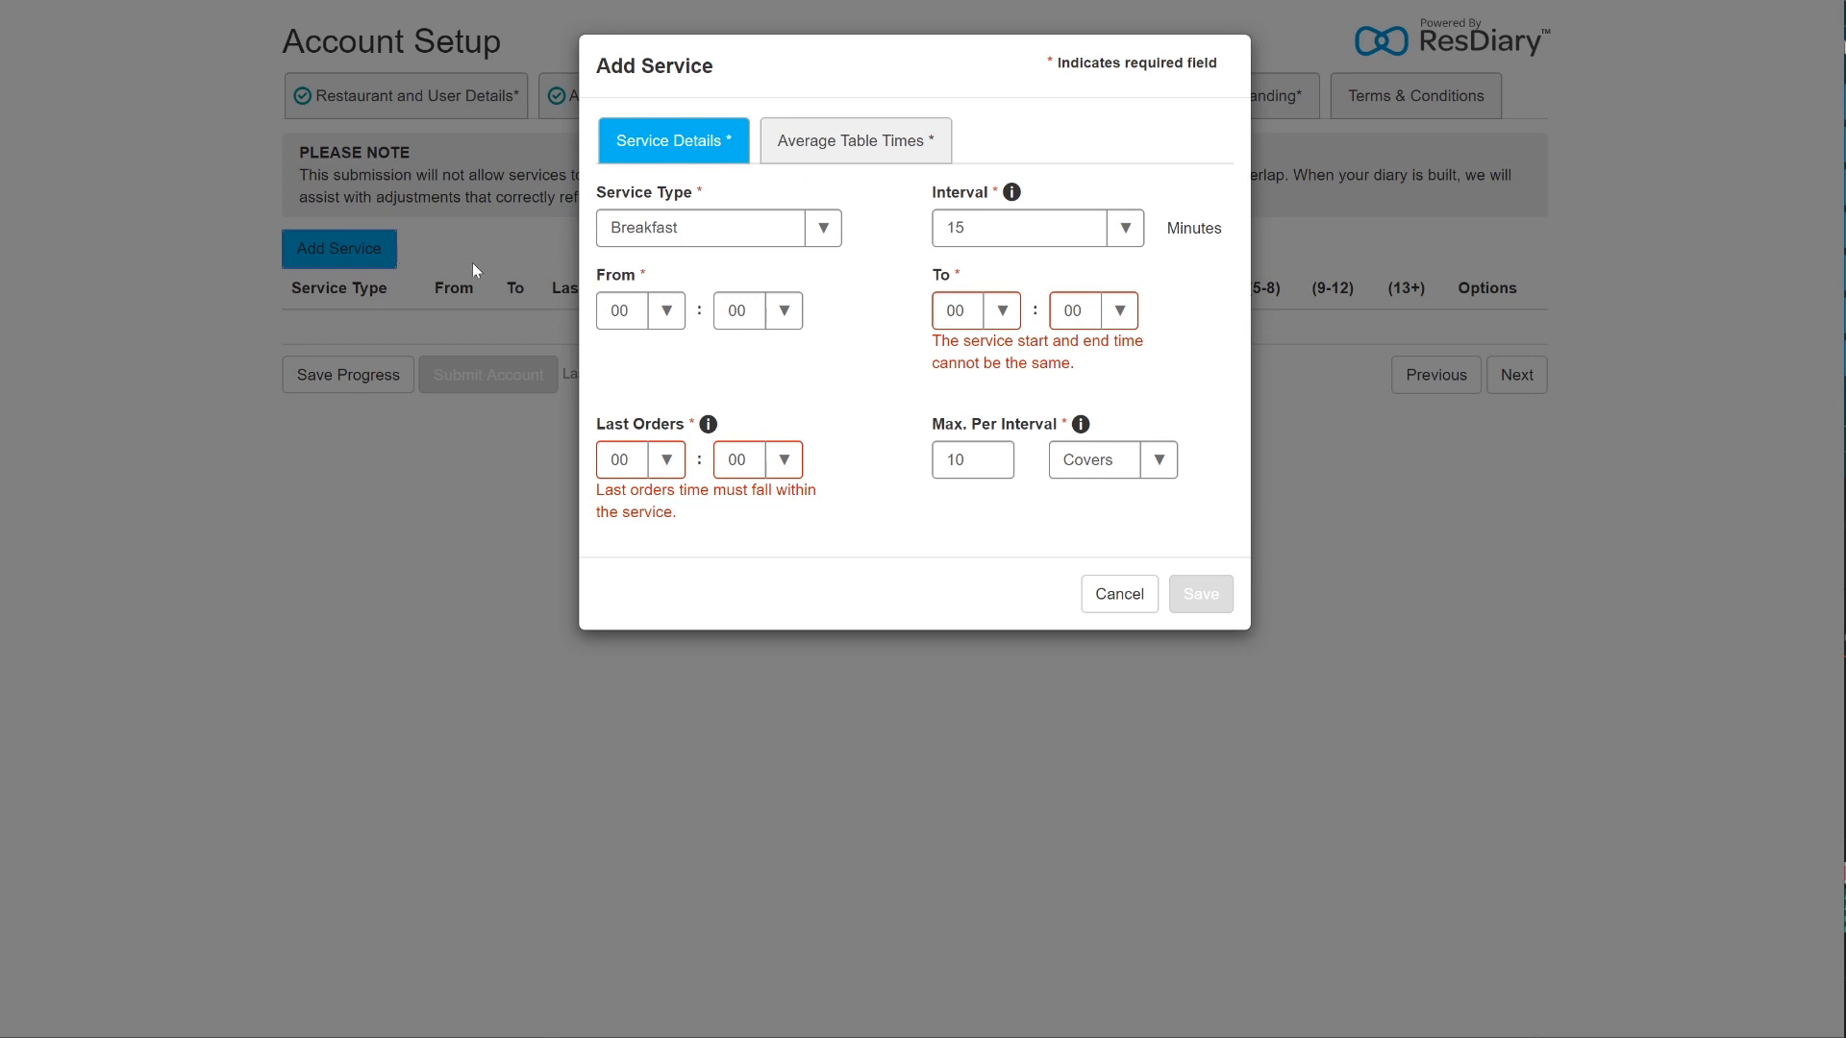
Set the service from 10:00 to 12:00 and make it a Brunch service
click(664, 311)
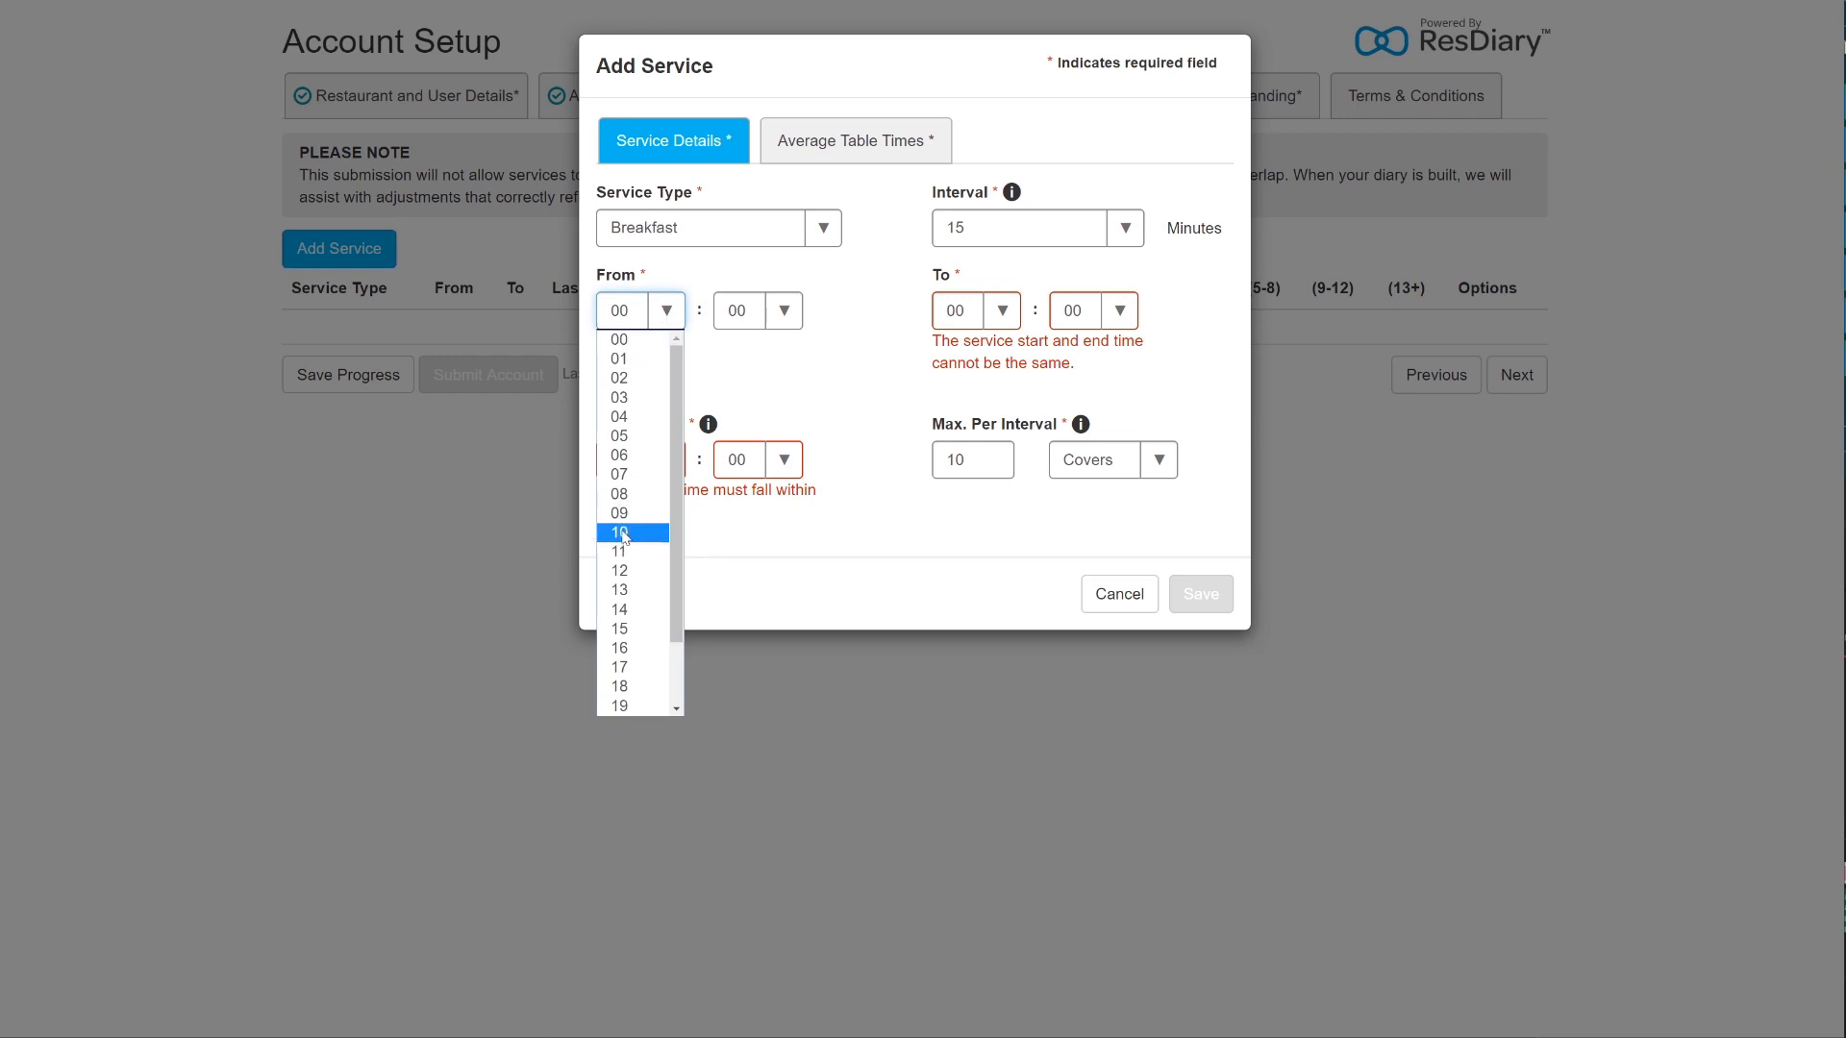
click(618, 531)
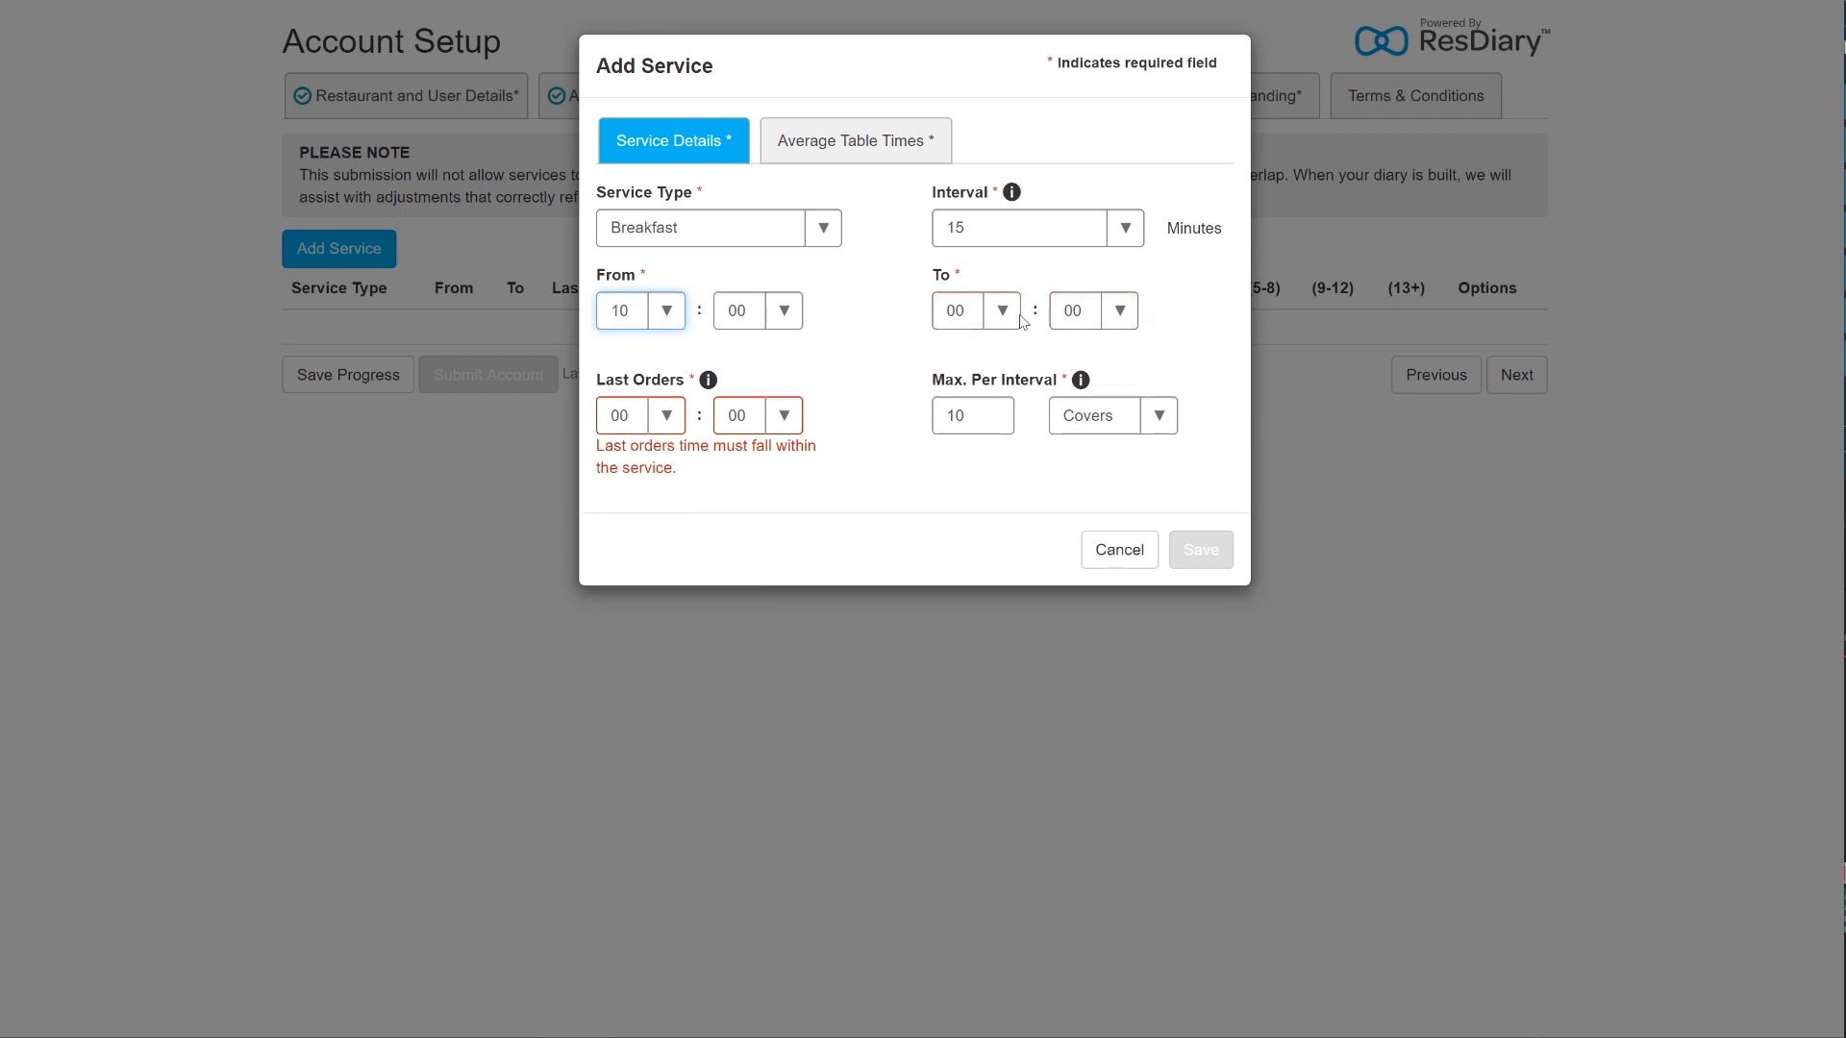
click(1002, 310)
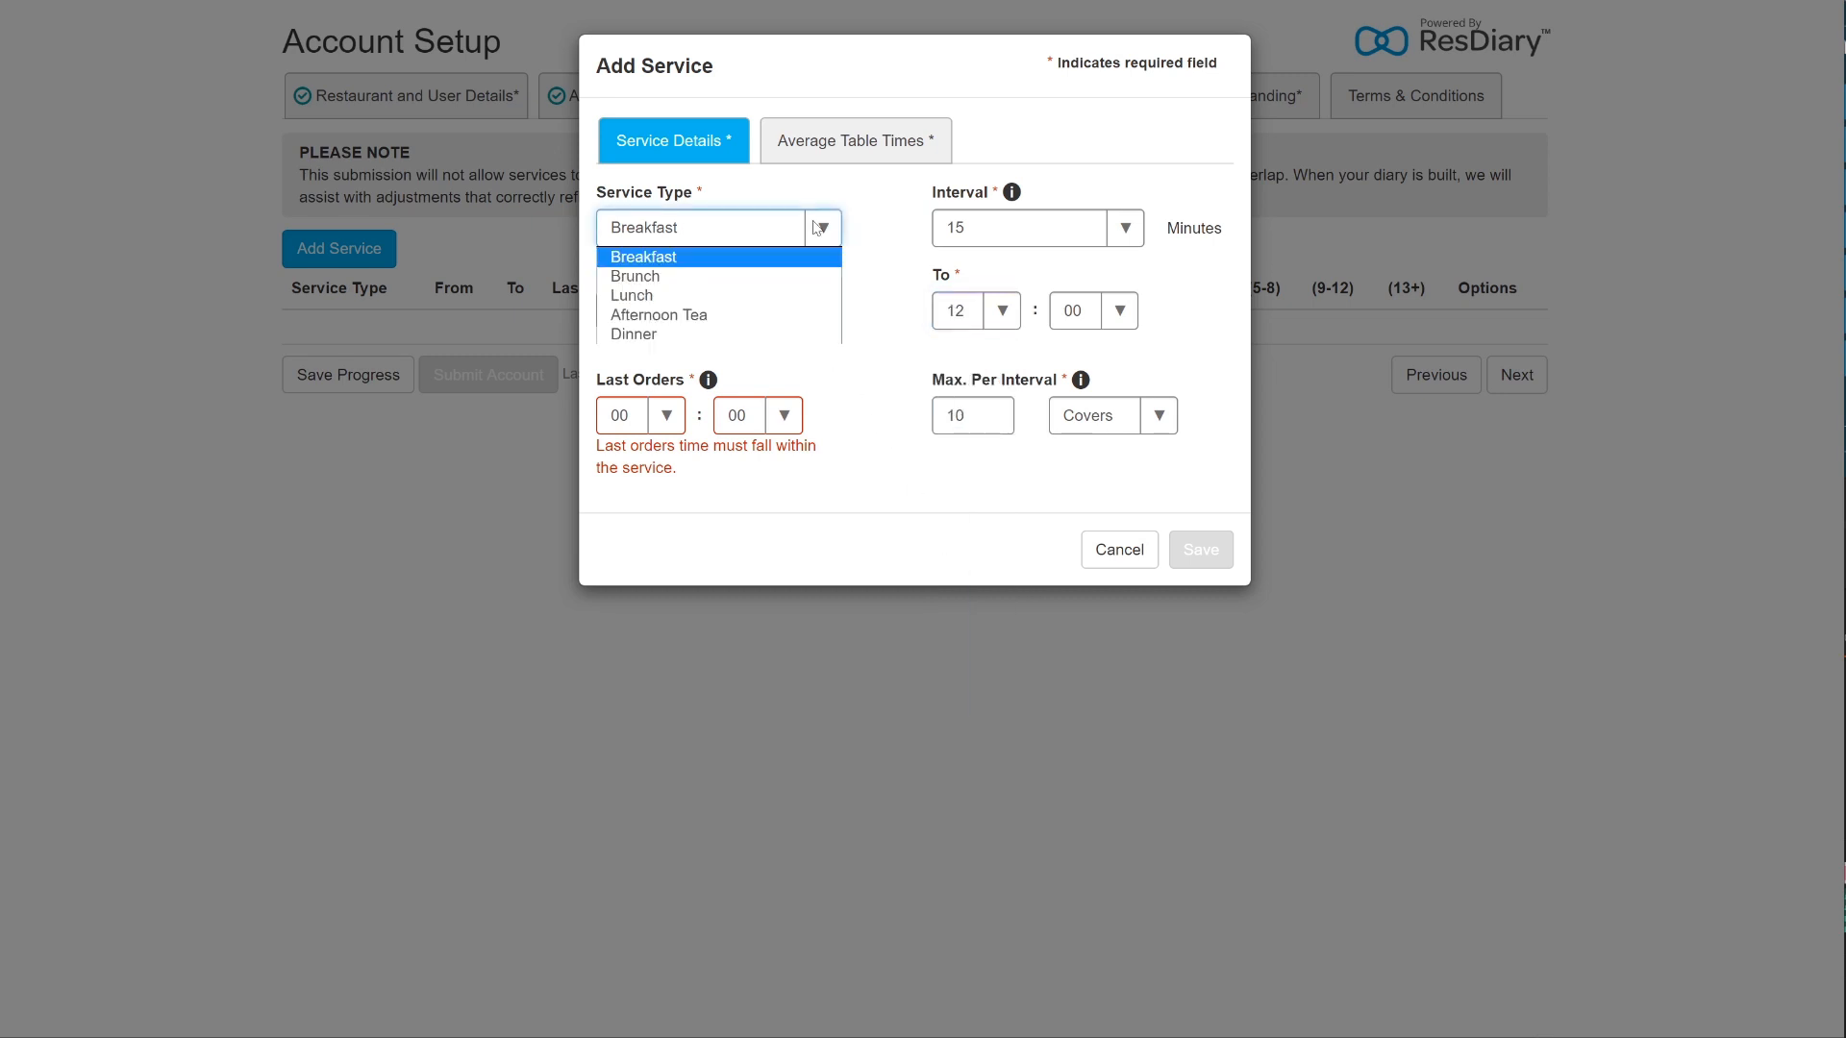
click(635, 276)
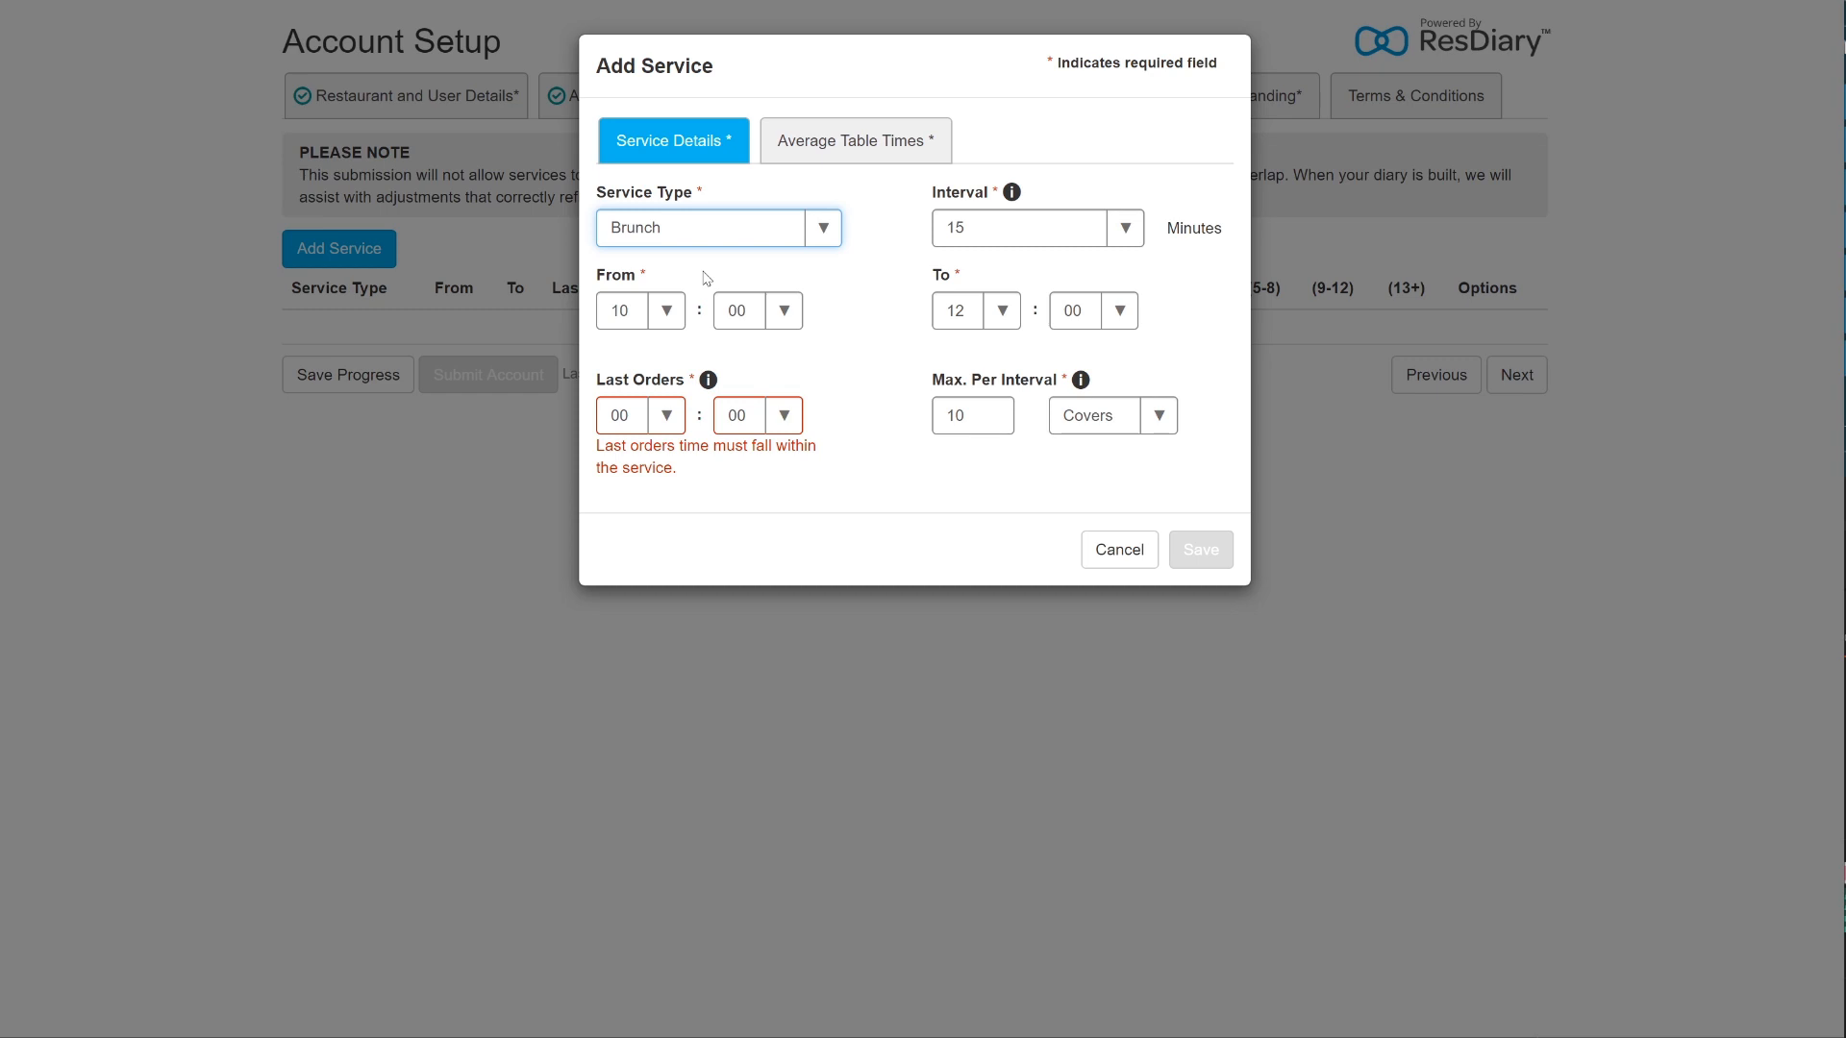
click(641, 414)
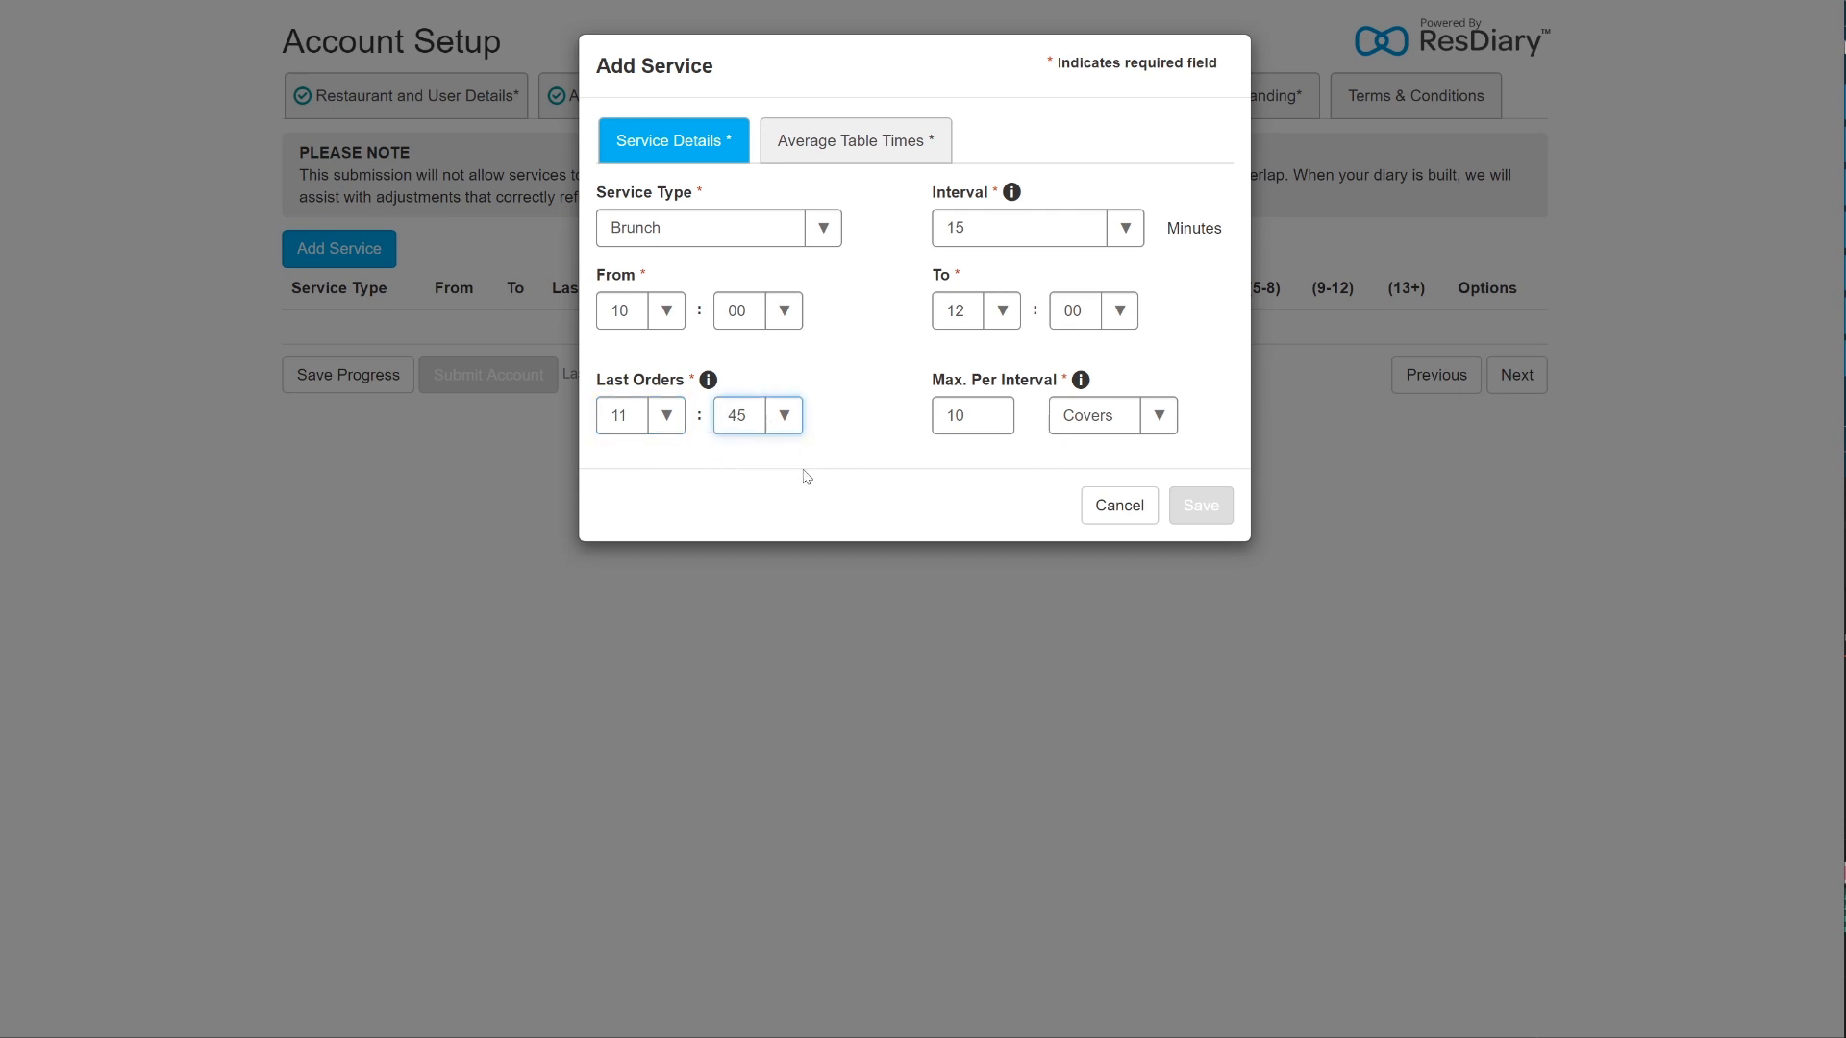
Keep the 15-minute interval and limit bookings to 12 covers per interval
click(1122, 227)
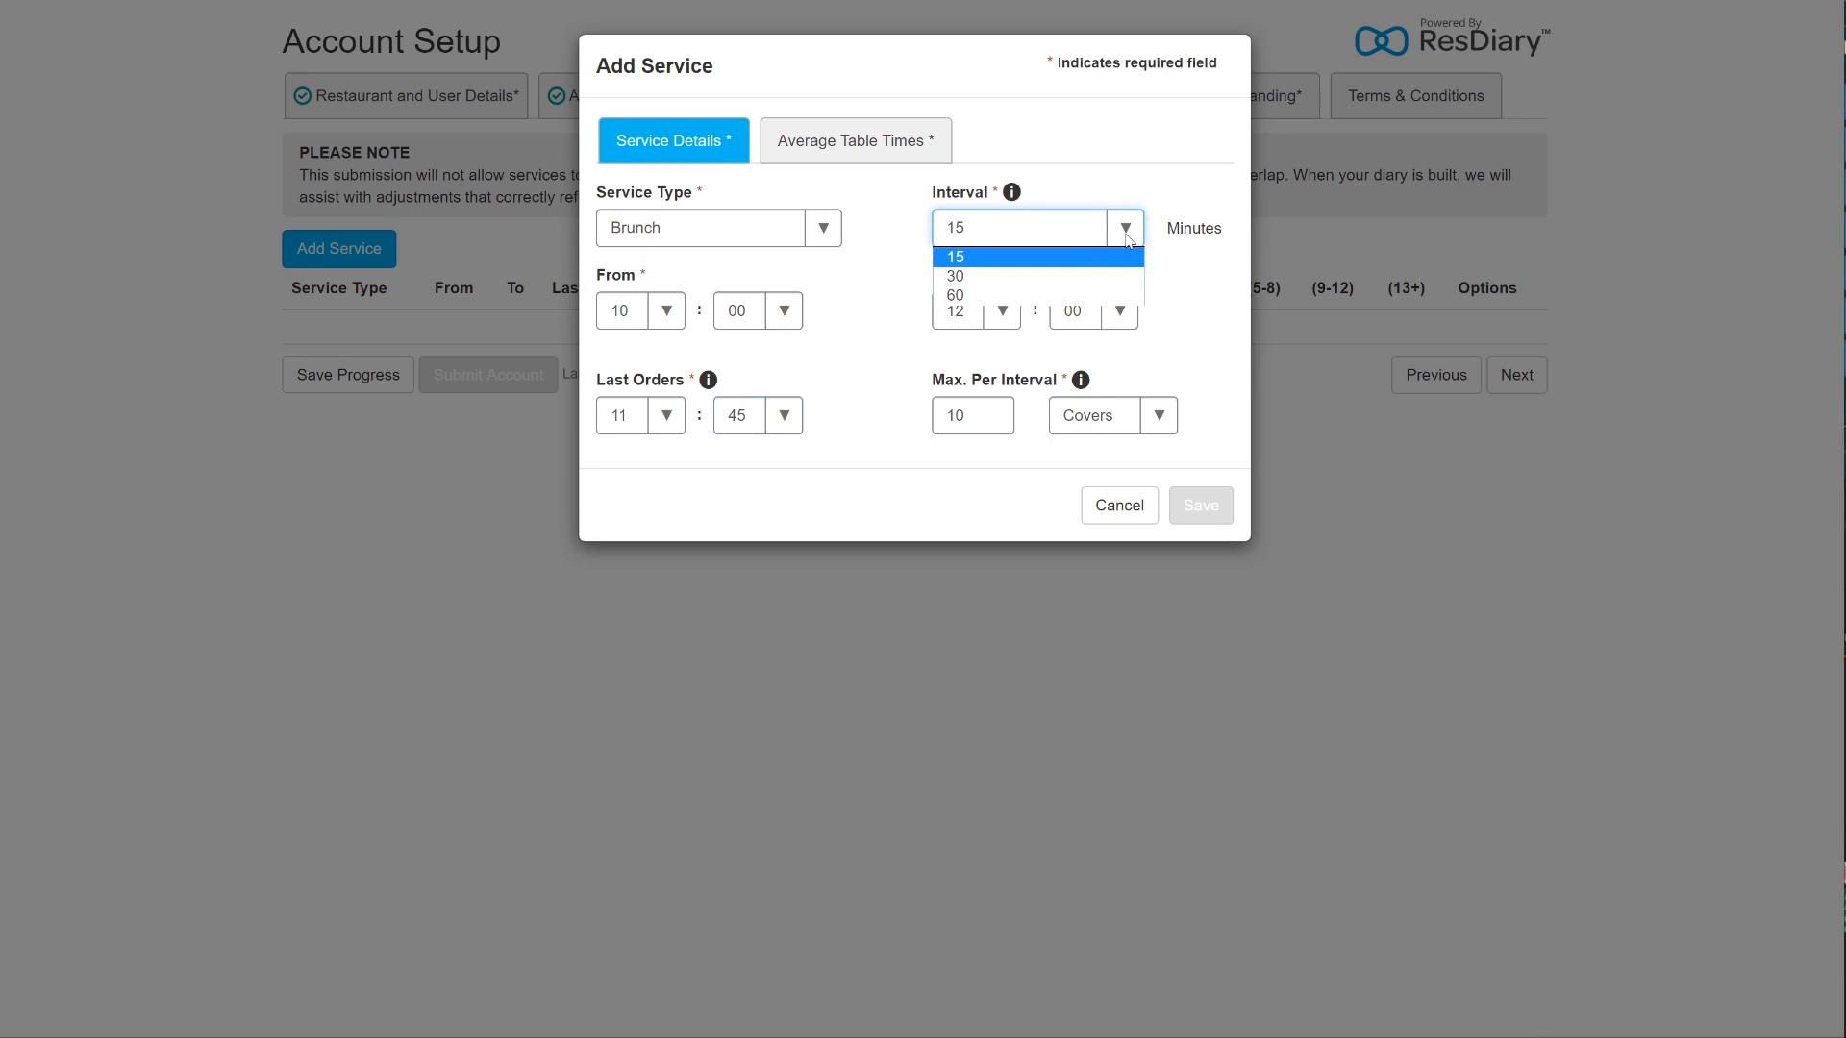
click(955, 257)
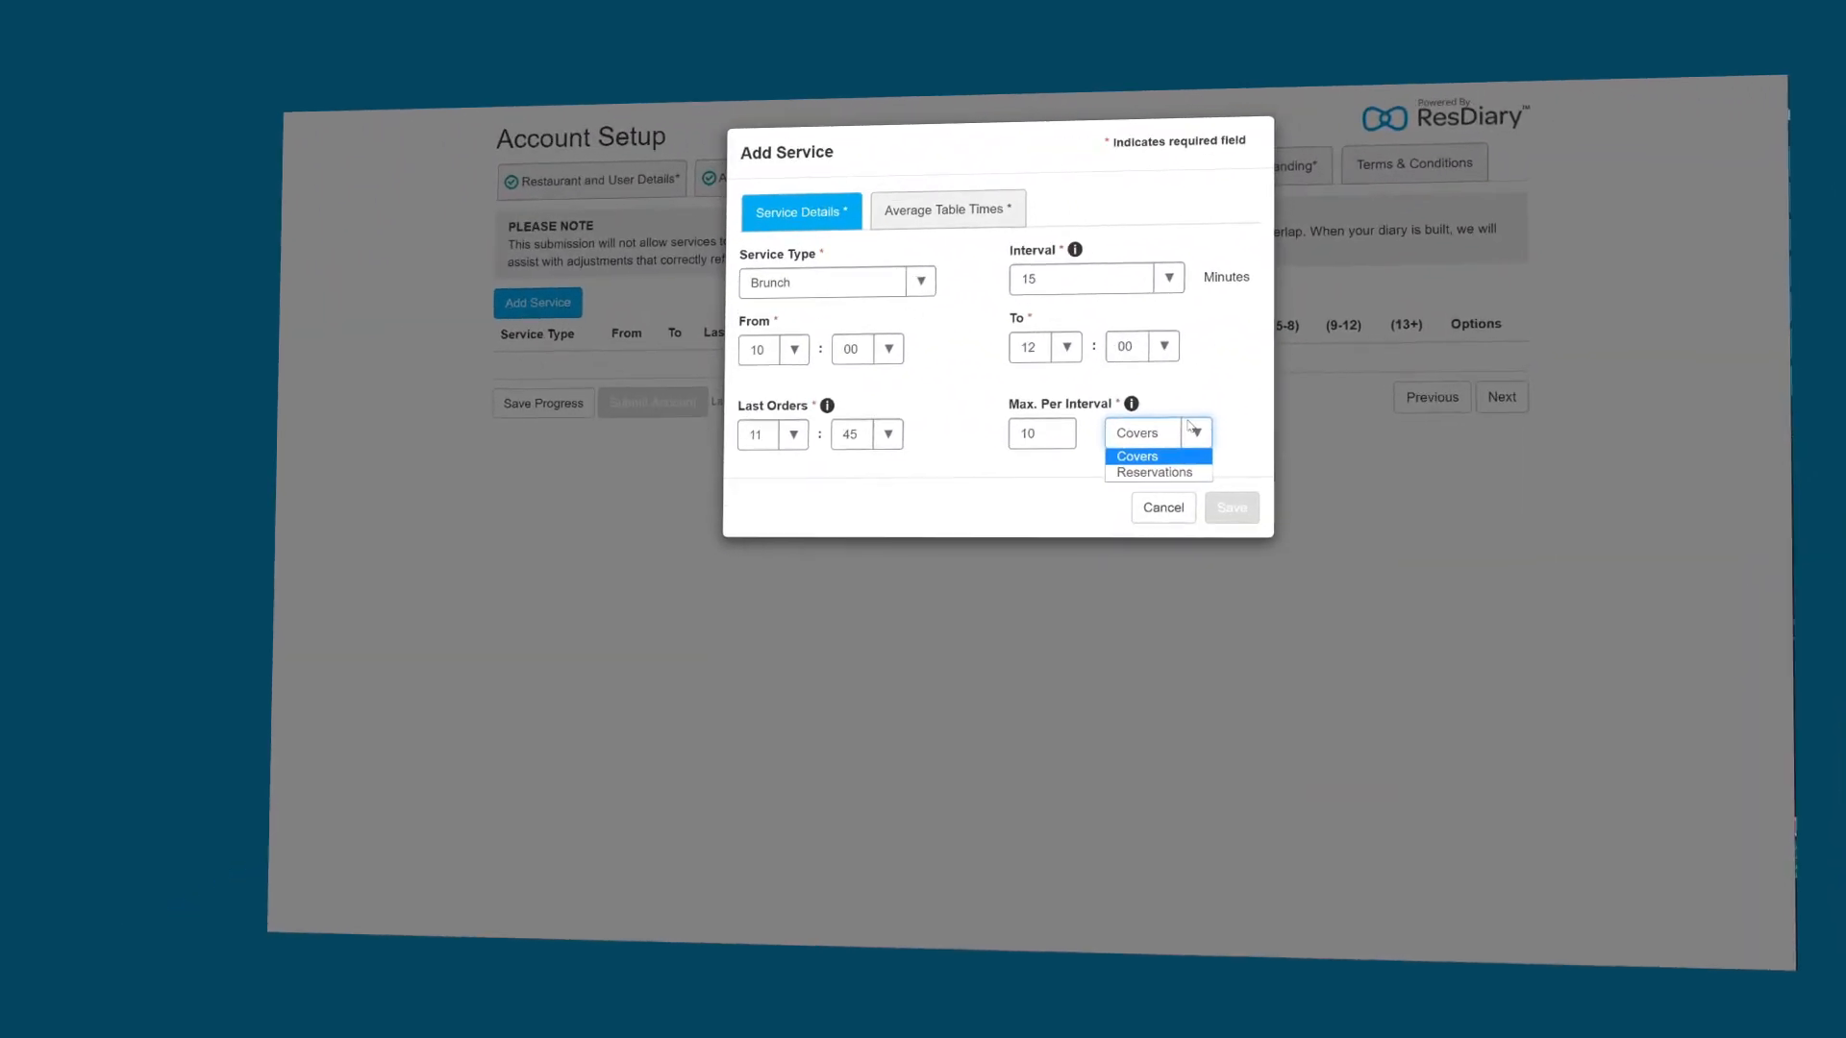
click(1135, 456)
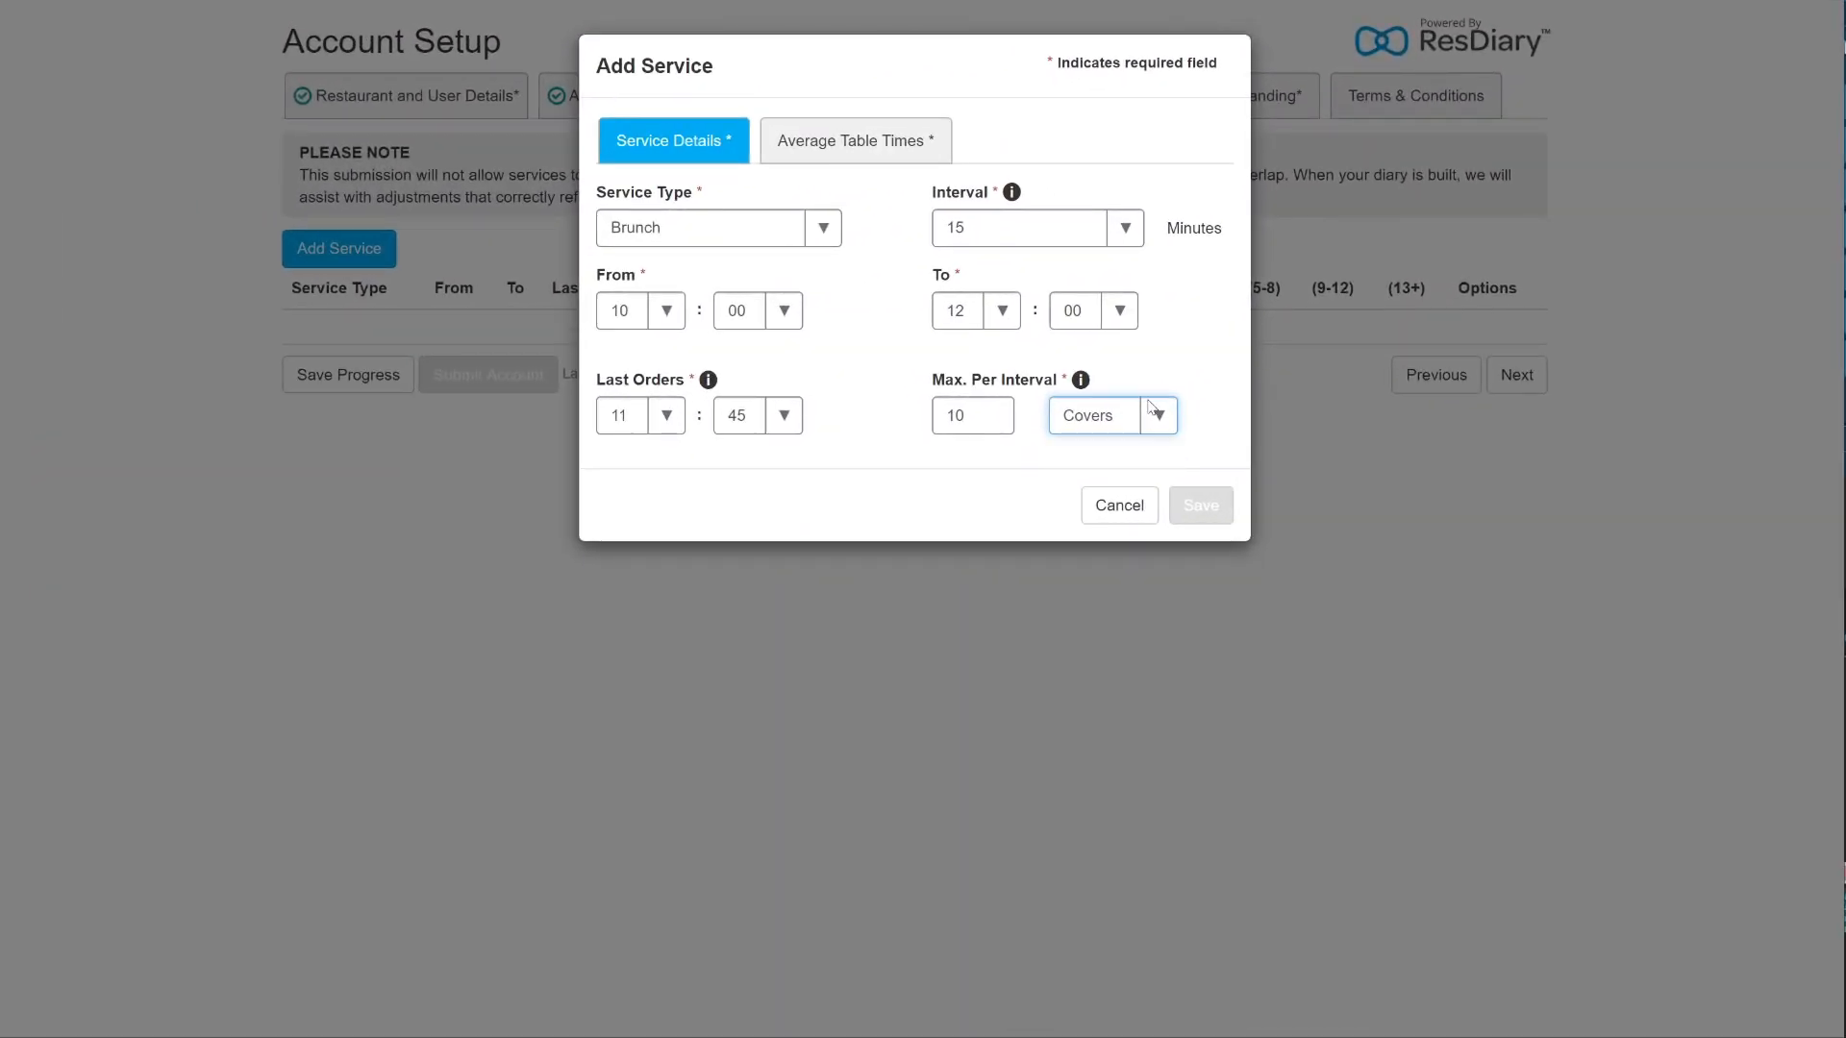
click(964, 414)
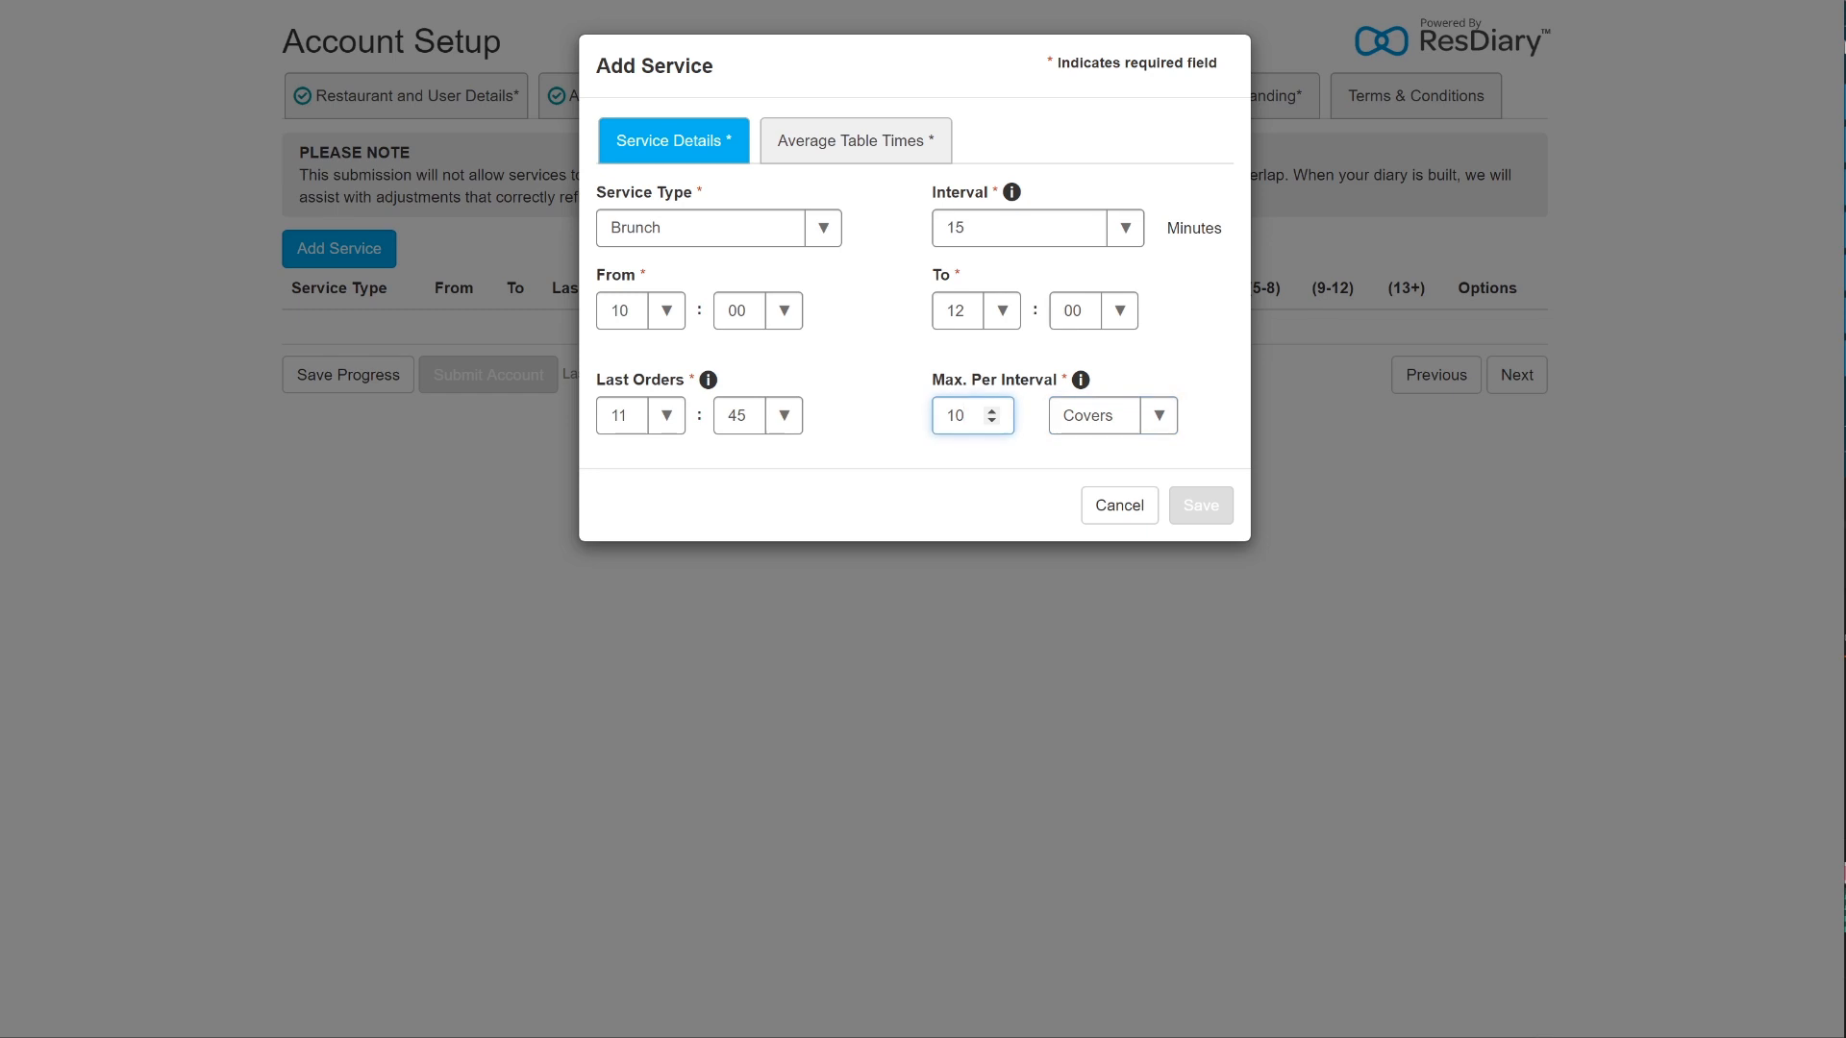
click(992, 408)
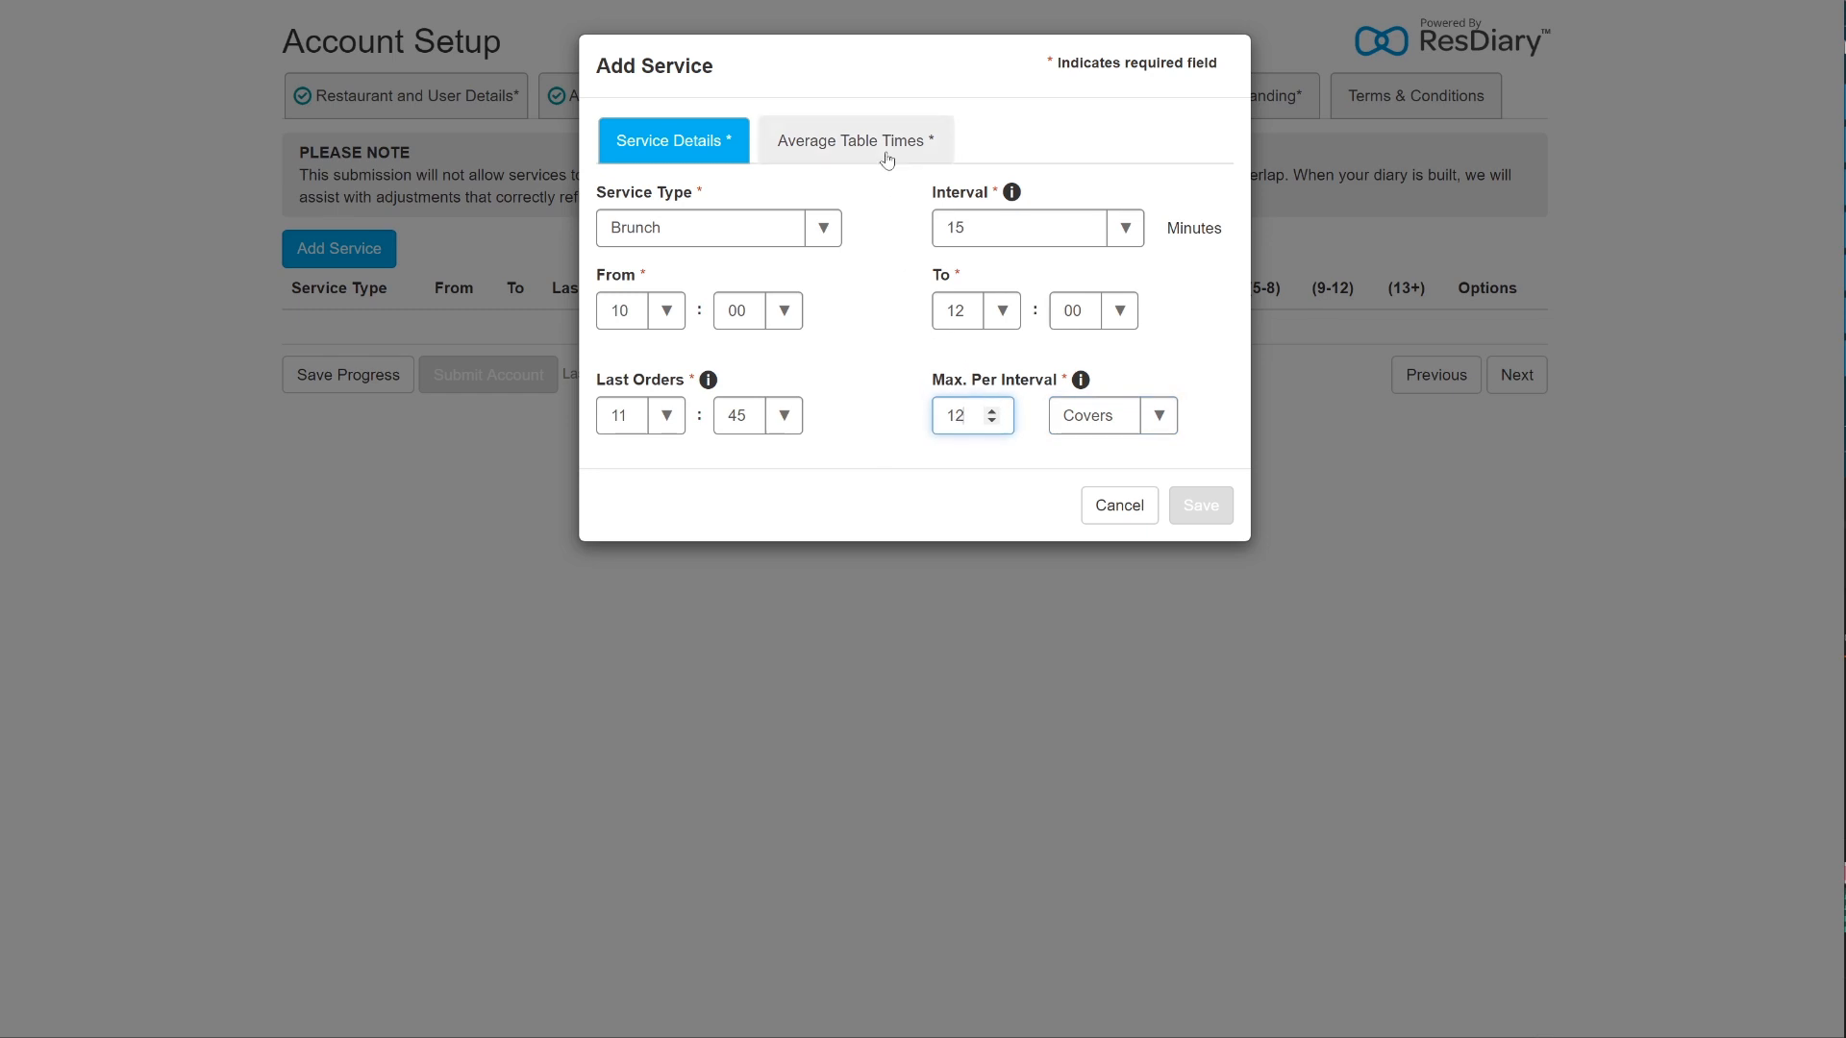
Enter Brunch average table times 90, 90, 120, 120 and 180 minutes, then save
click(856, 141)
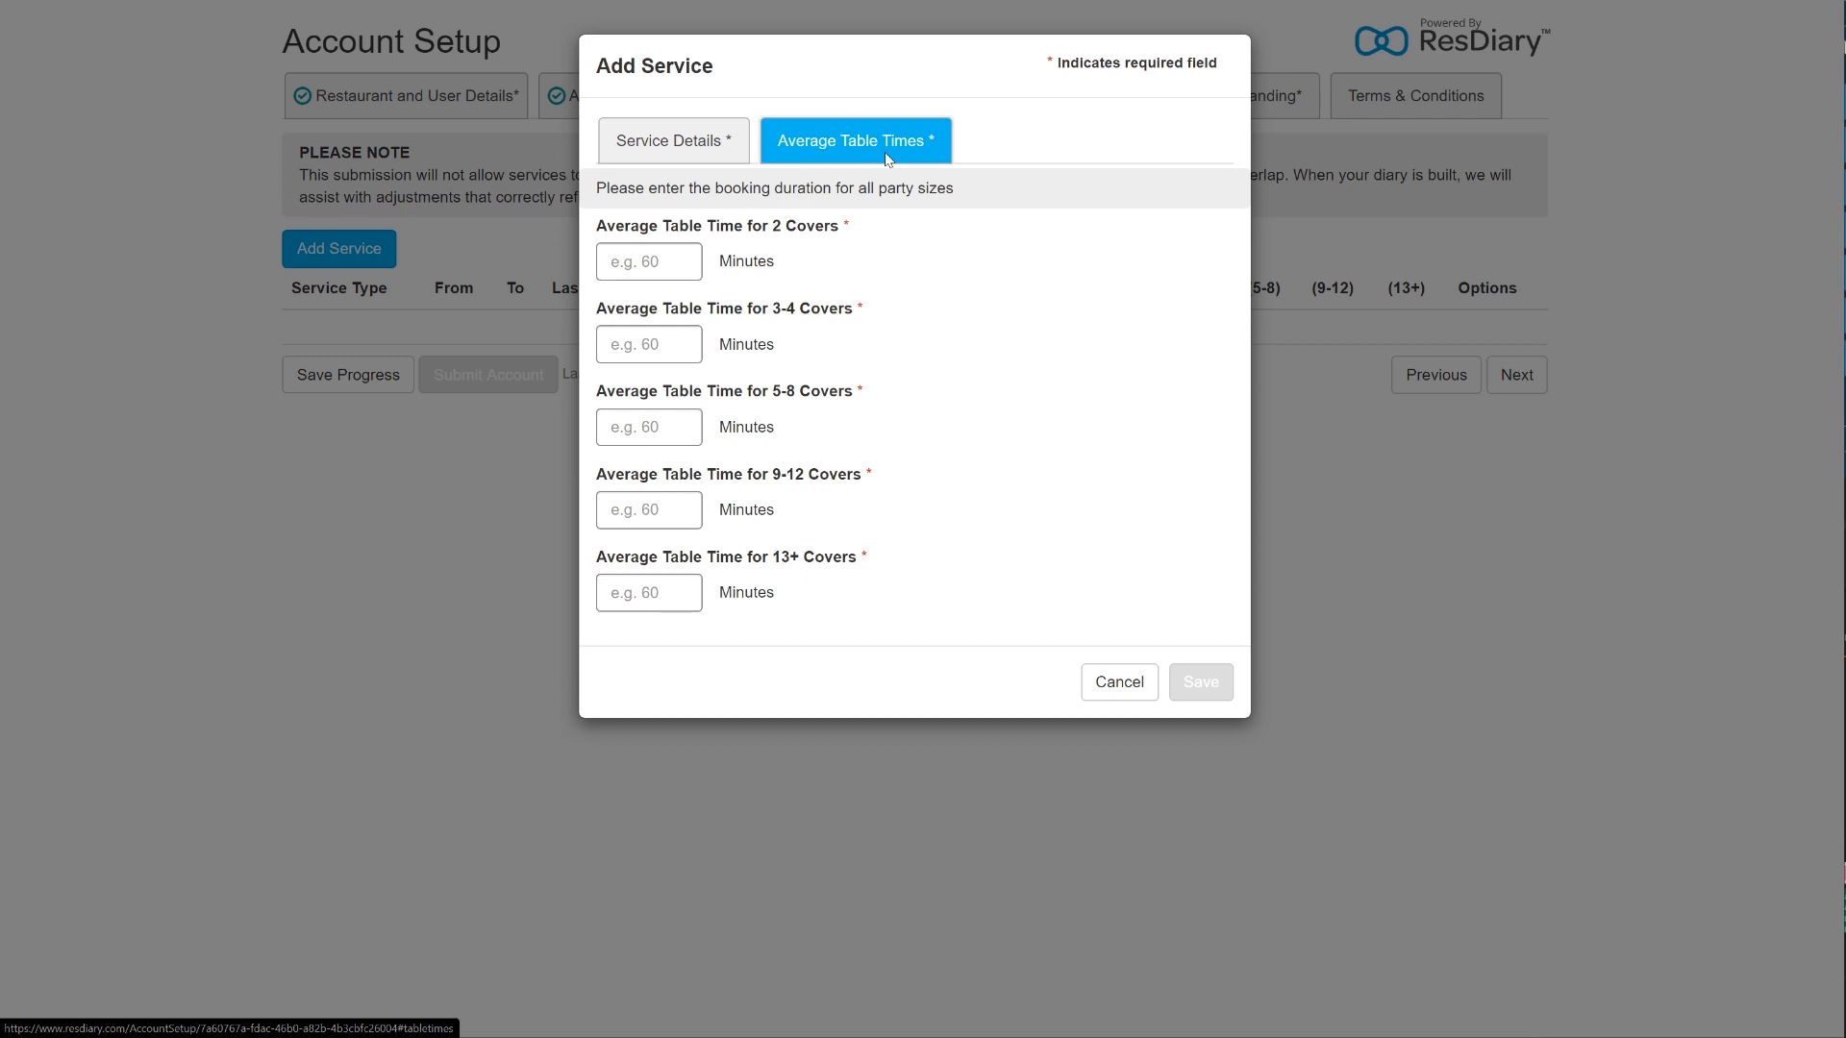
click(648, 260)
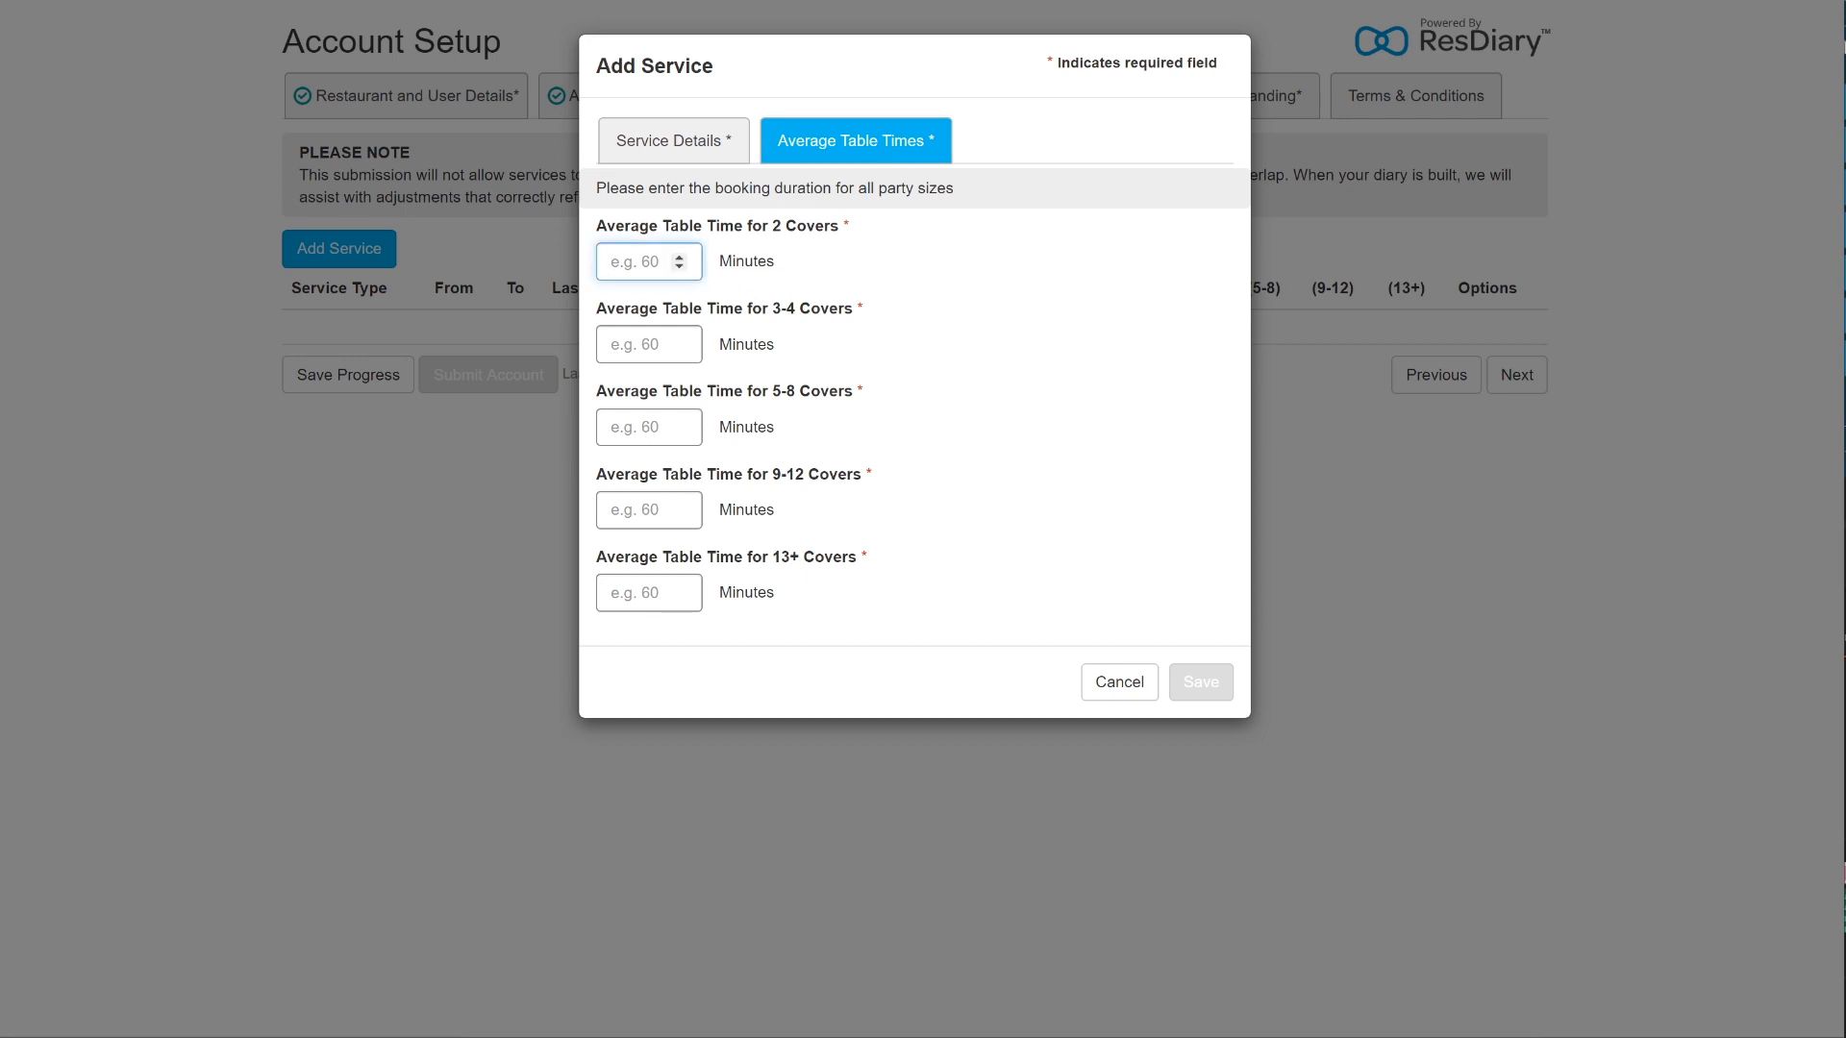
text(90)
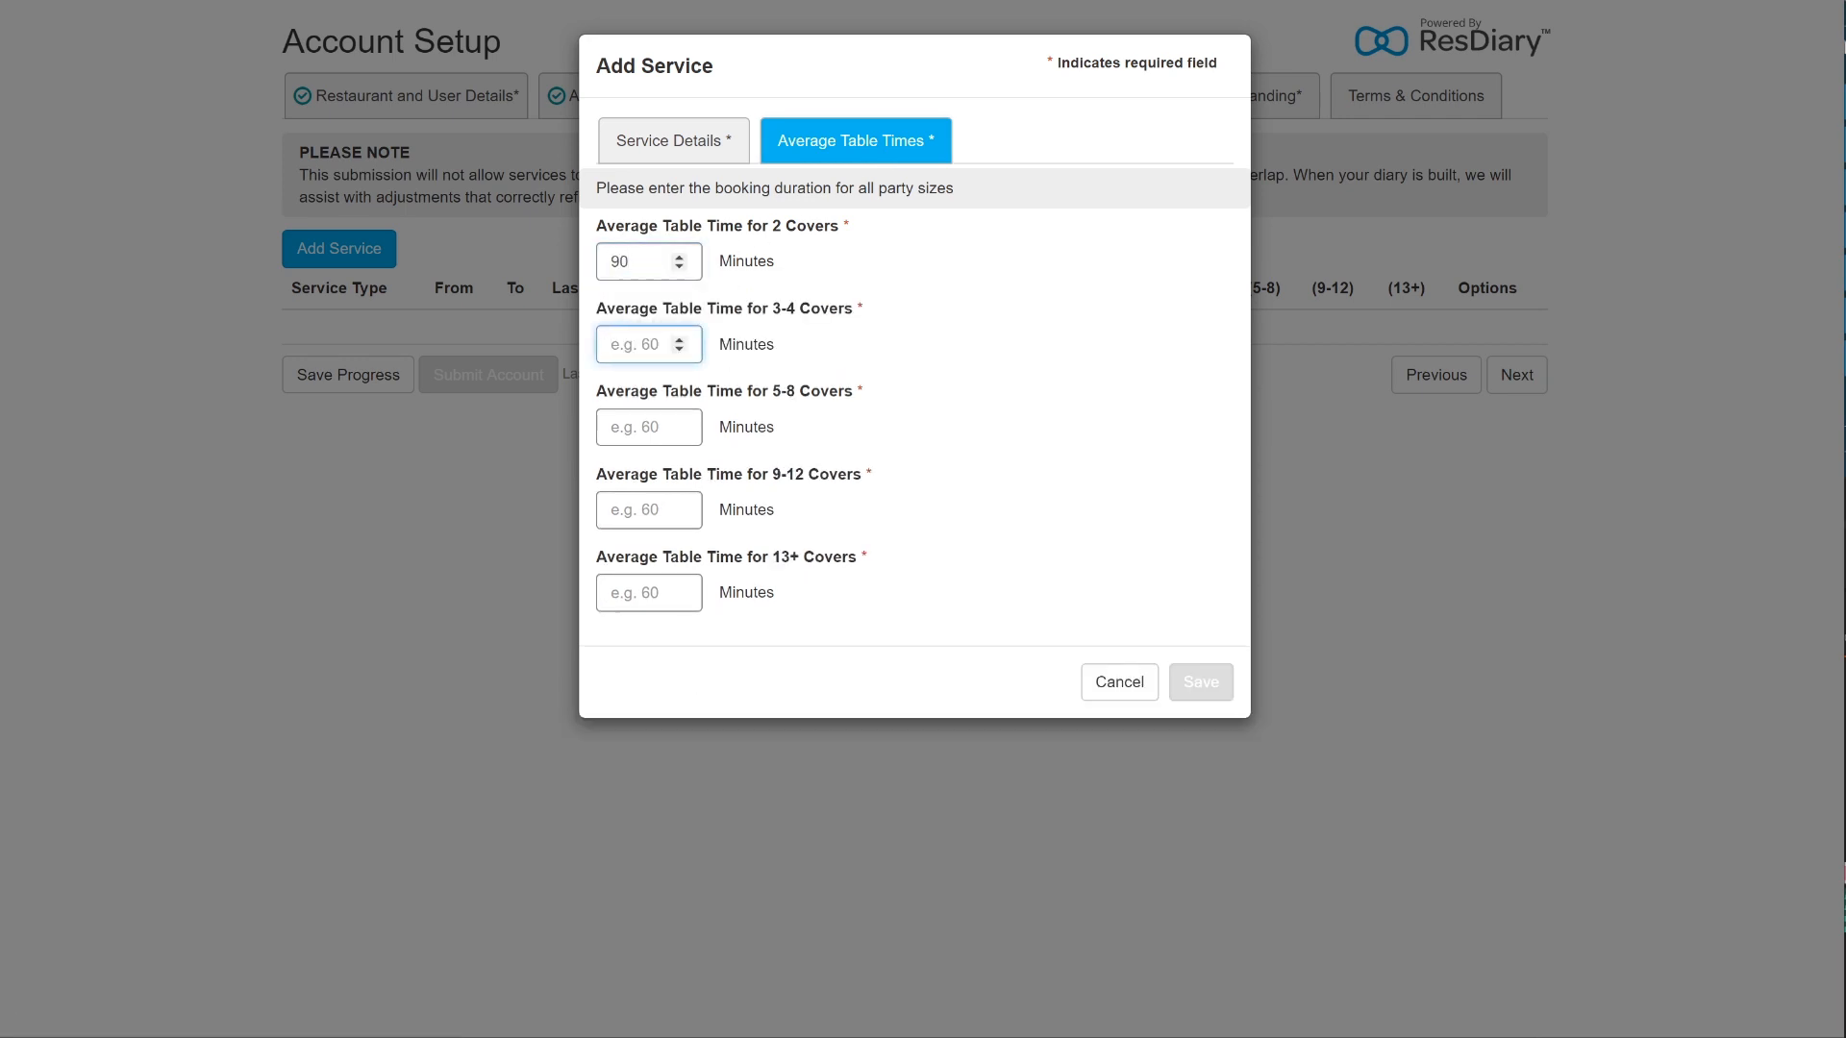
text(120)
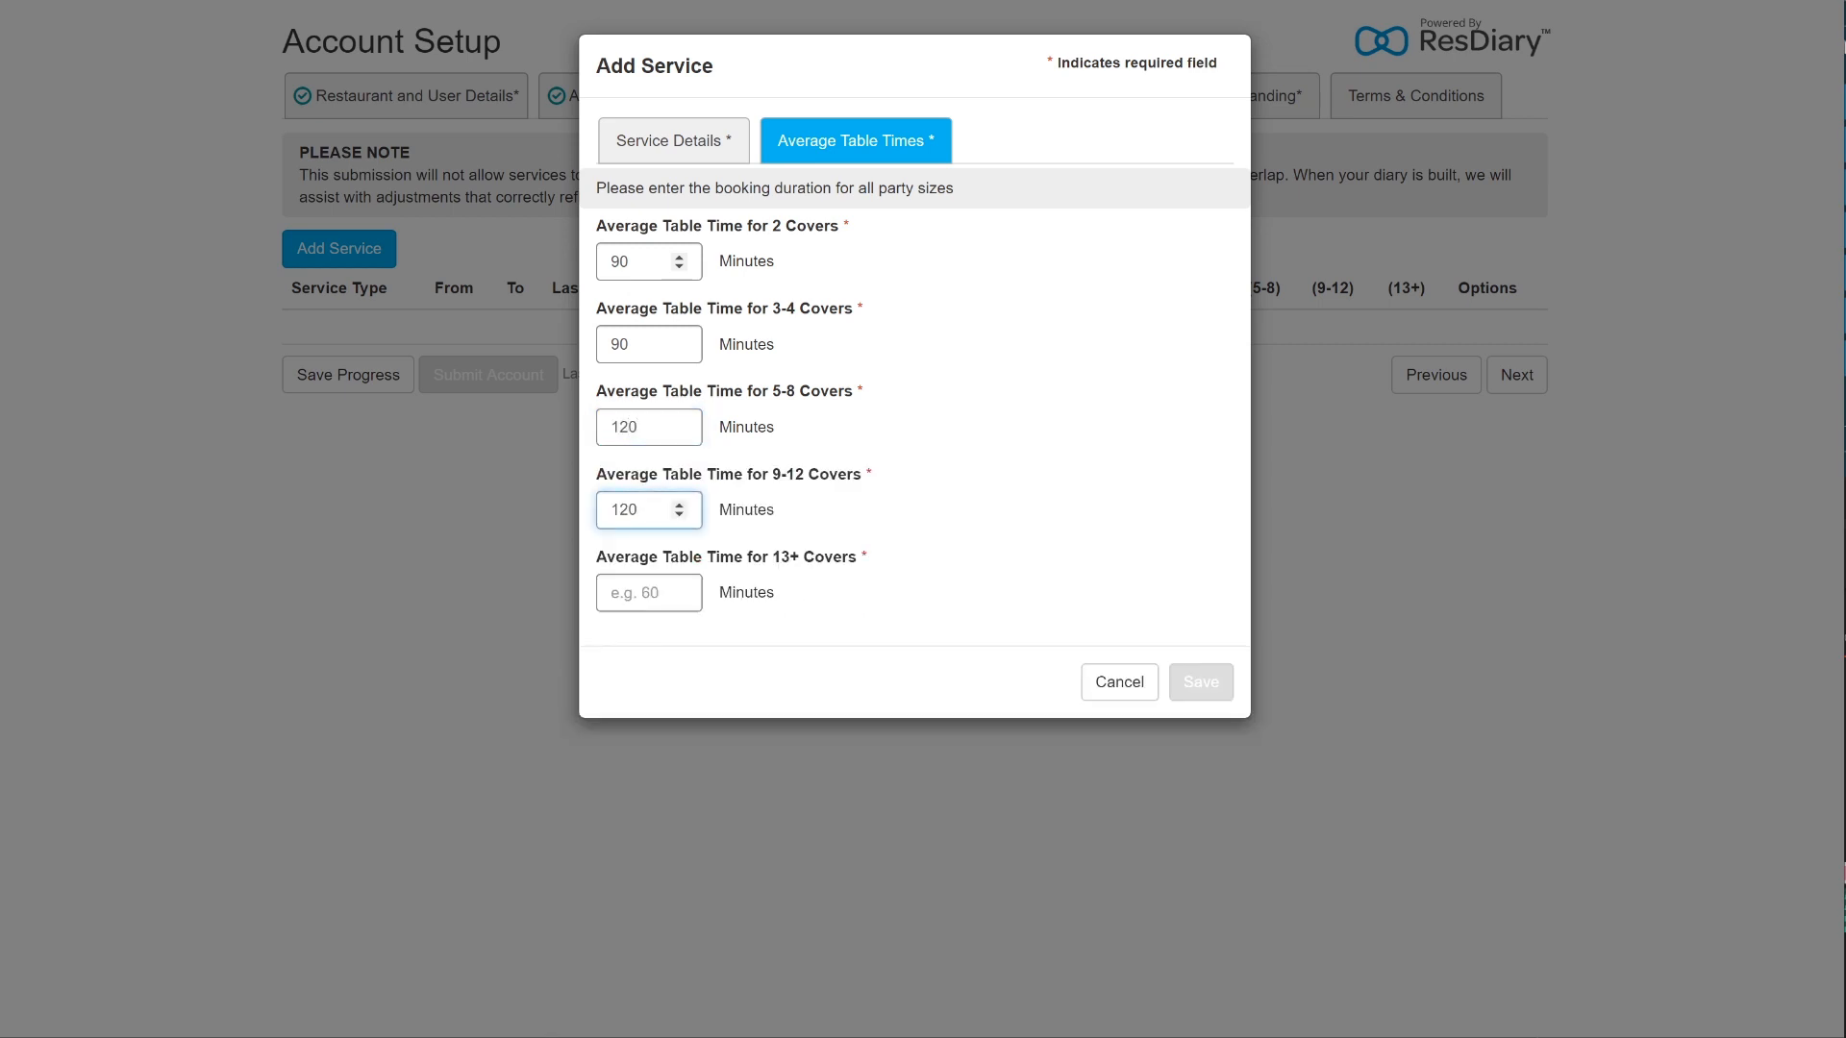
text(180)
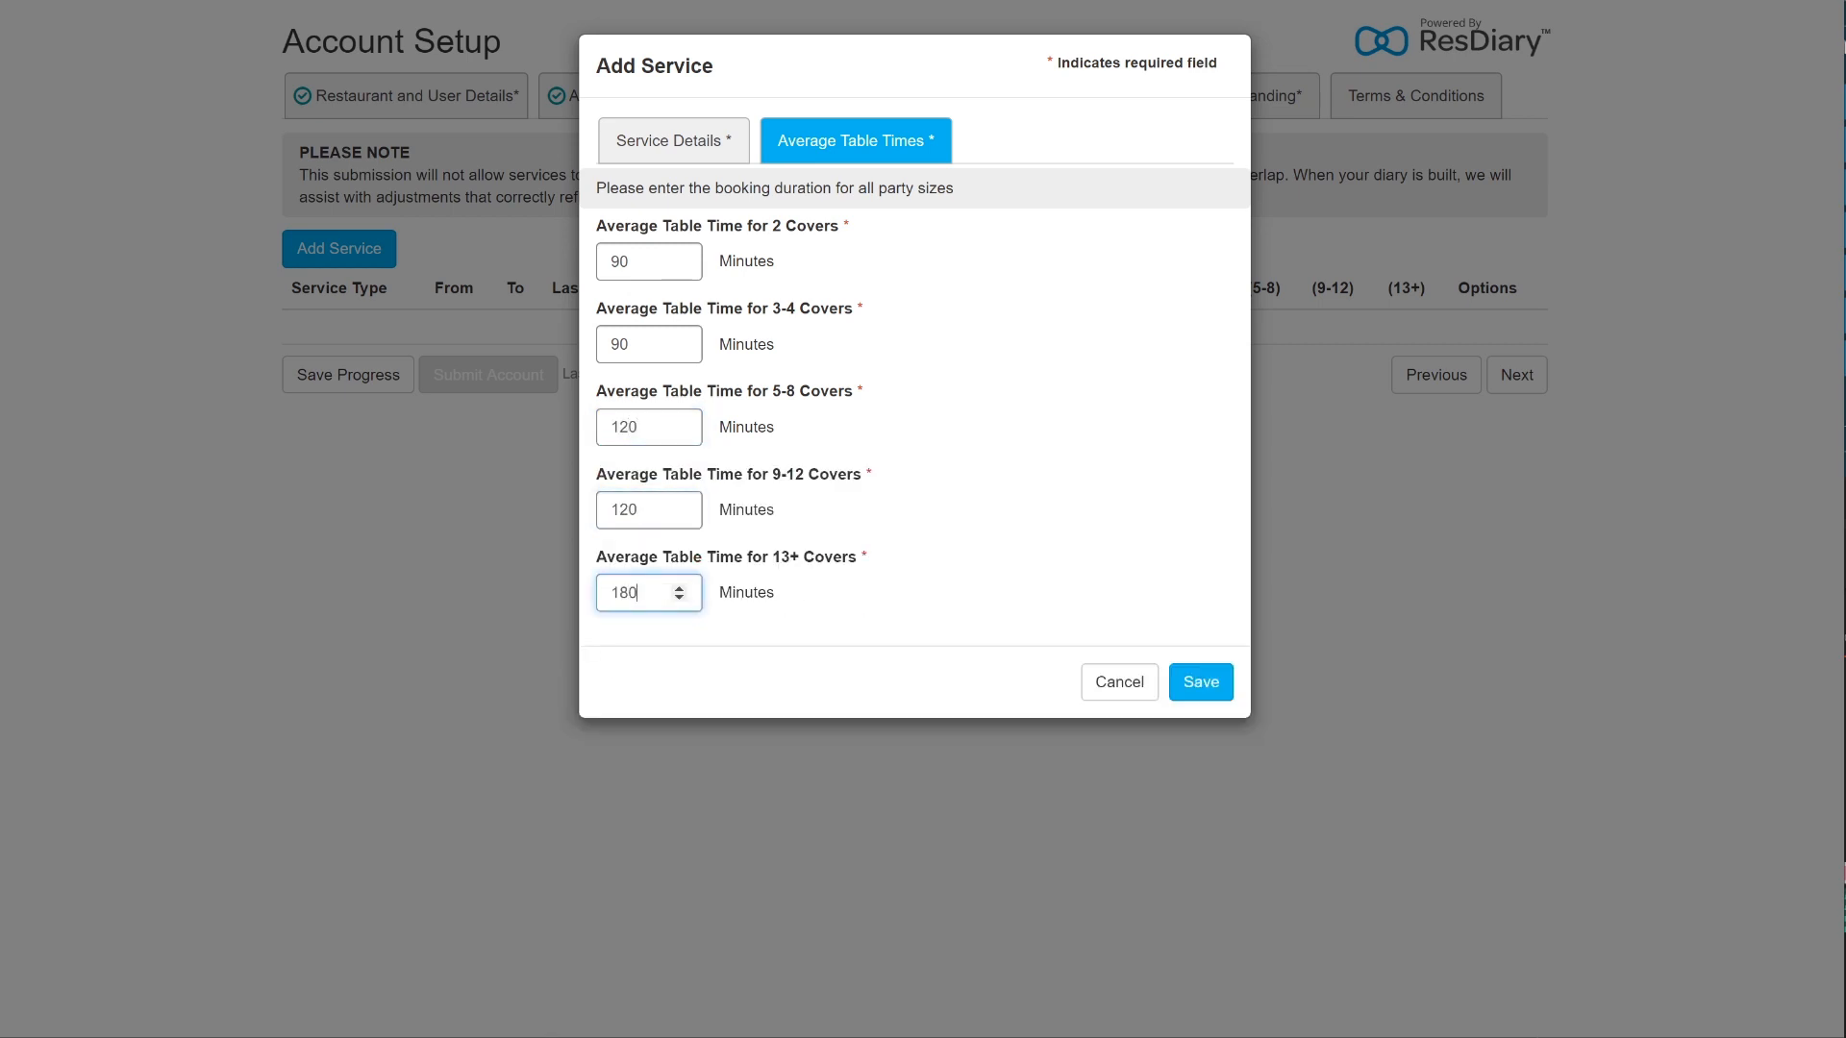
click(1200, 682)
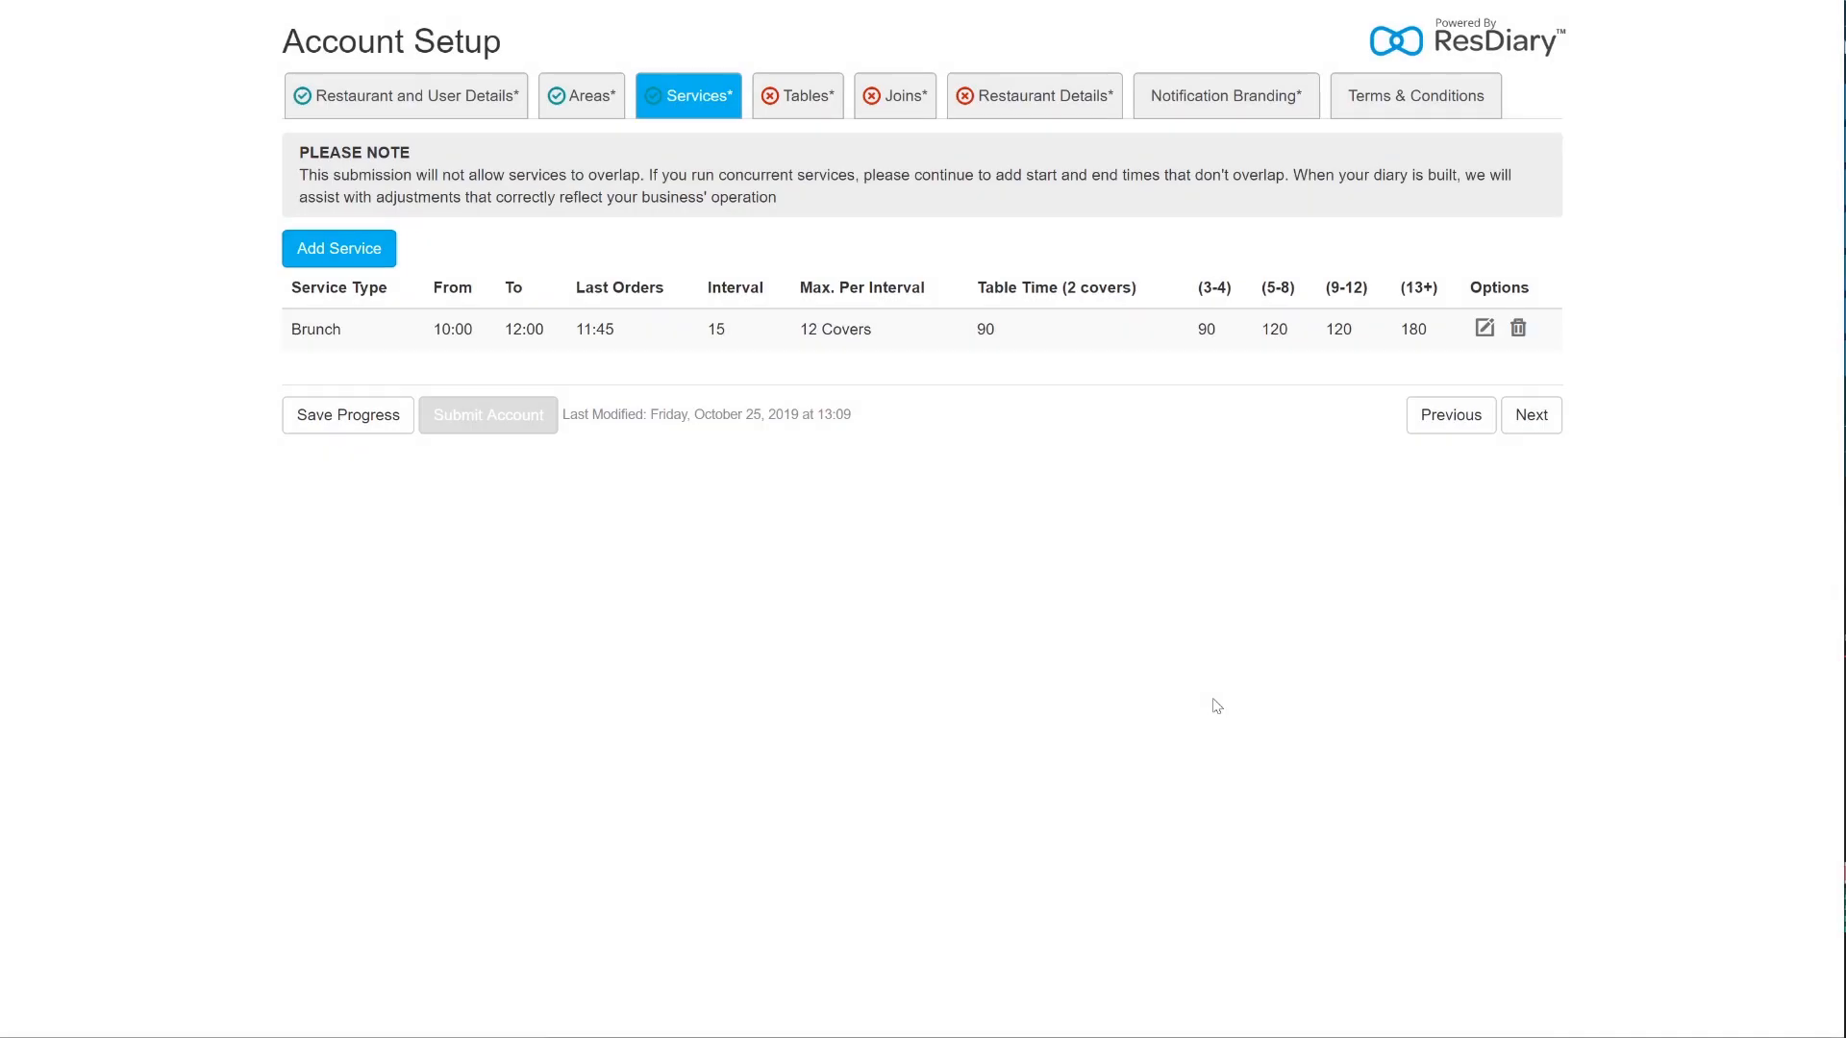
Continue to the Tables step of the setup
click(340, 248)
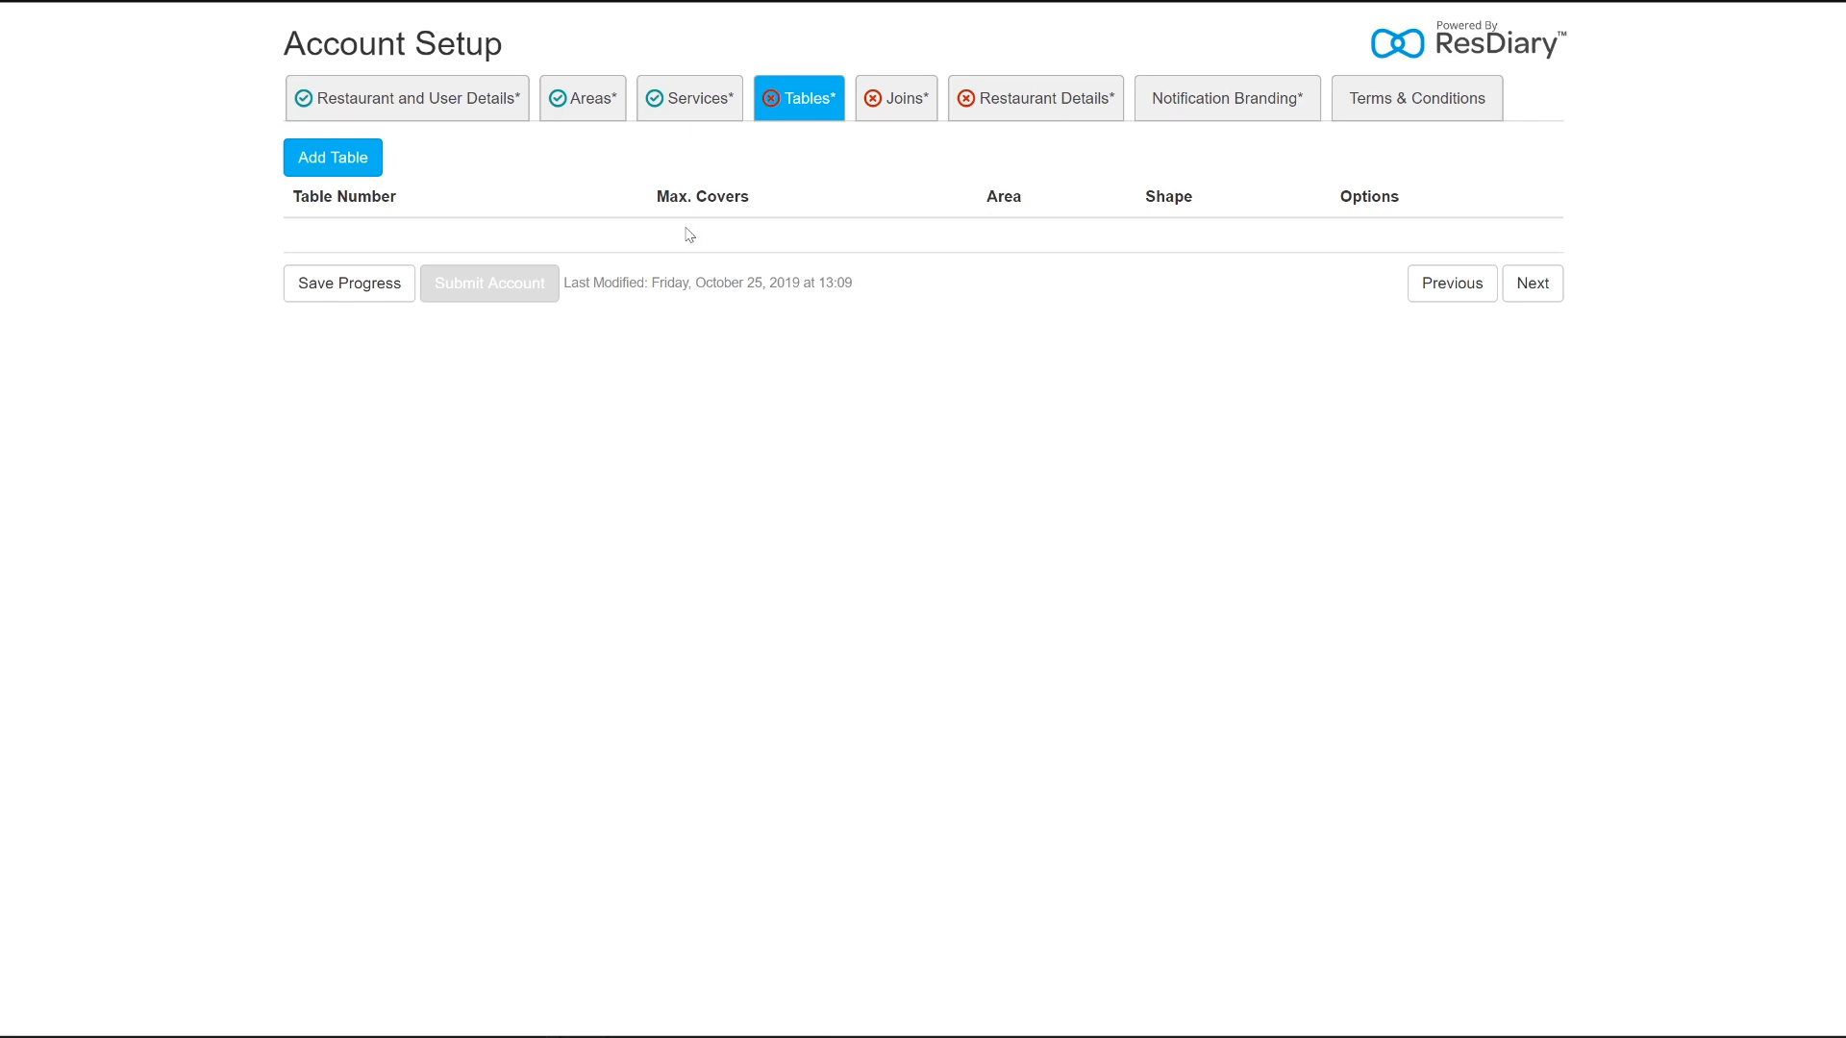
Add table 1 in Main restaurant as an Extra Small Square and save it
click(331, 157)
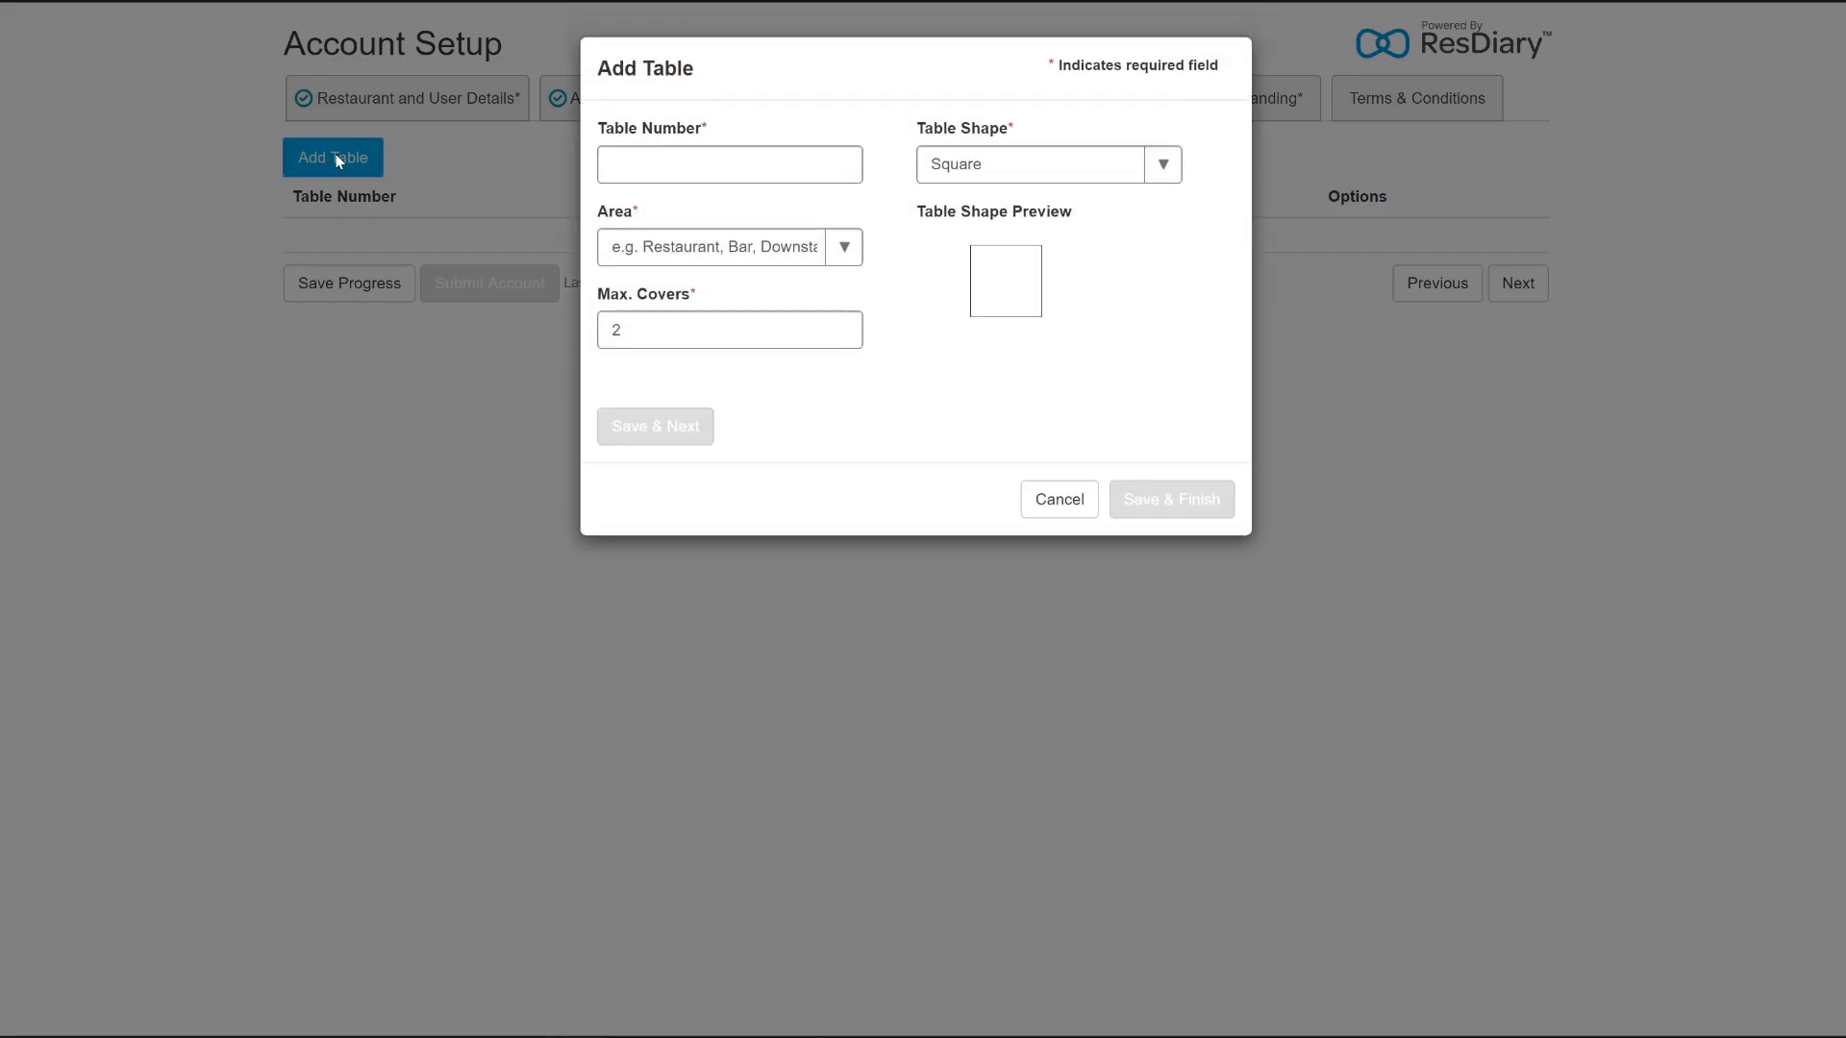
text(1)
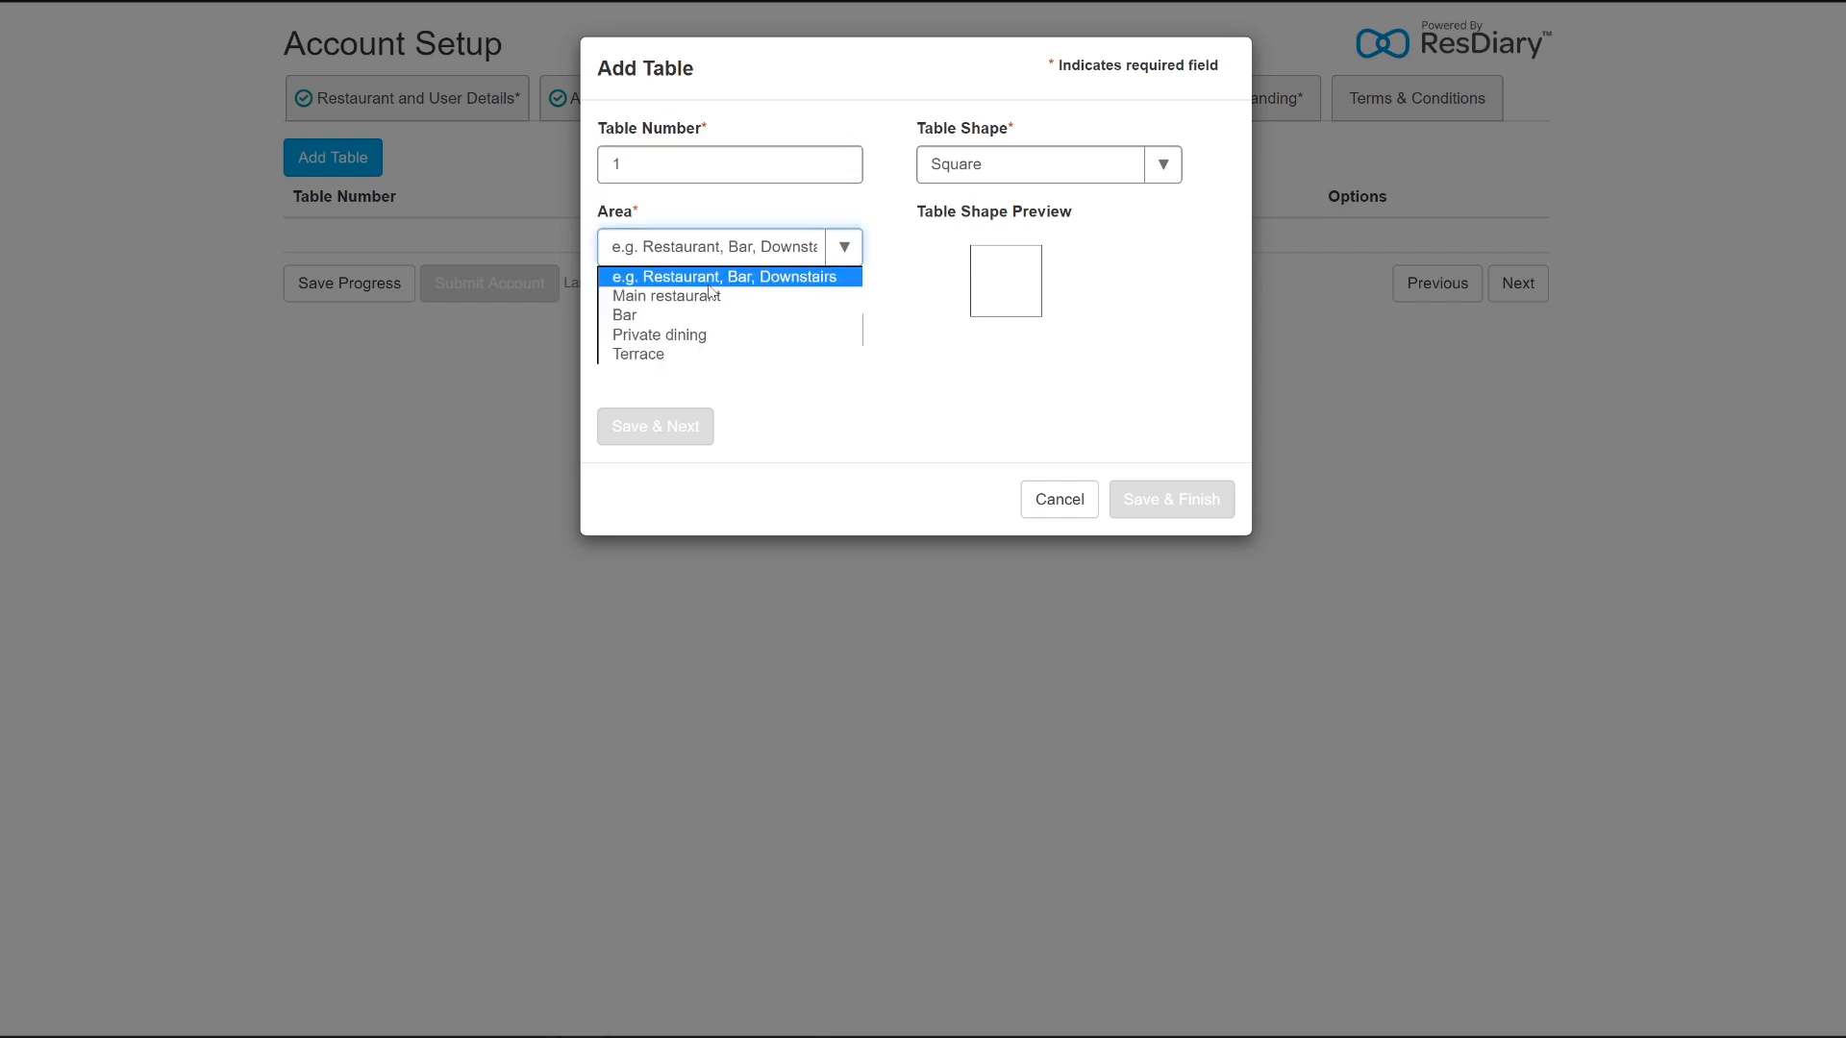
click(665, 295)
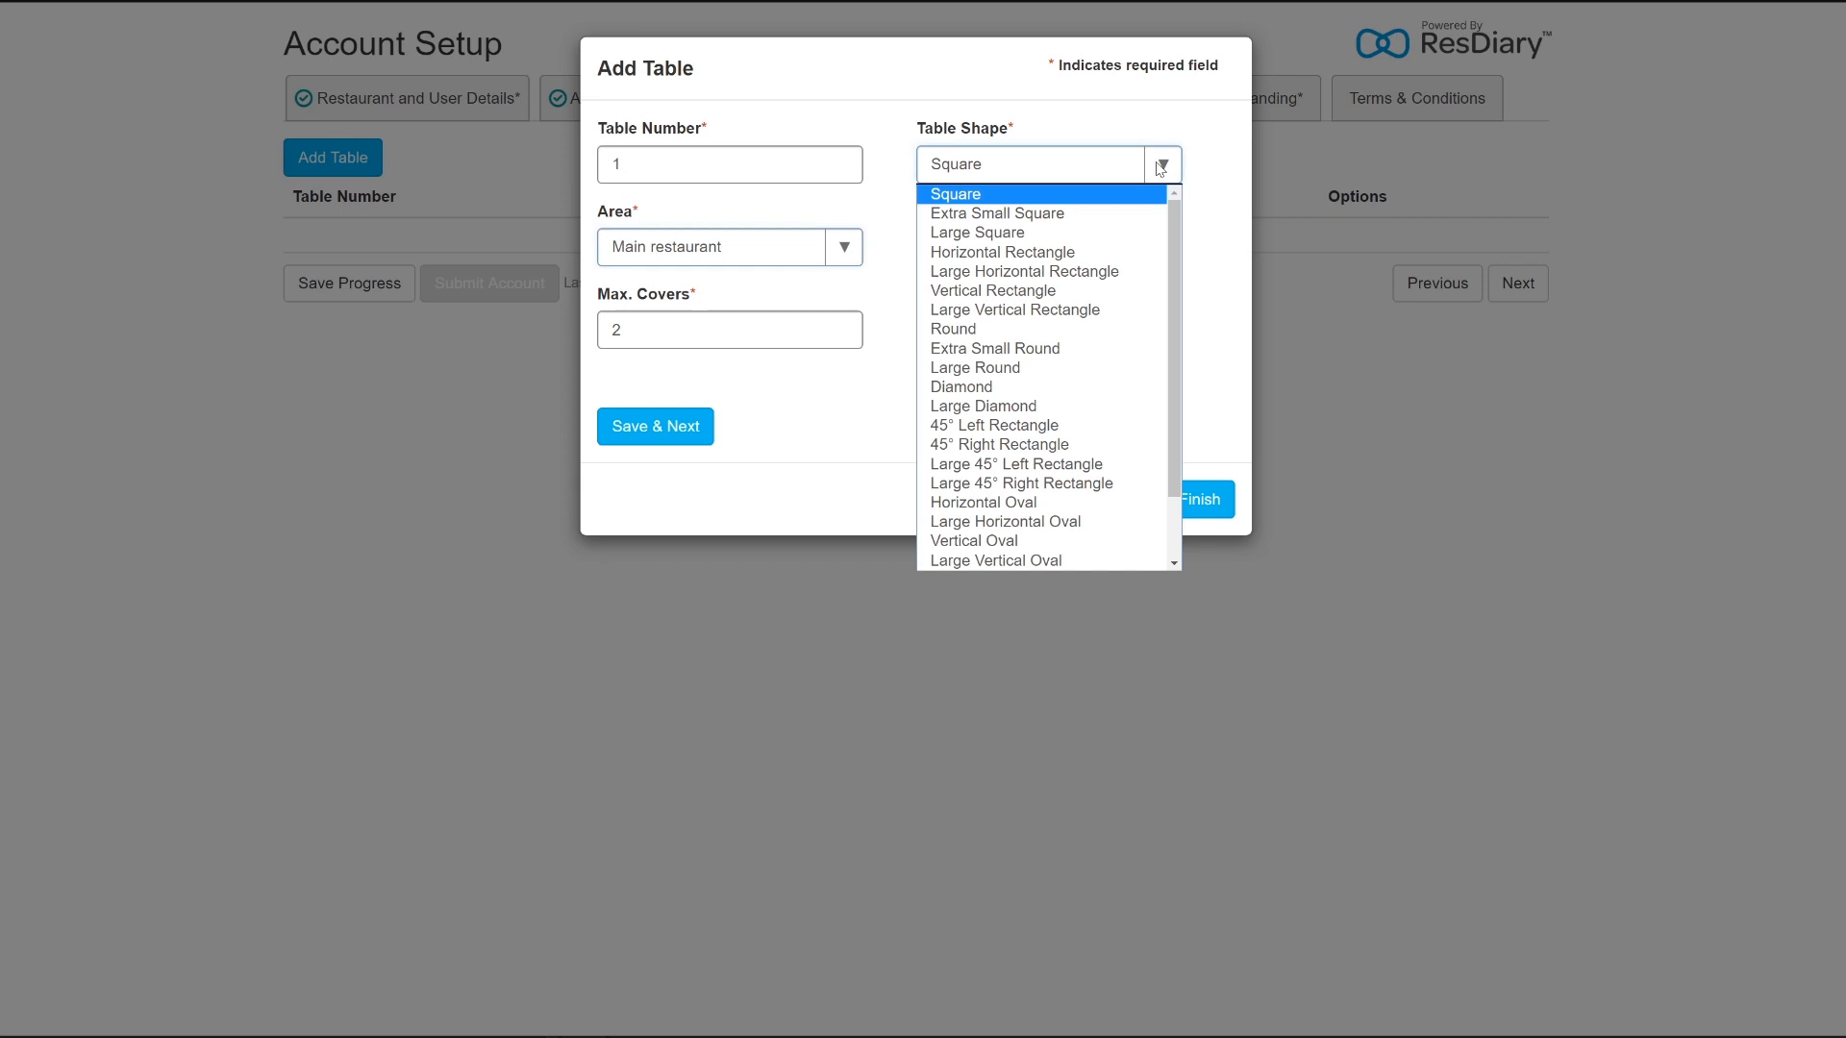
click(998, 214)
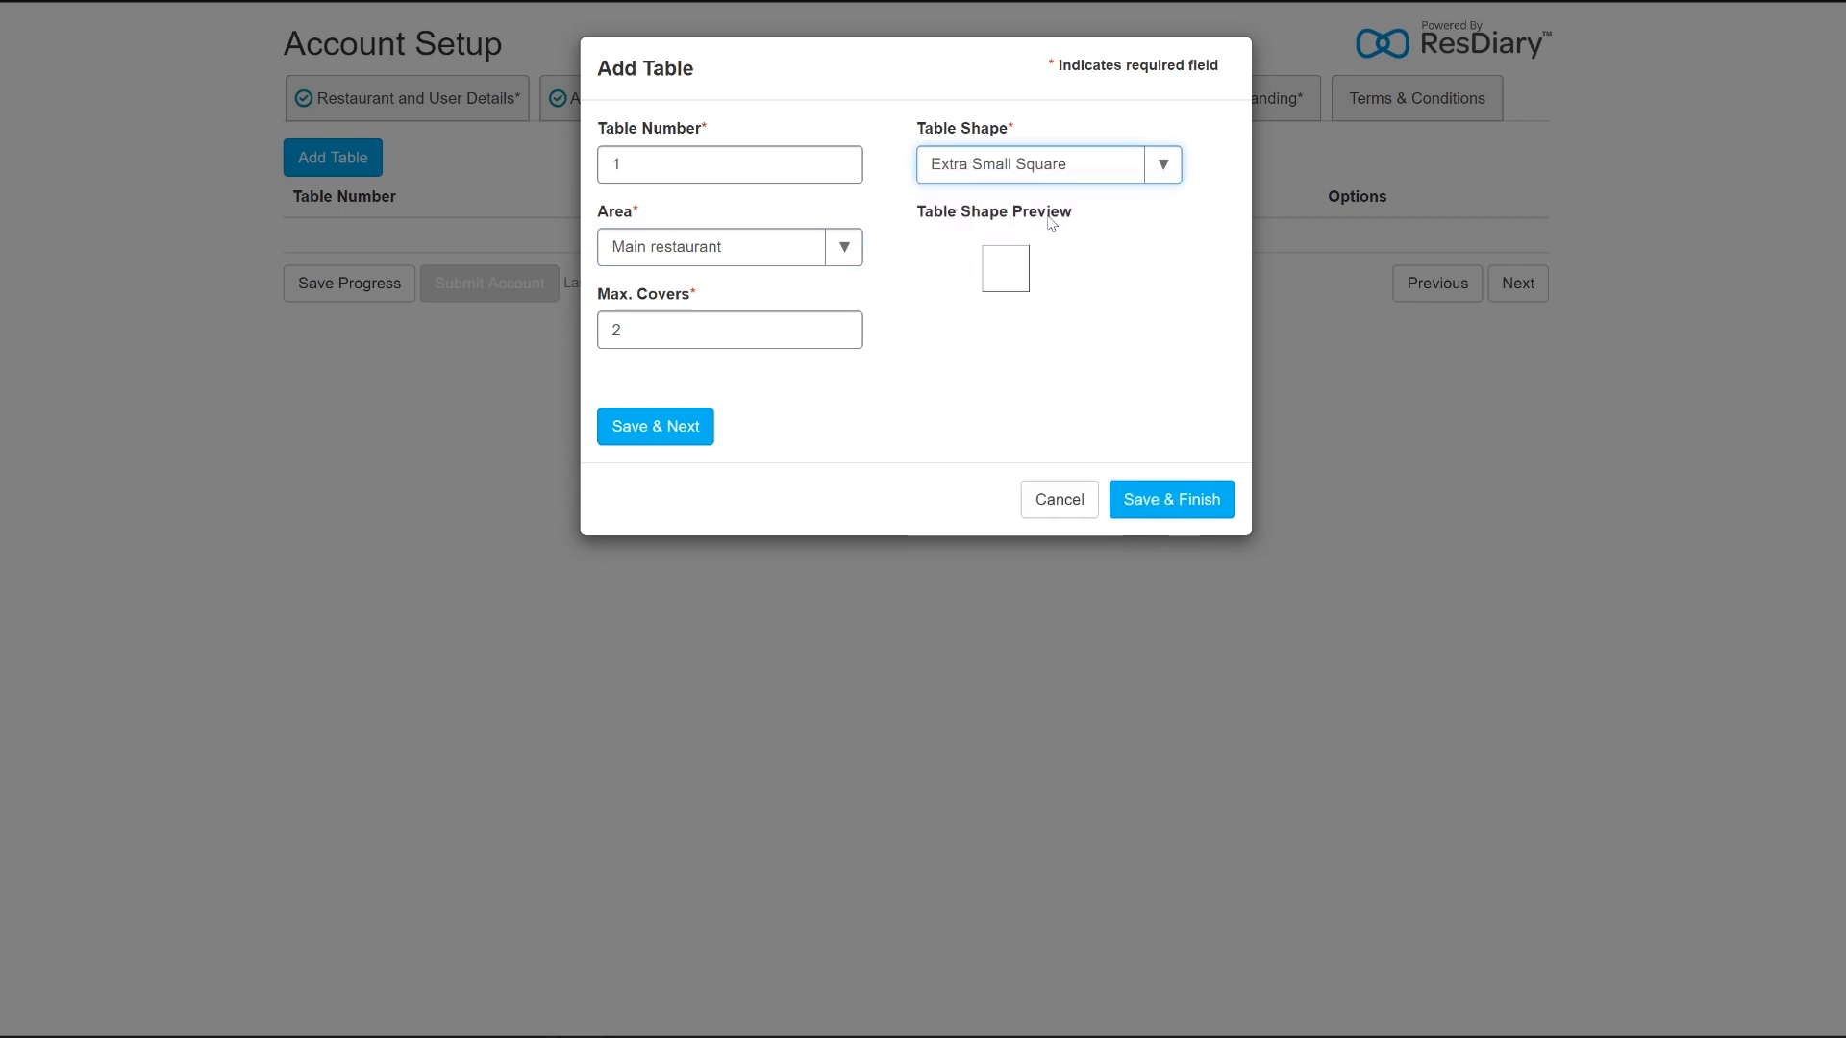
click(655, 426)
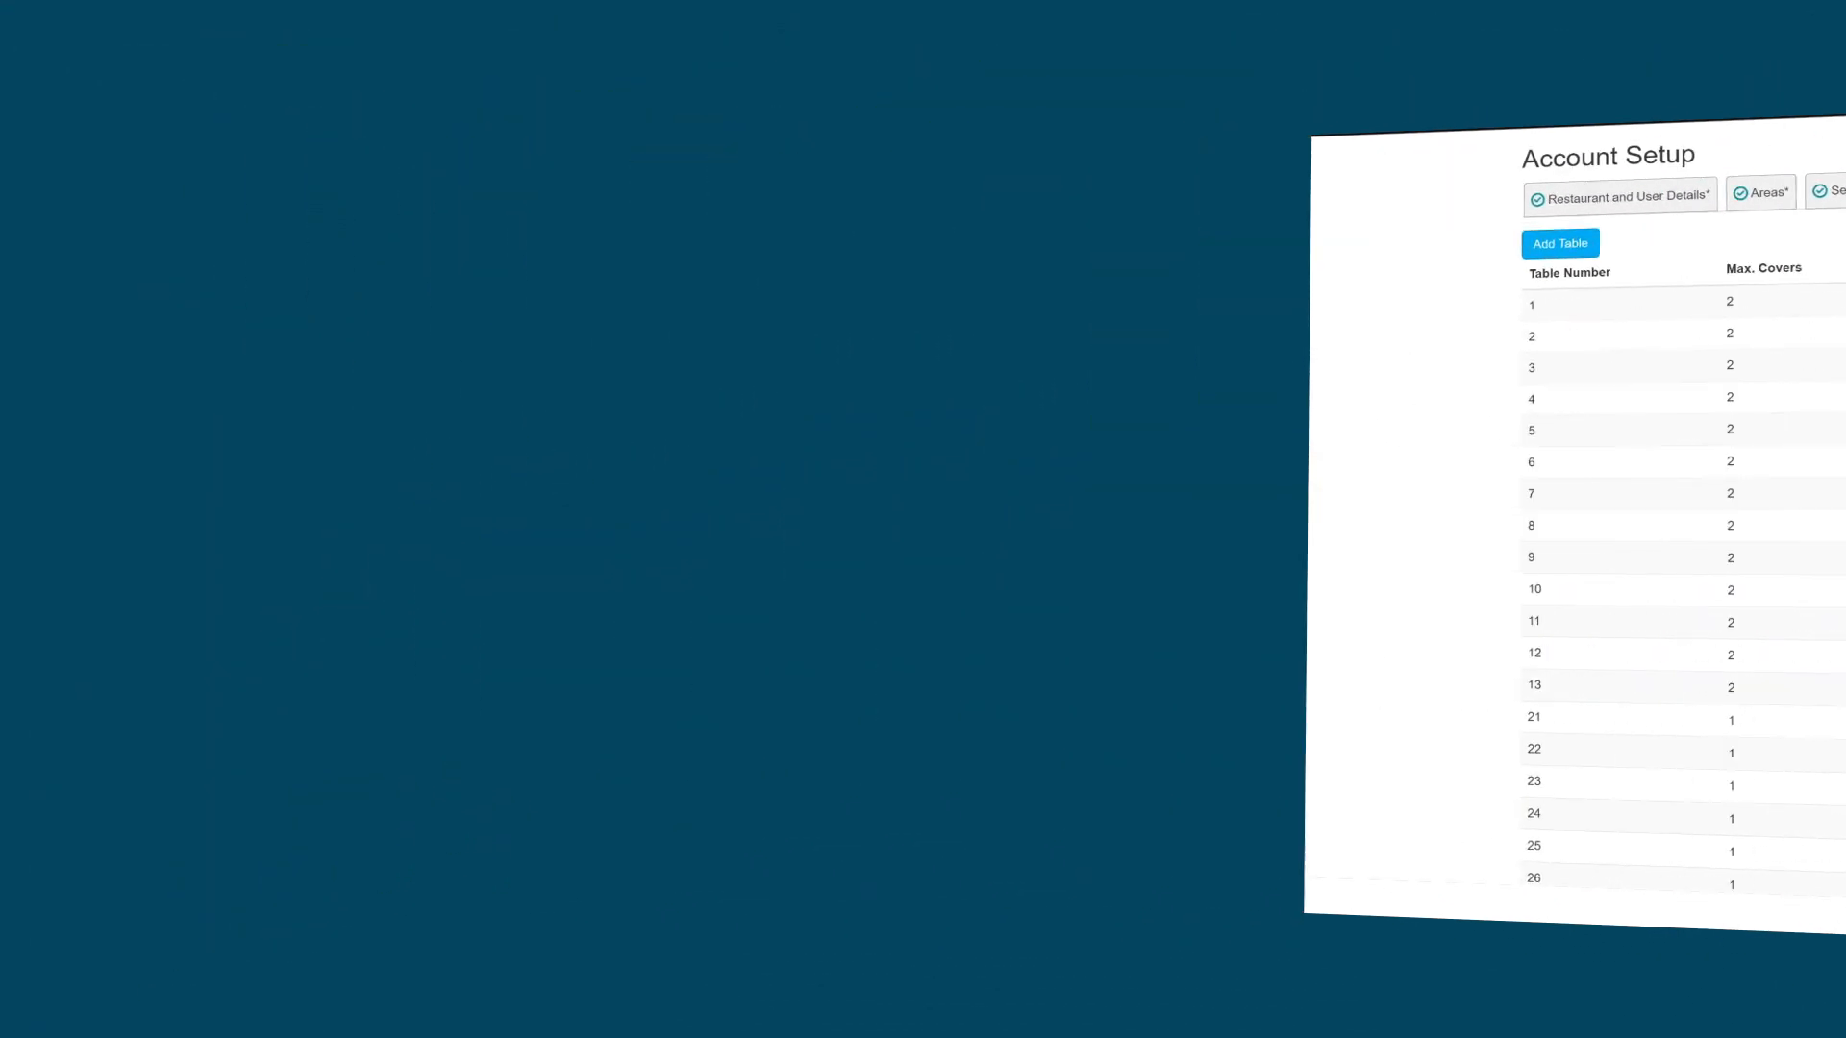
Continue to the table Joins step
click(906, 106)
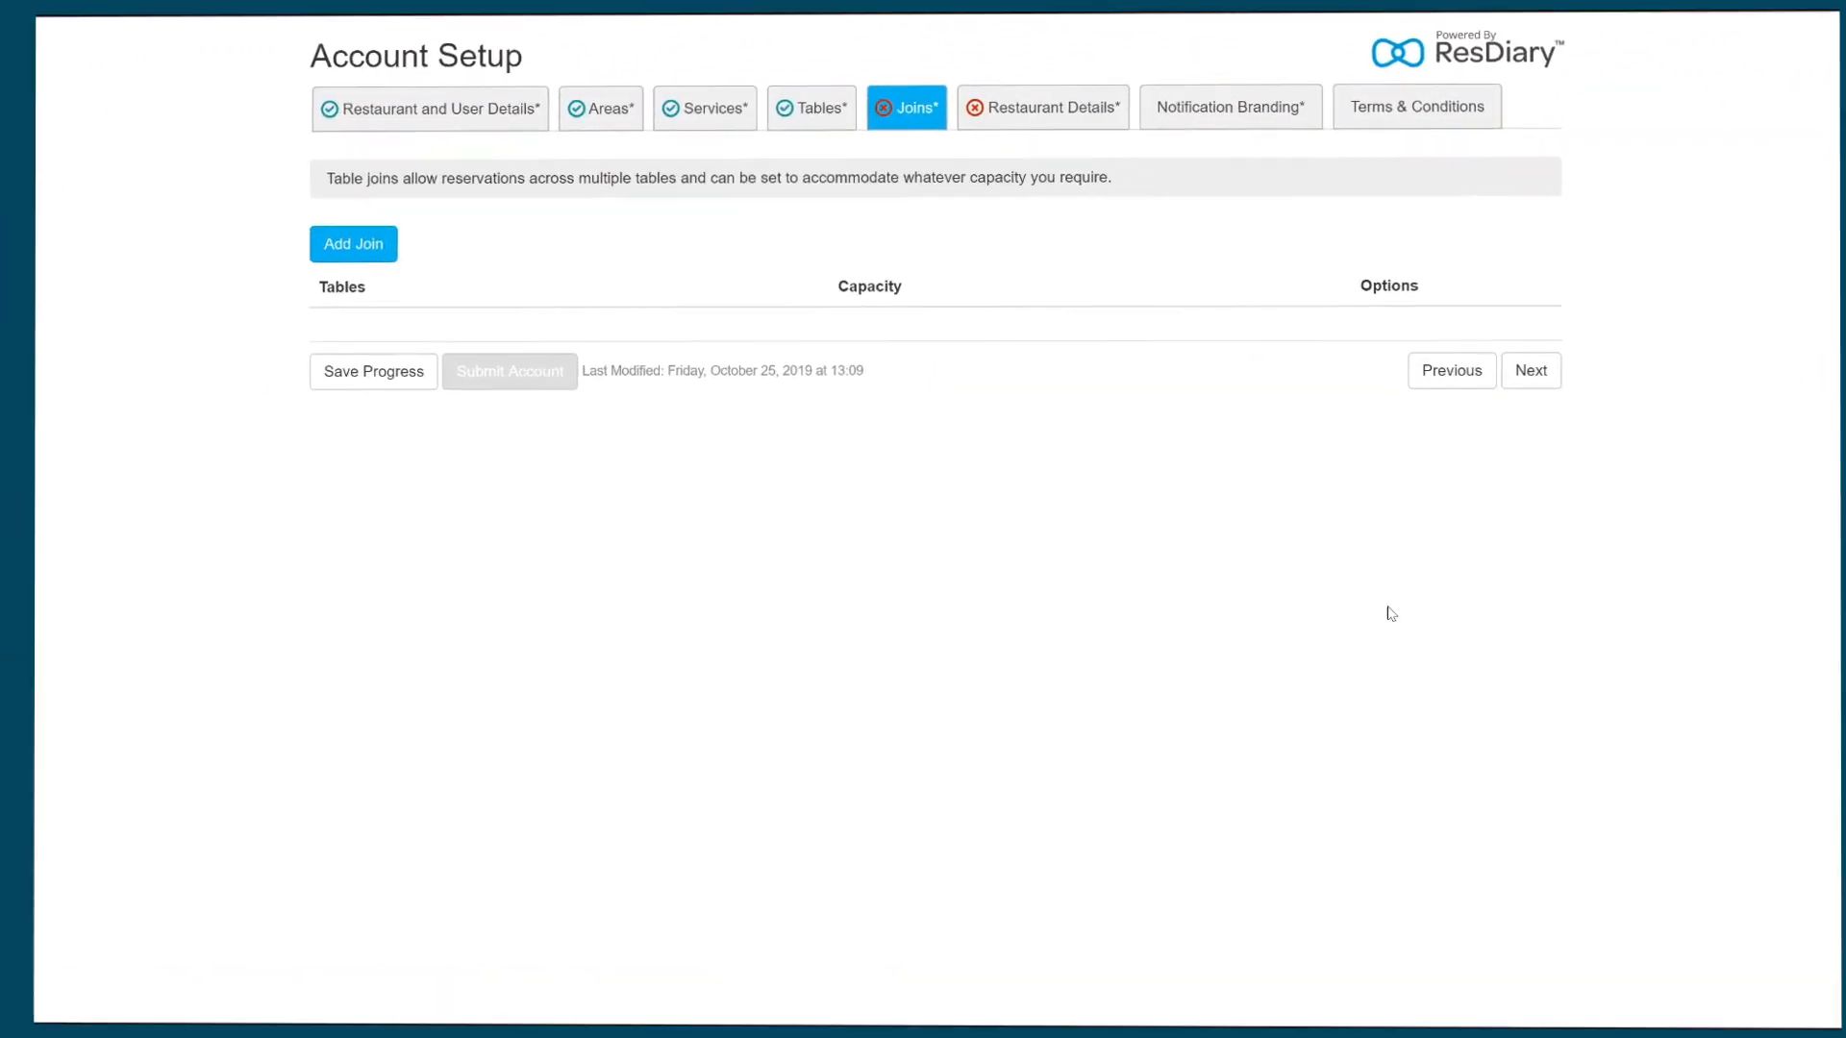
Add two table joins: tables 1,2 seating 6, and tables 6–13 seating 18
click(352, 243)
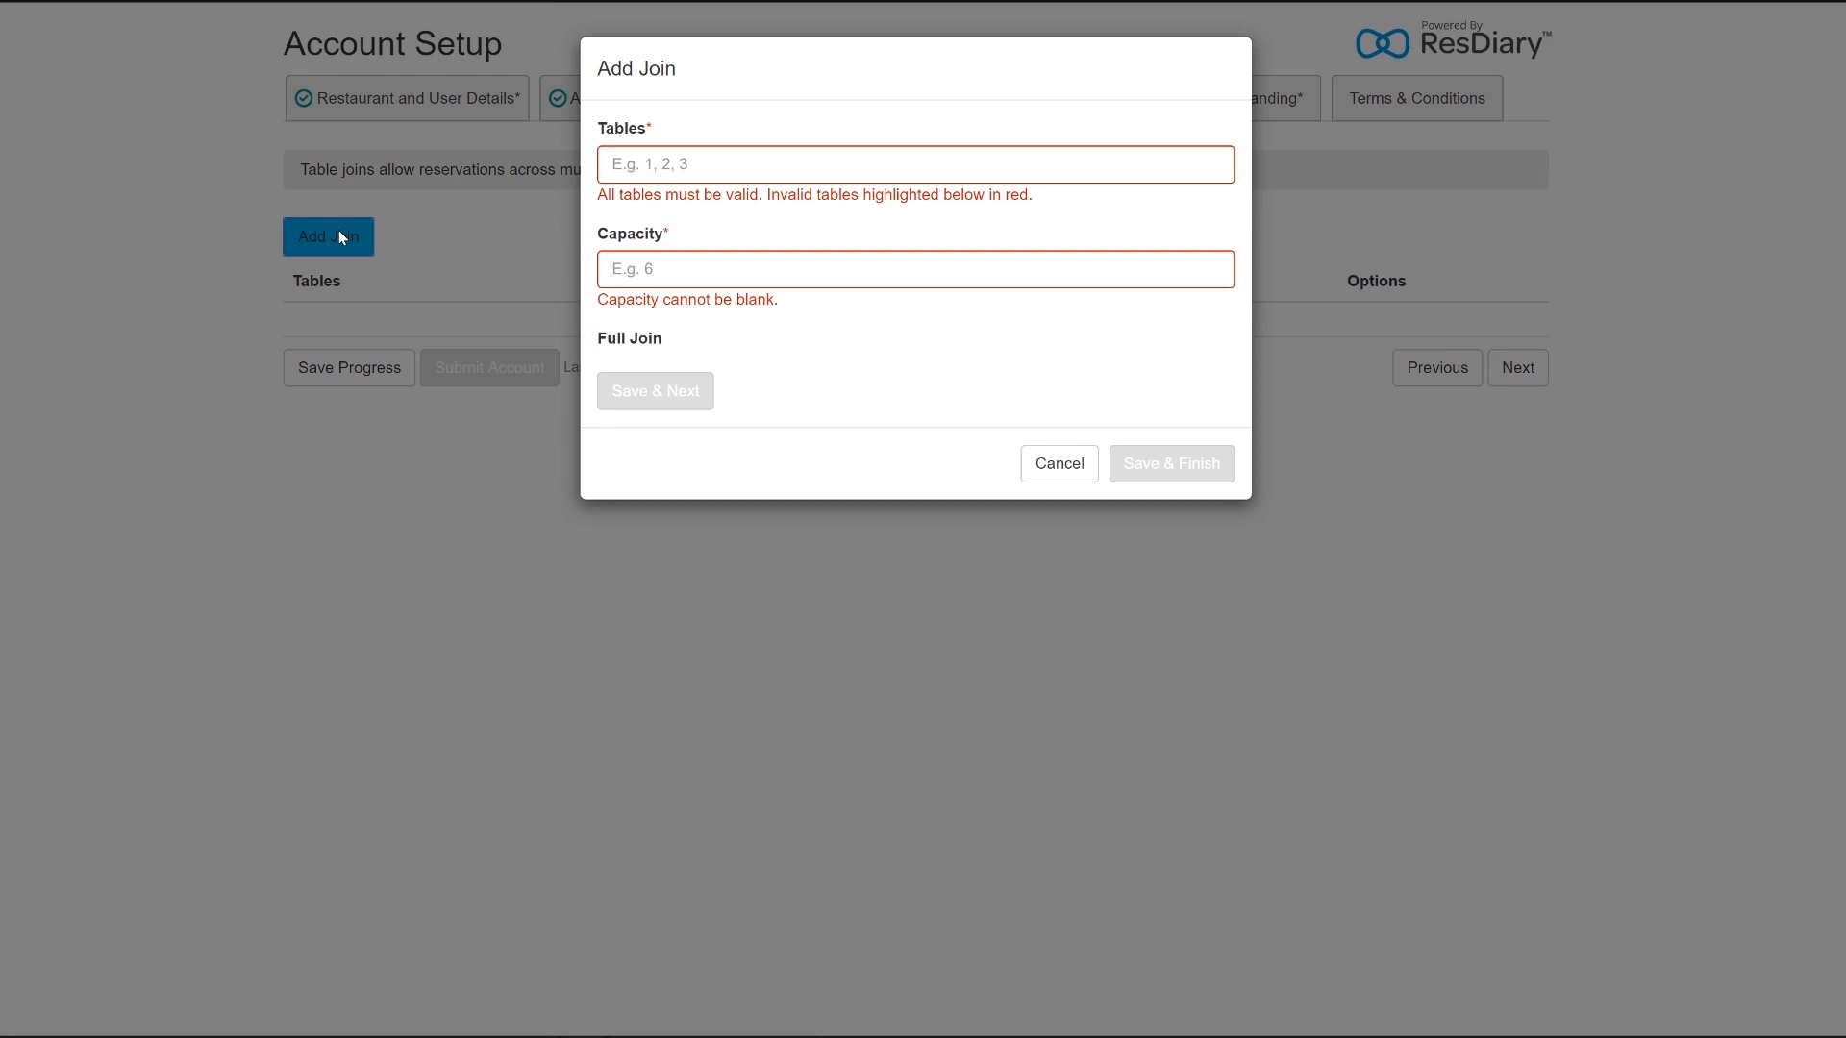
mouse_move(502, 209)
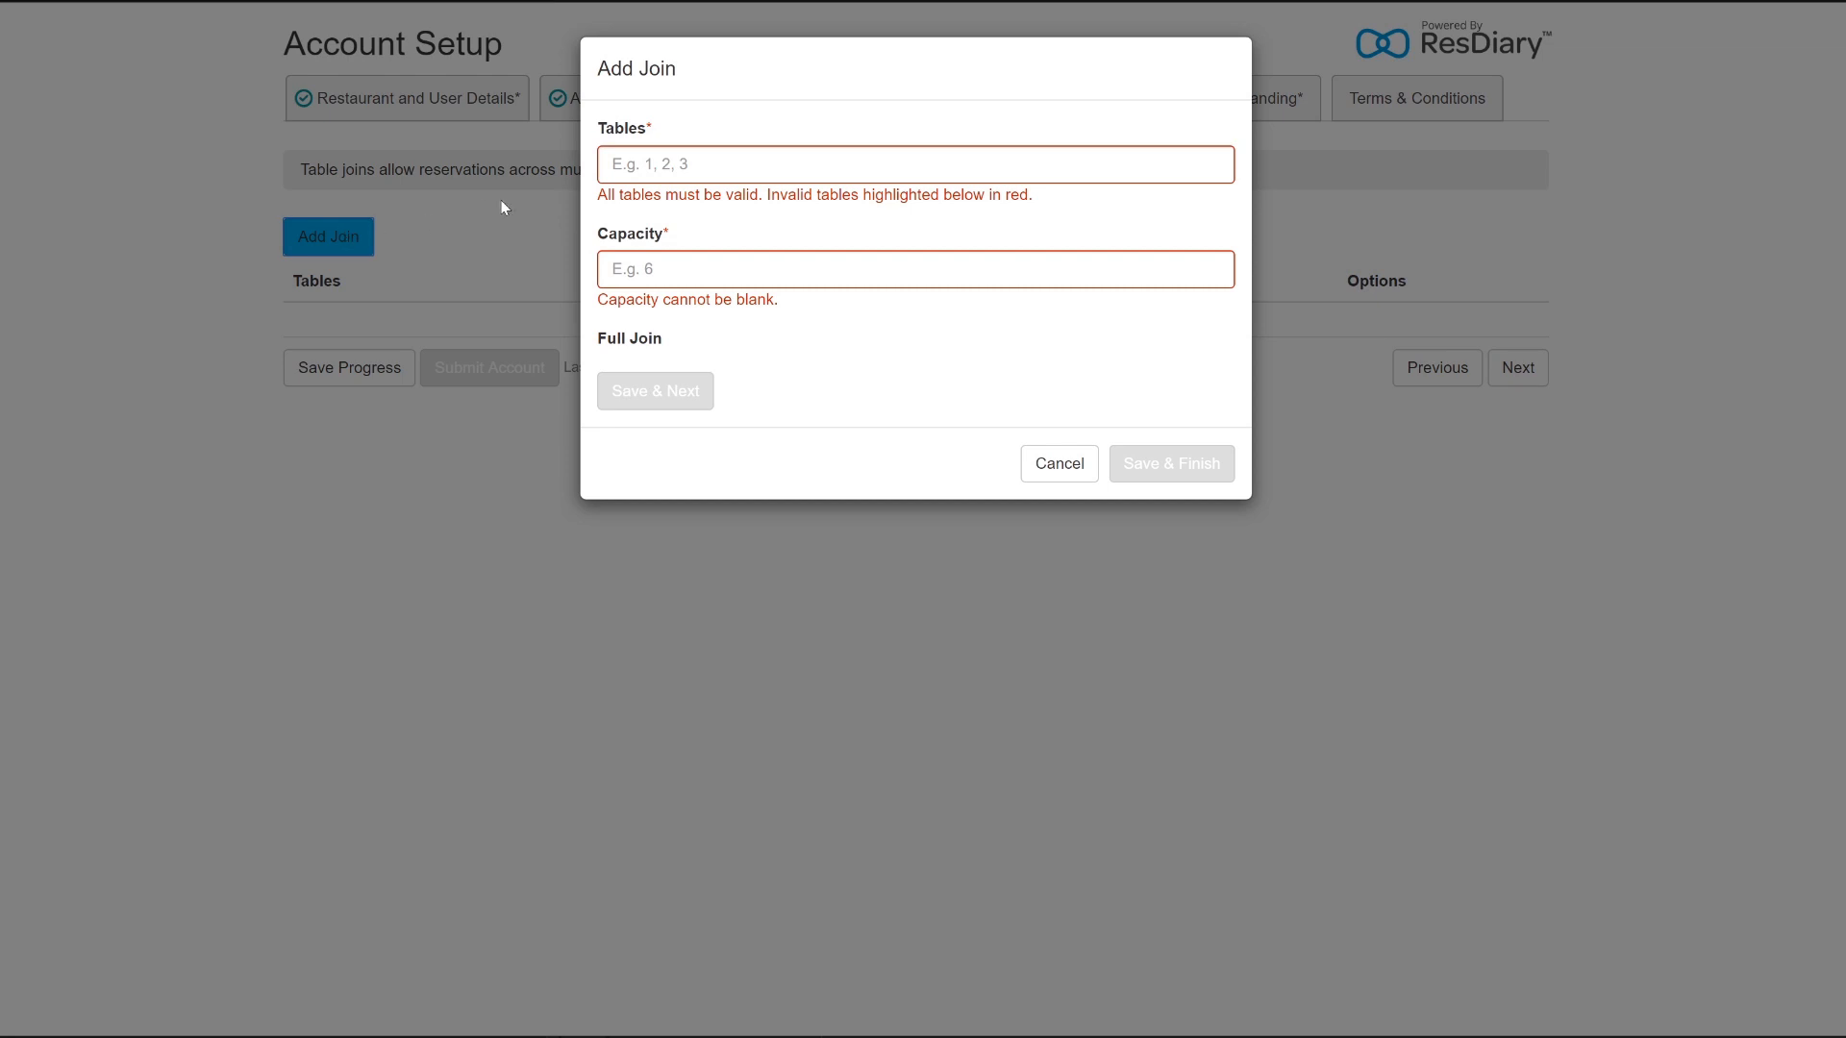
text(1)
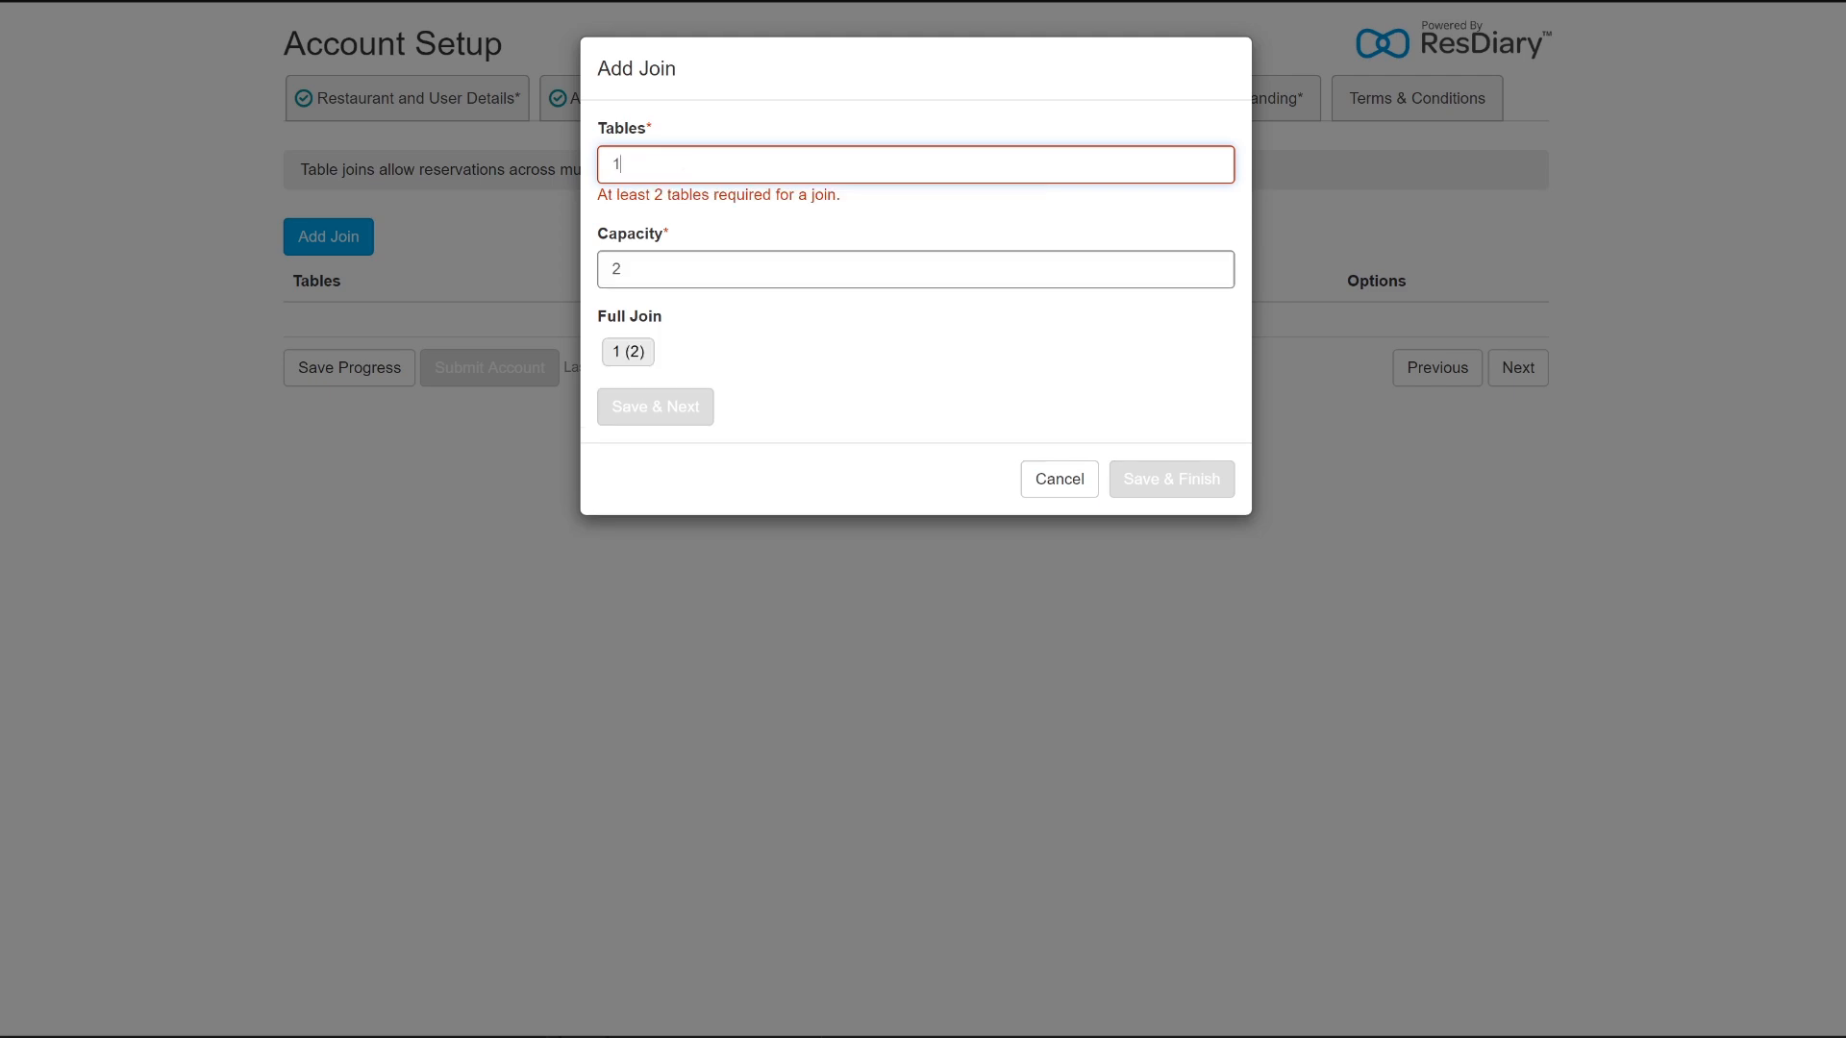
text(,2)
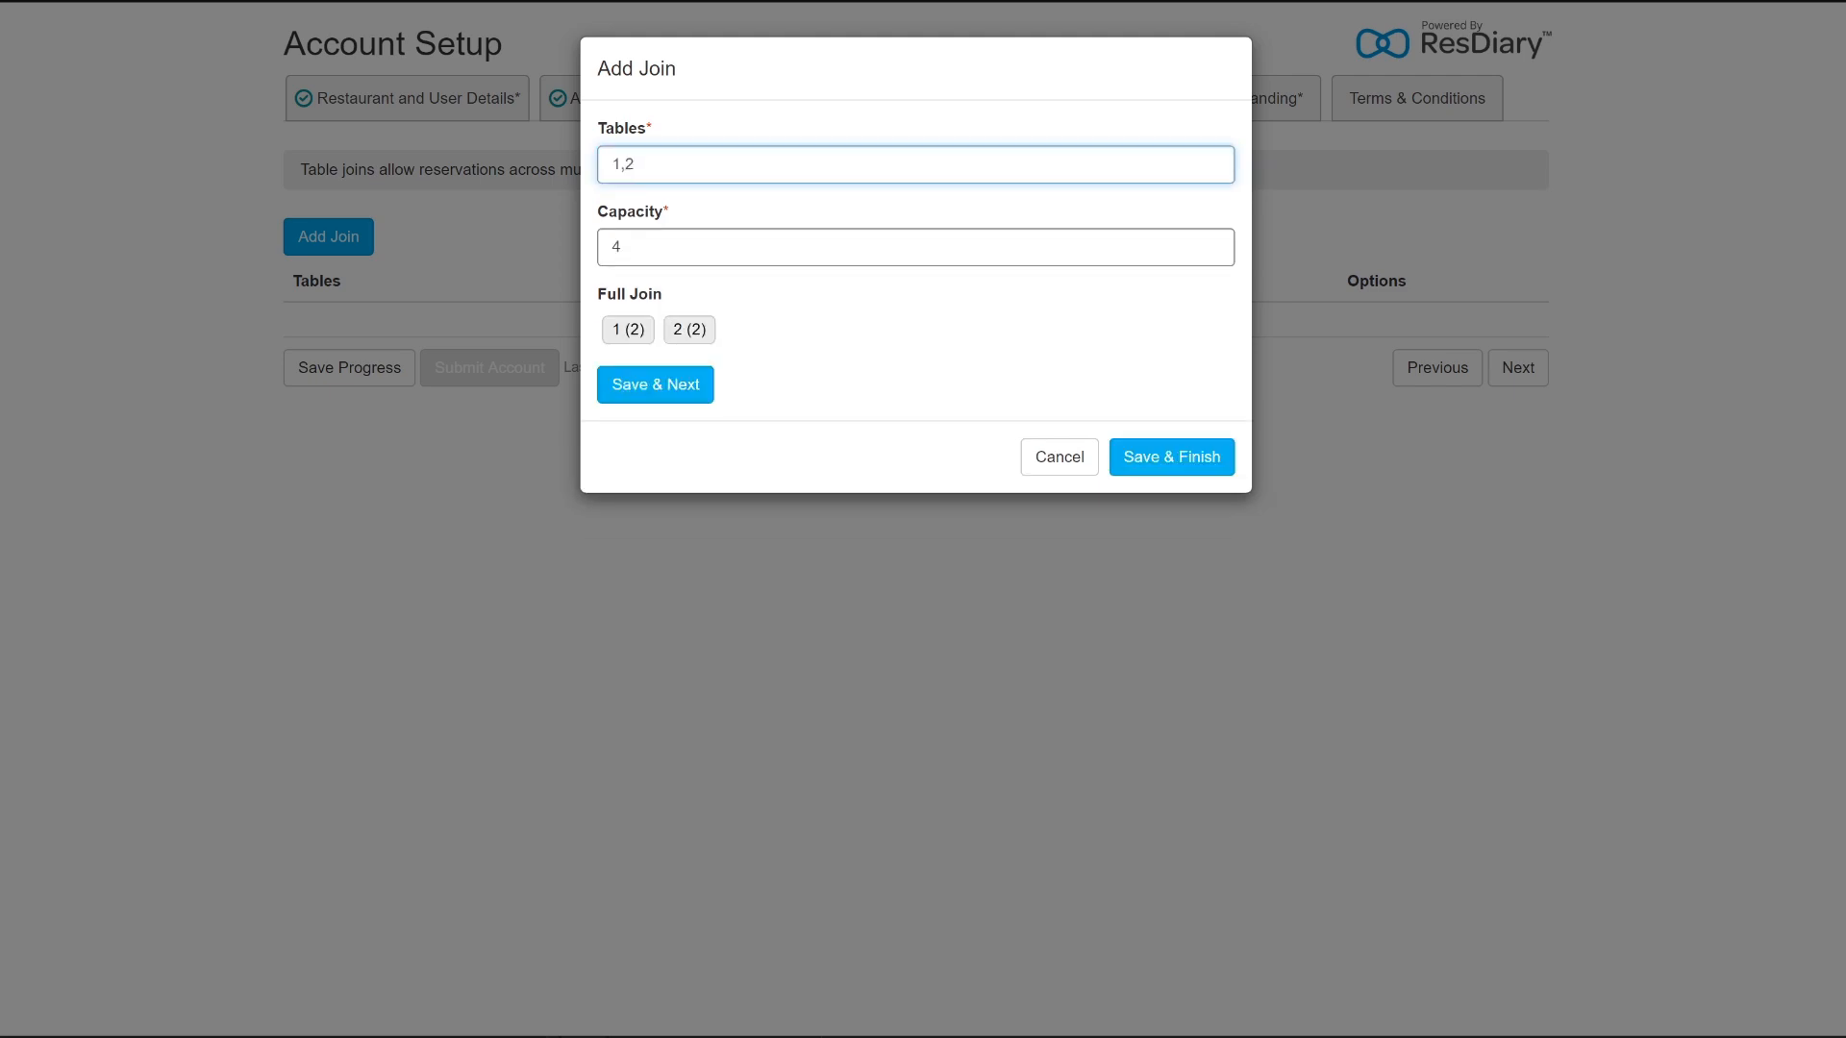
click(915, 247)
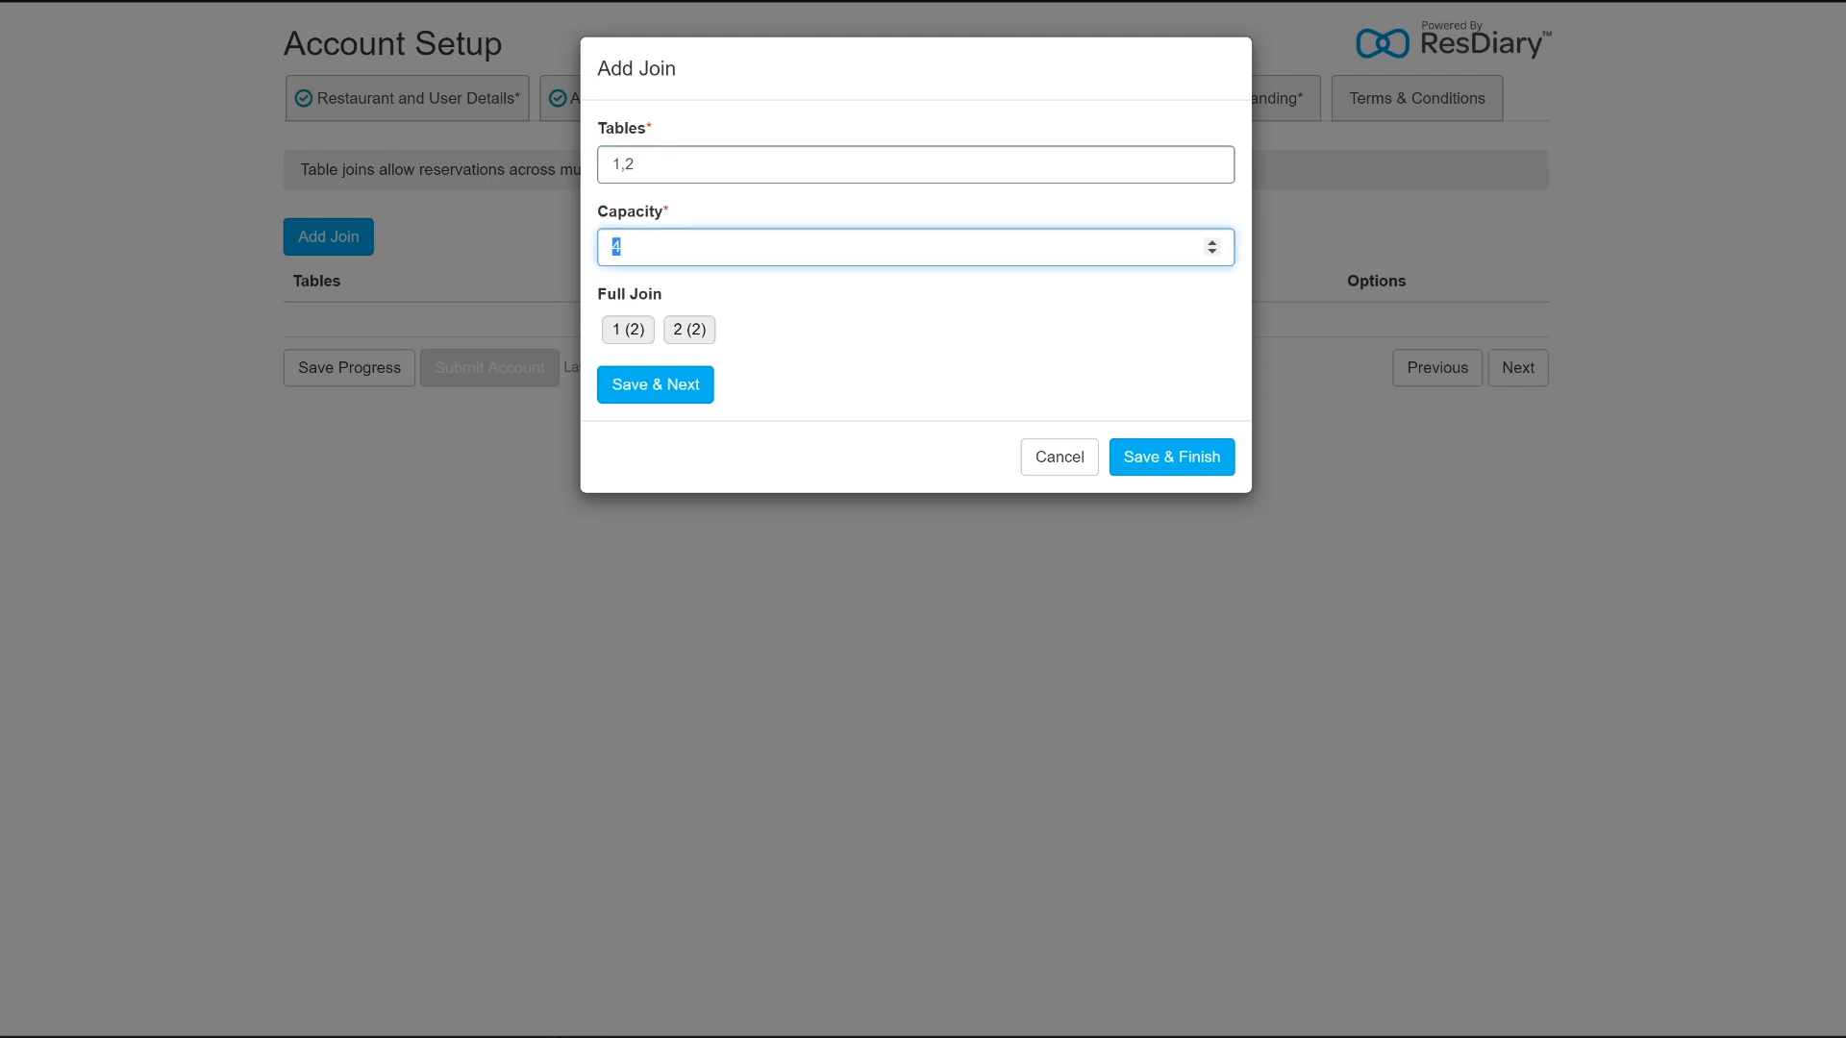
text(6)
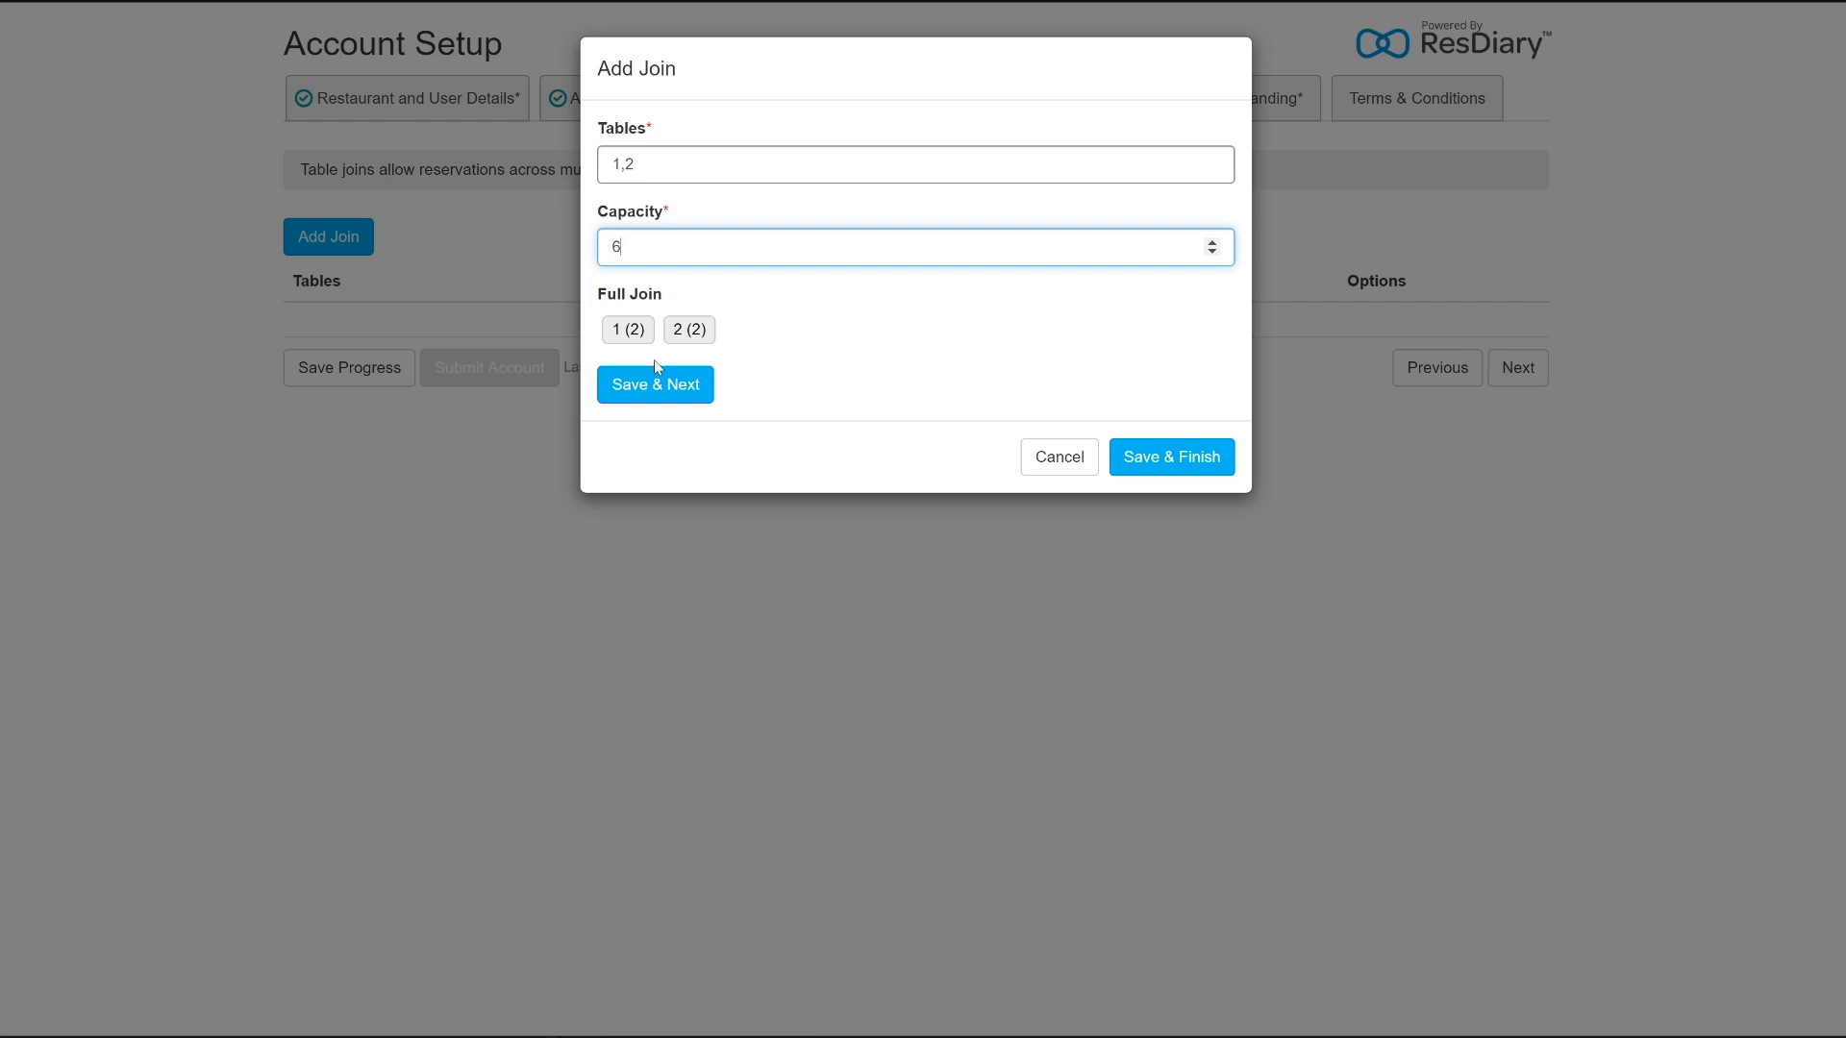
click(654, 384)
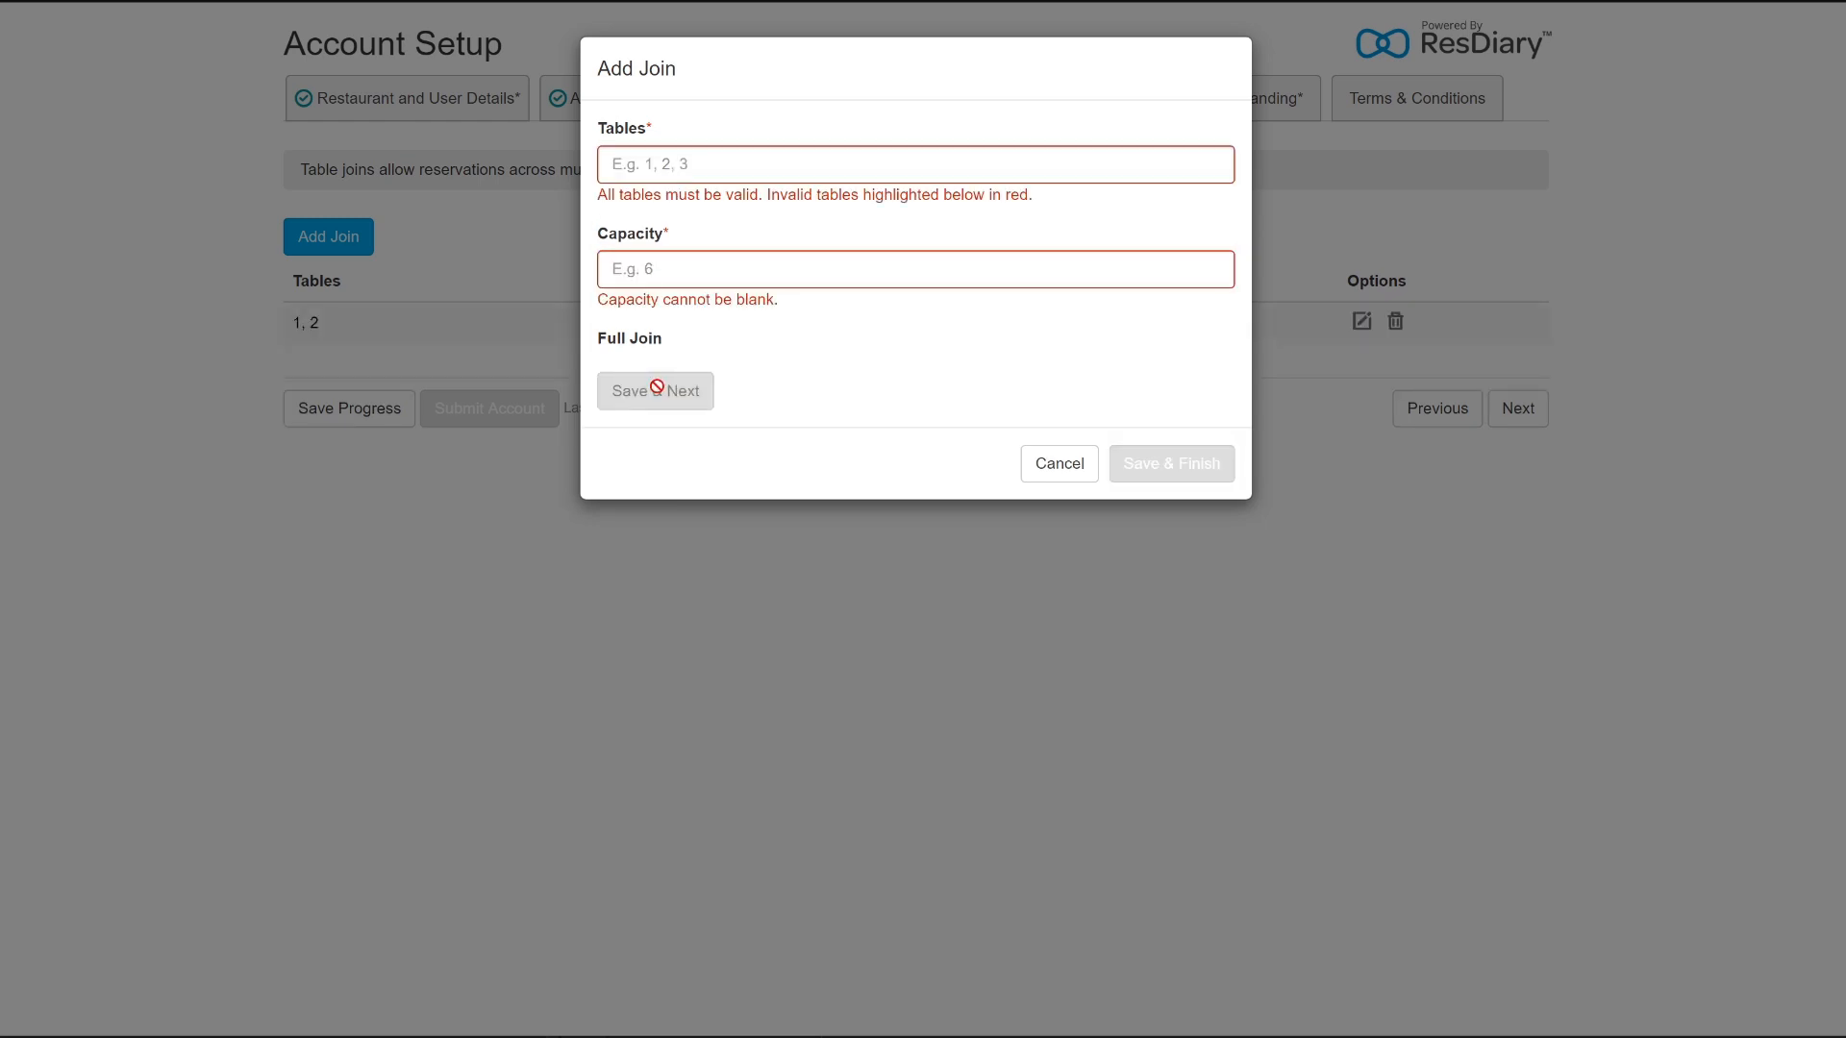
text(6,7,8,9,10,11,12,13)
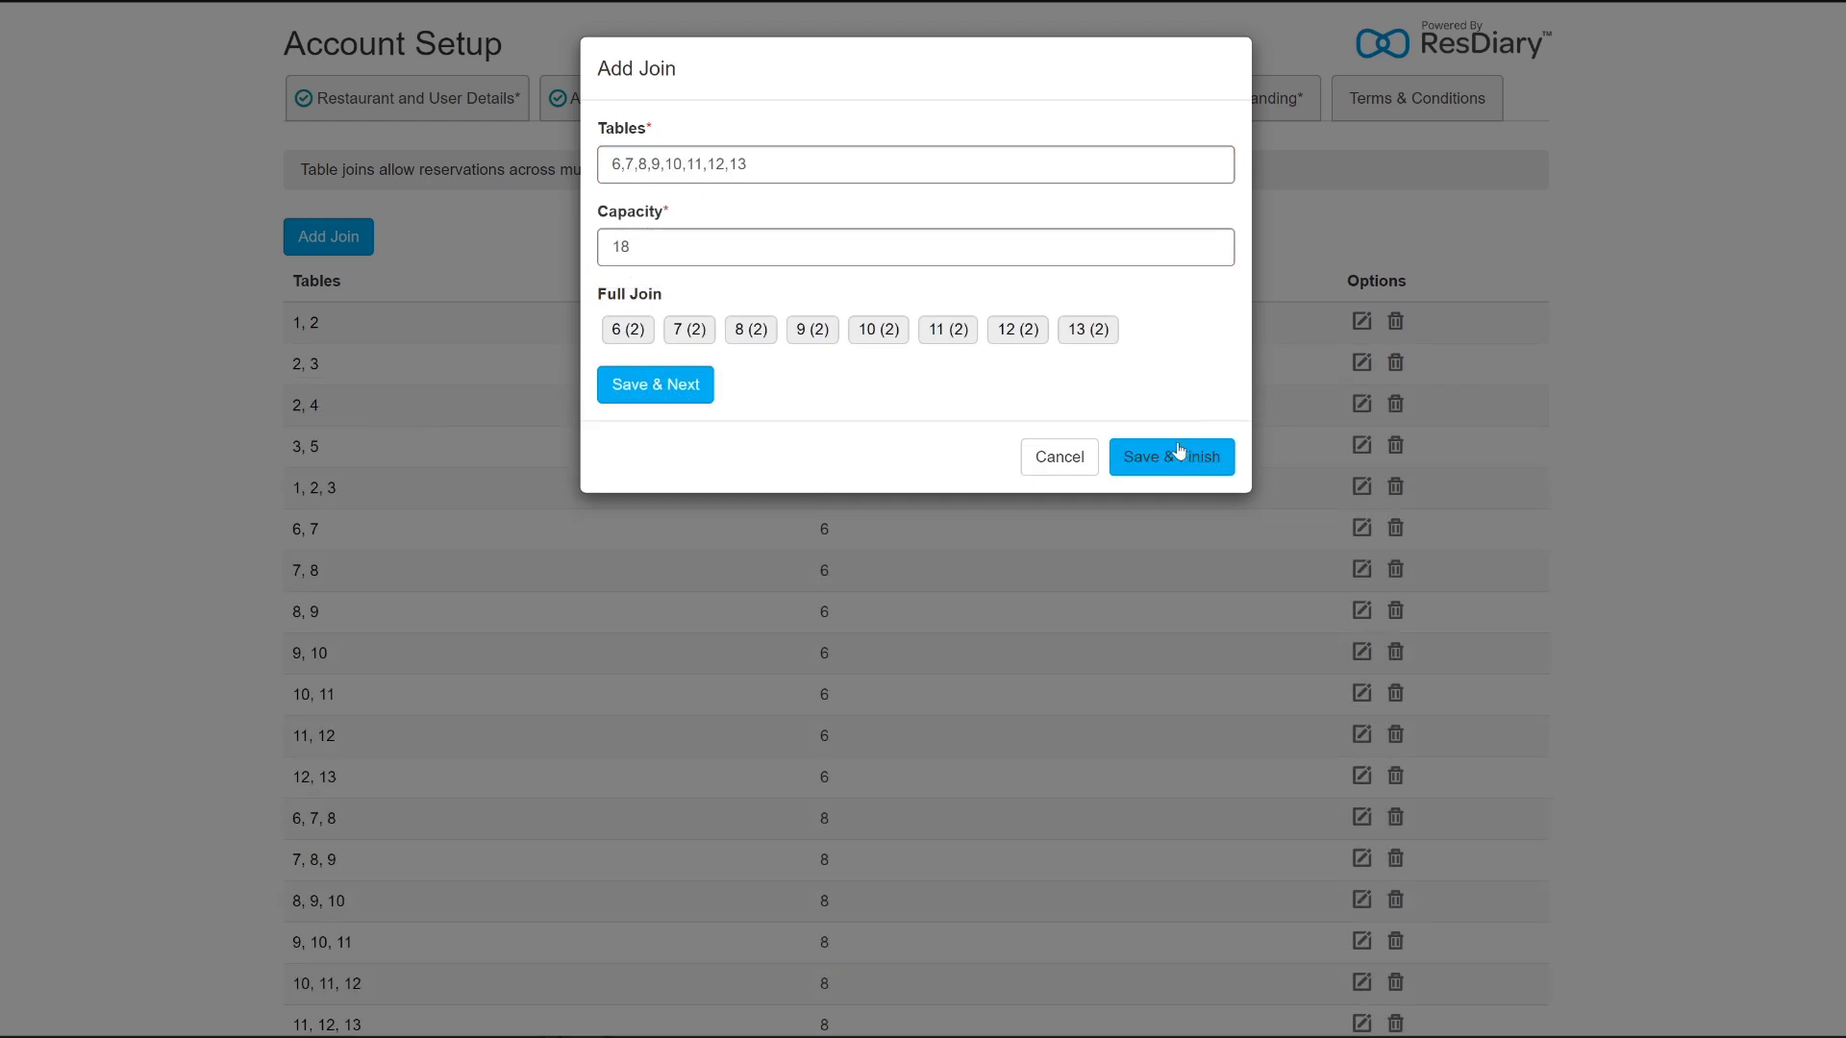
click(1169, 457)
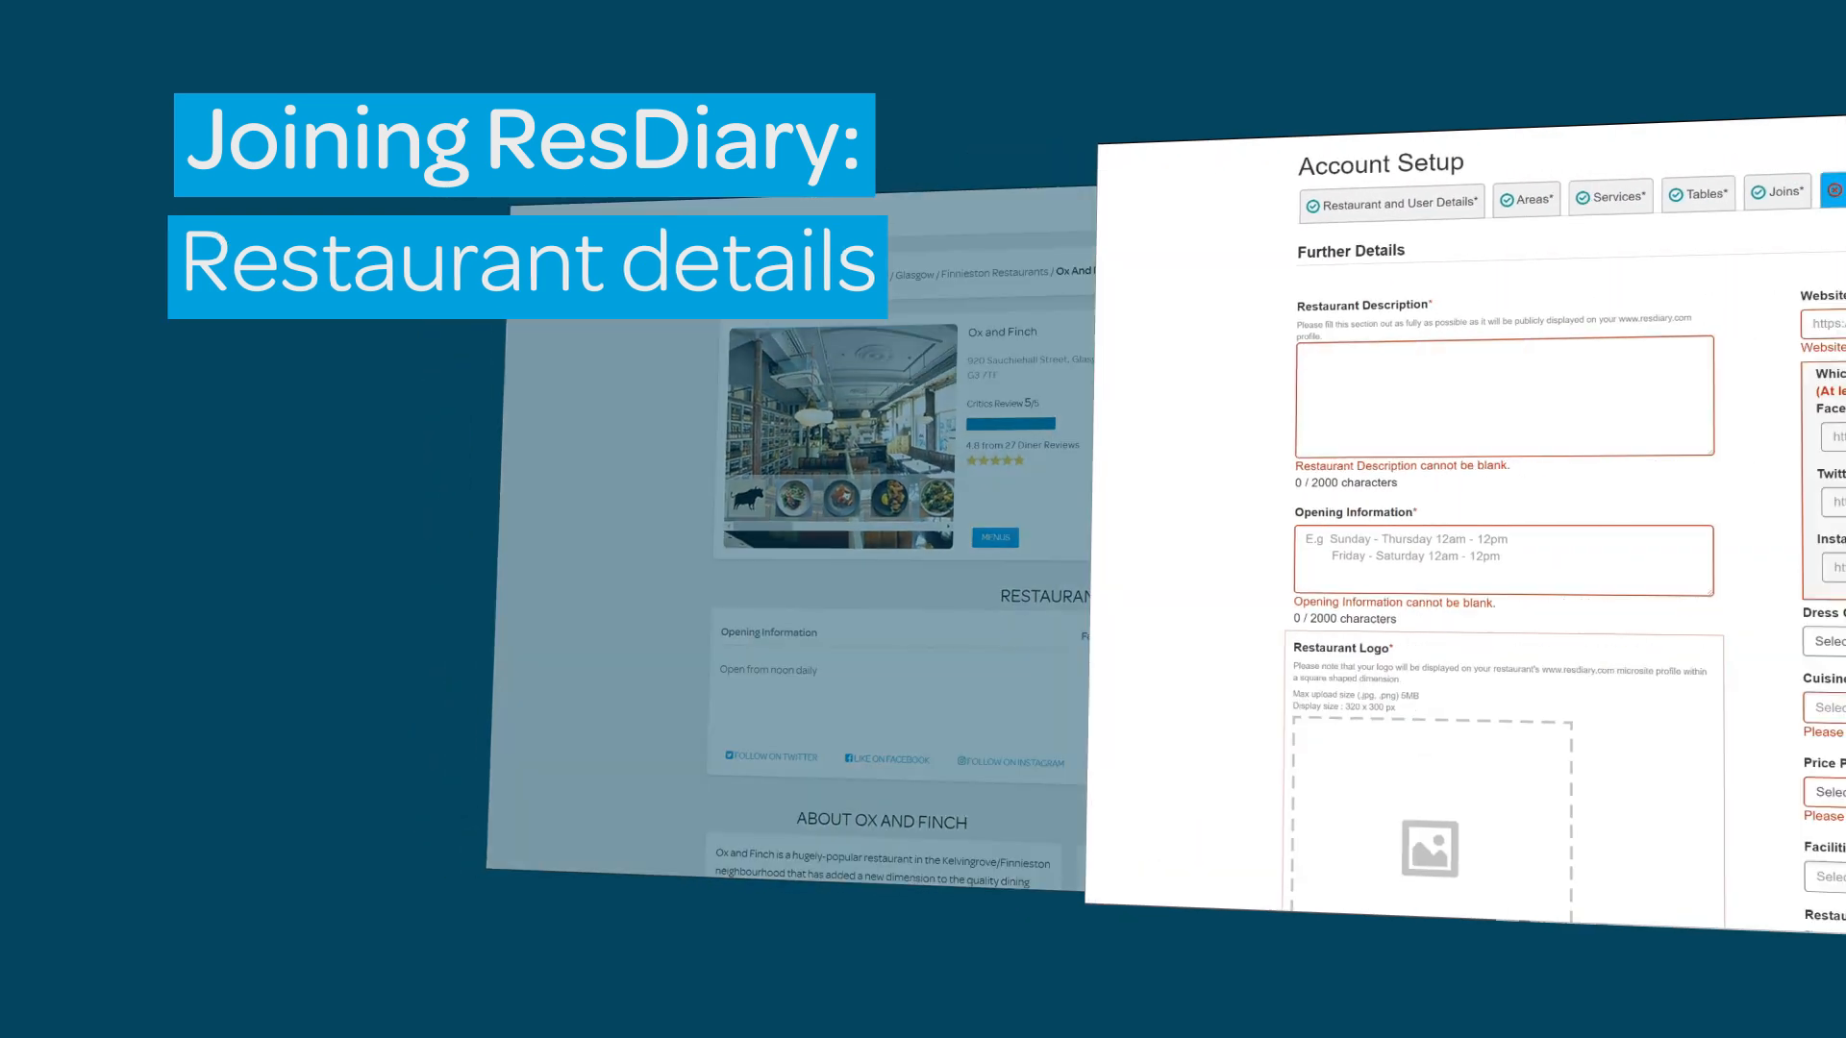
Upload the Tern logo image as the restaurant logo
click(421, 619)
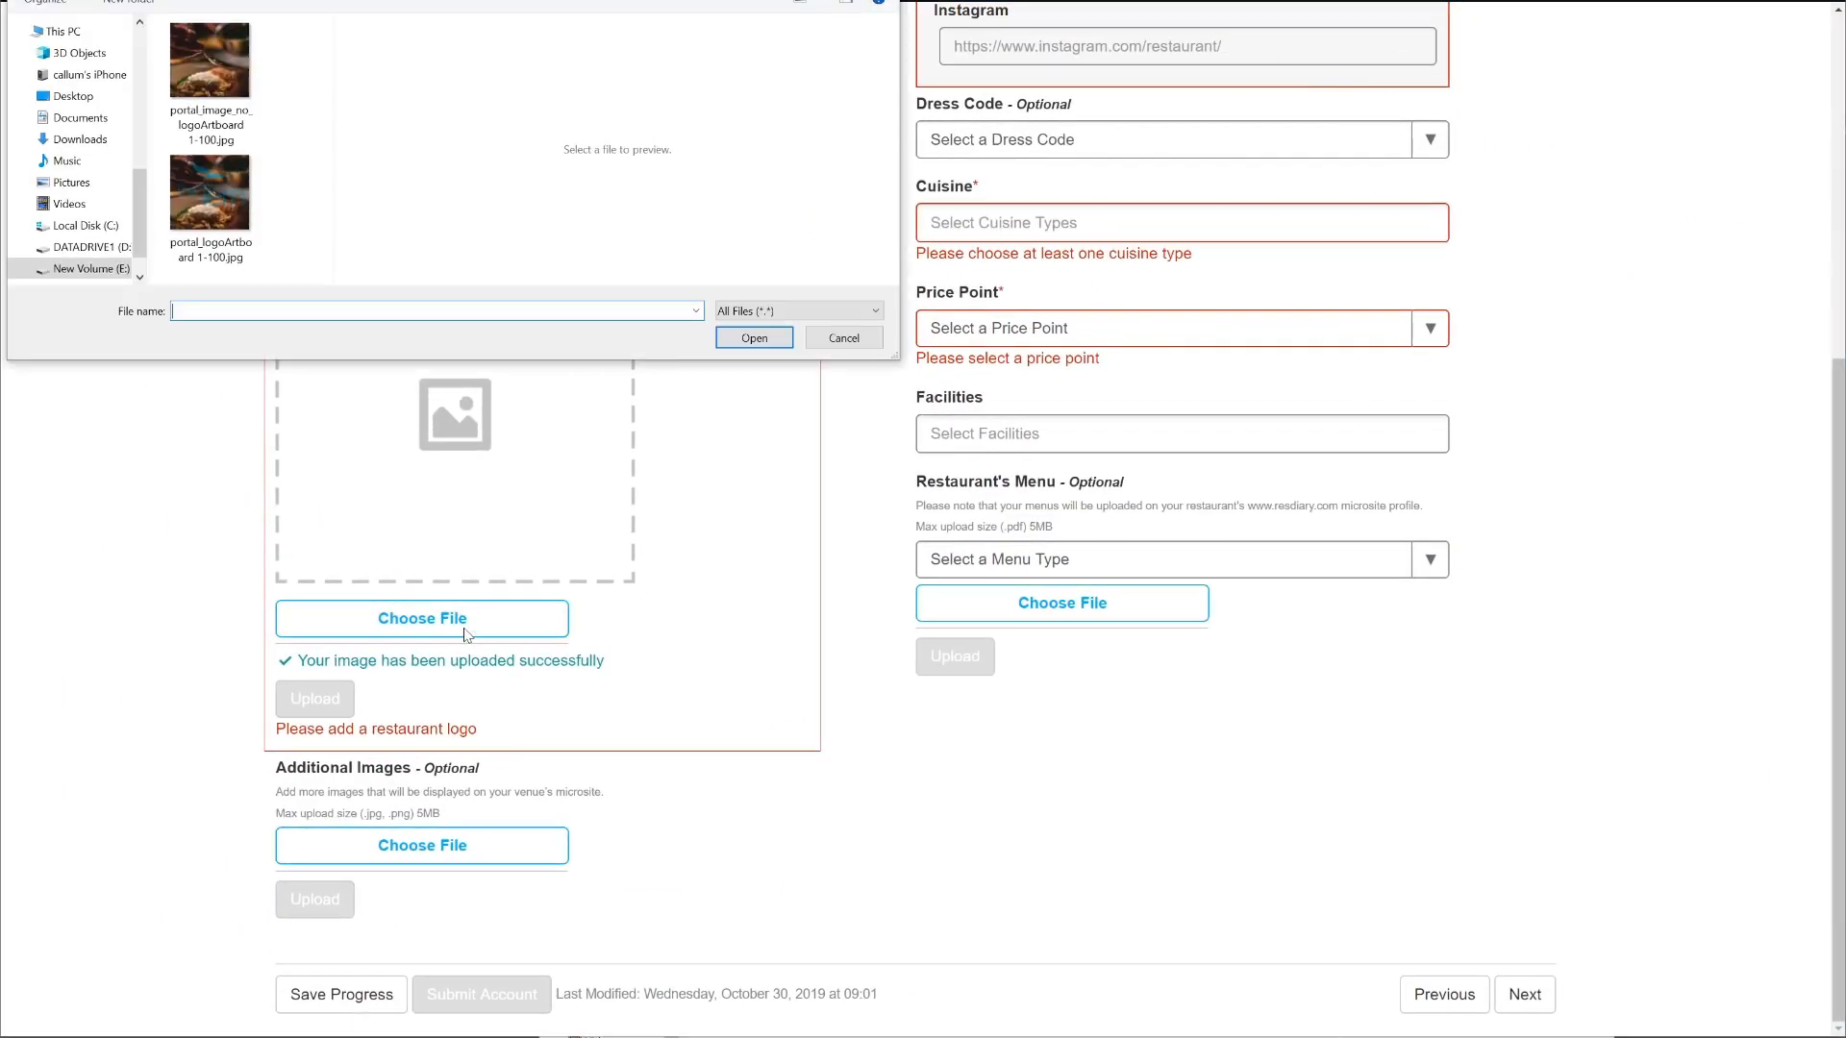
click(754, 338)
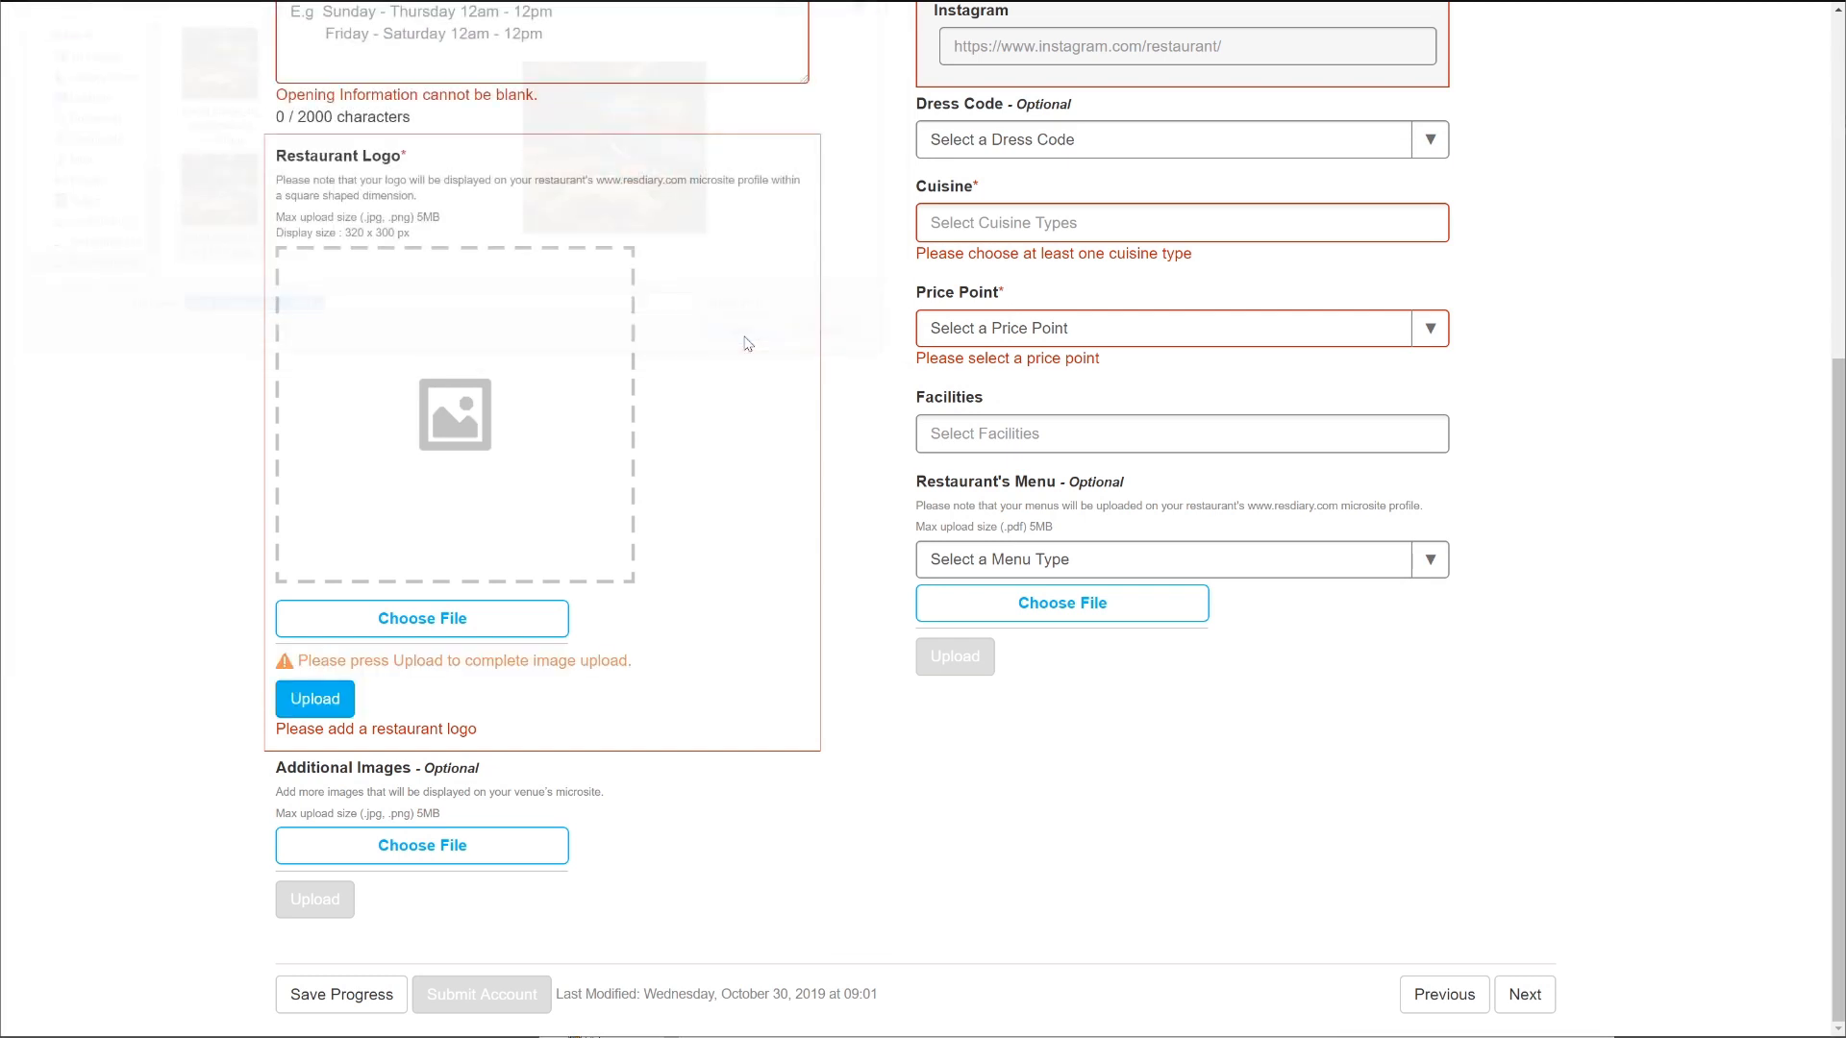
click(314, 698)
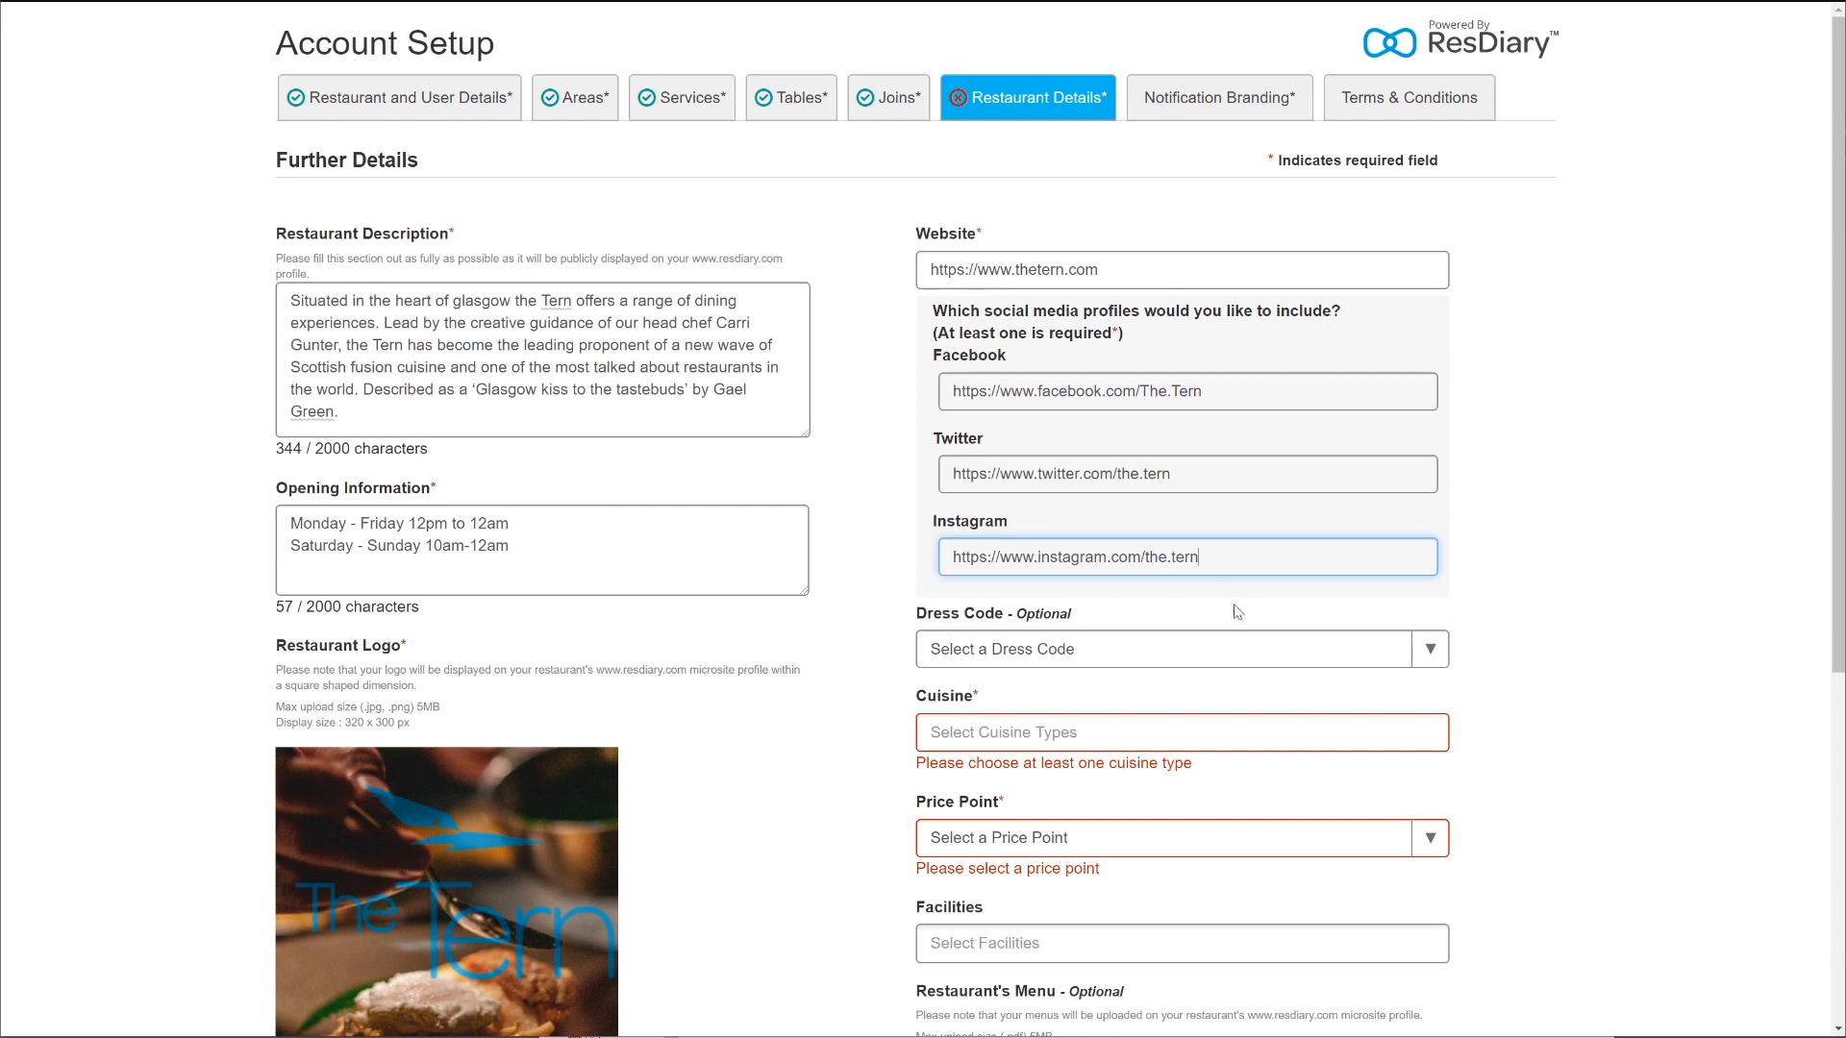
Save the filled-in restaurant details form
click(1180, 731)
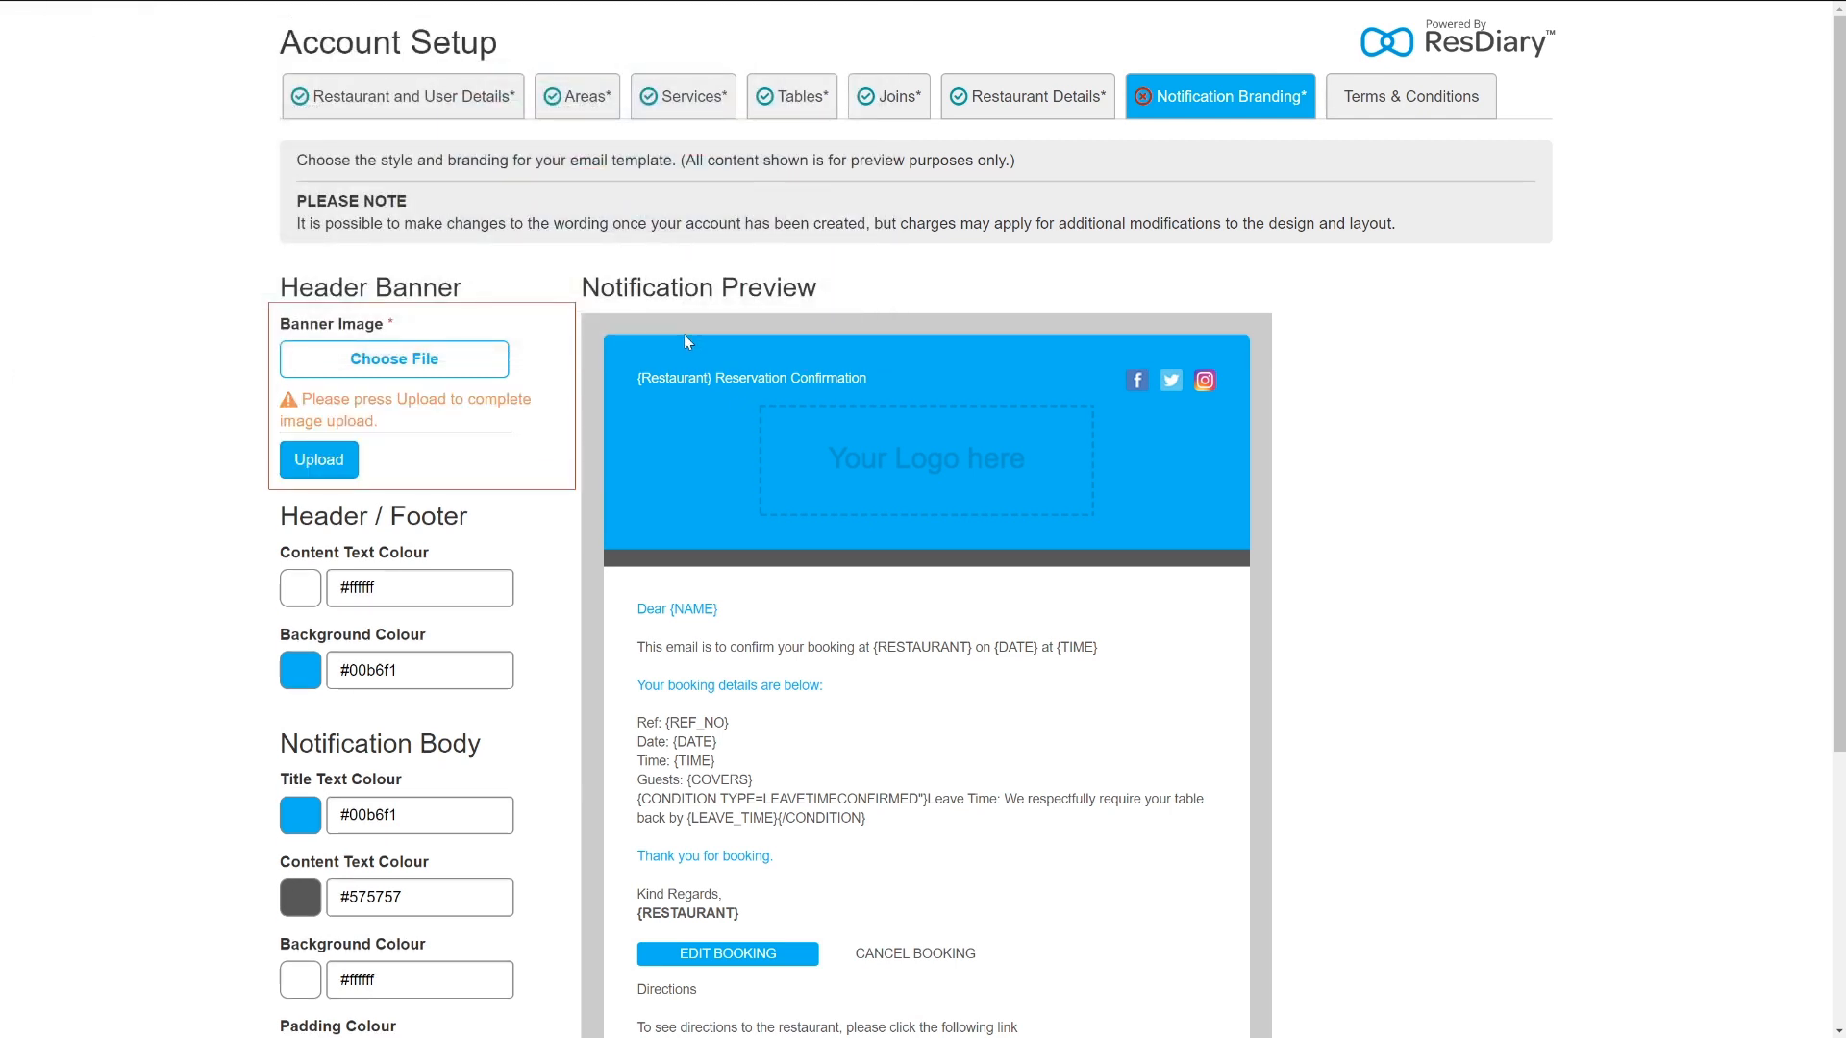
Upload the 'OPEN' thank-you banner image to the email header
click(319, 459)
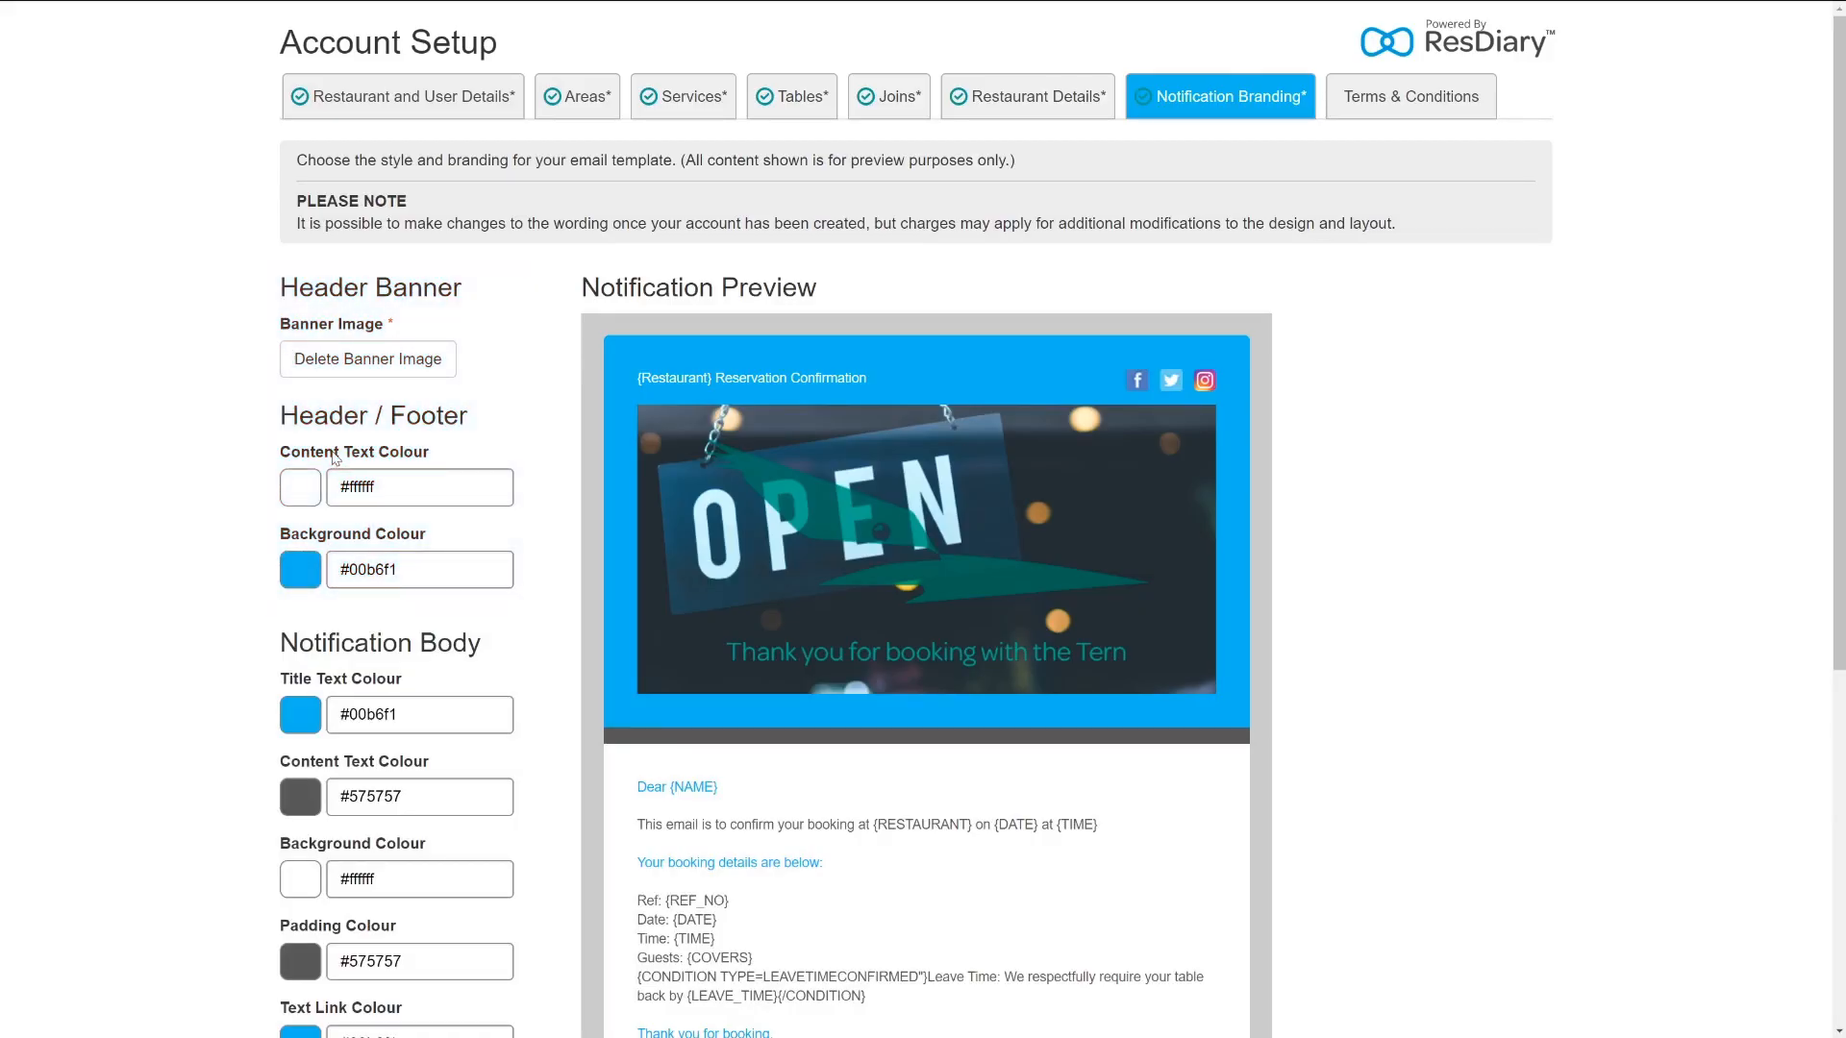
Set header and title text to black #000000 on a teal #59c3bc background
click(300, 486)
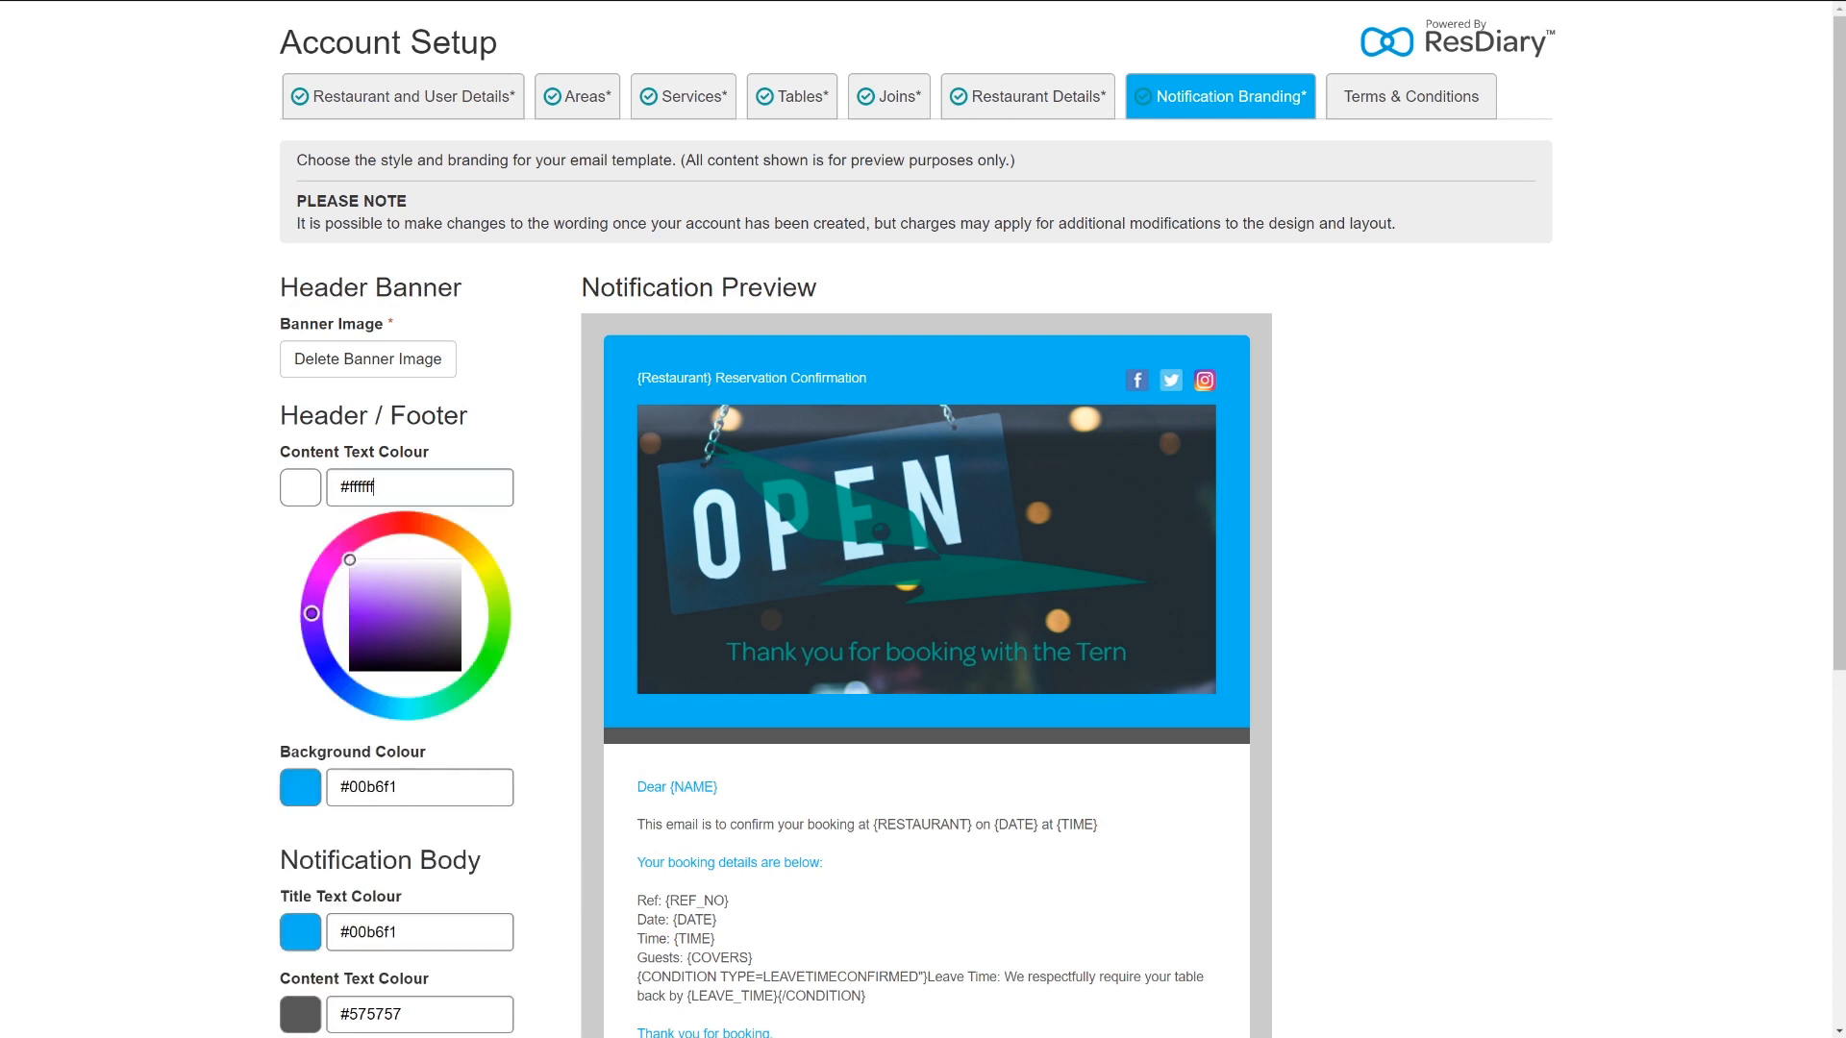
click(419, 488)
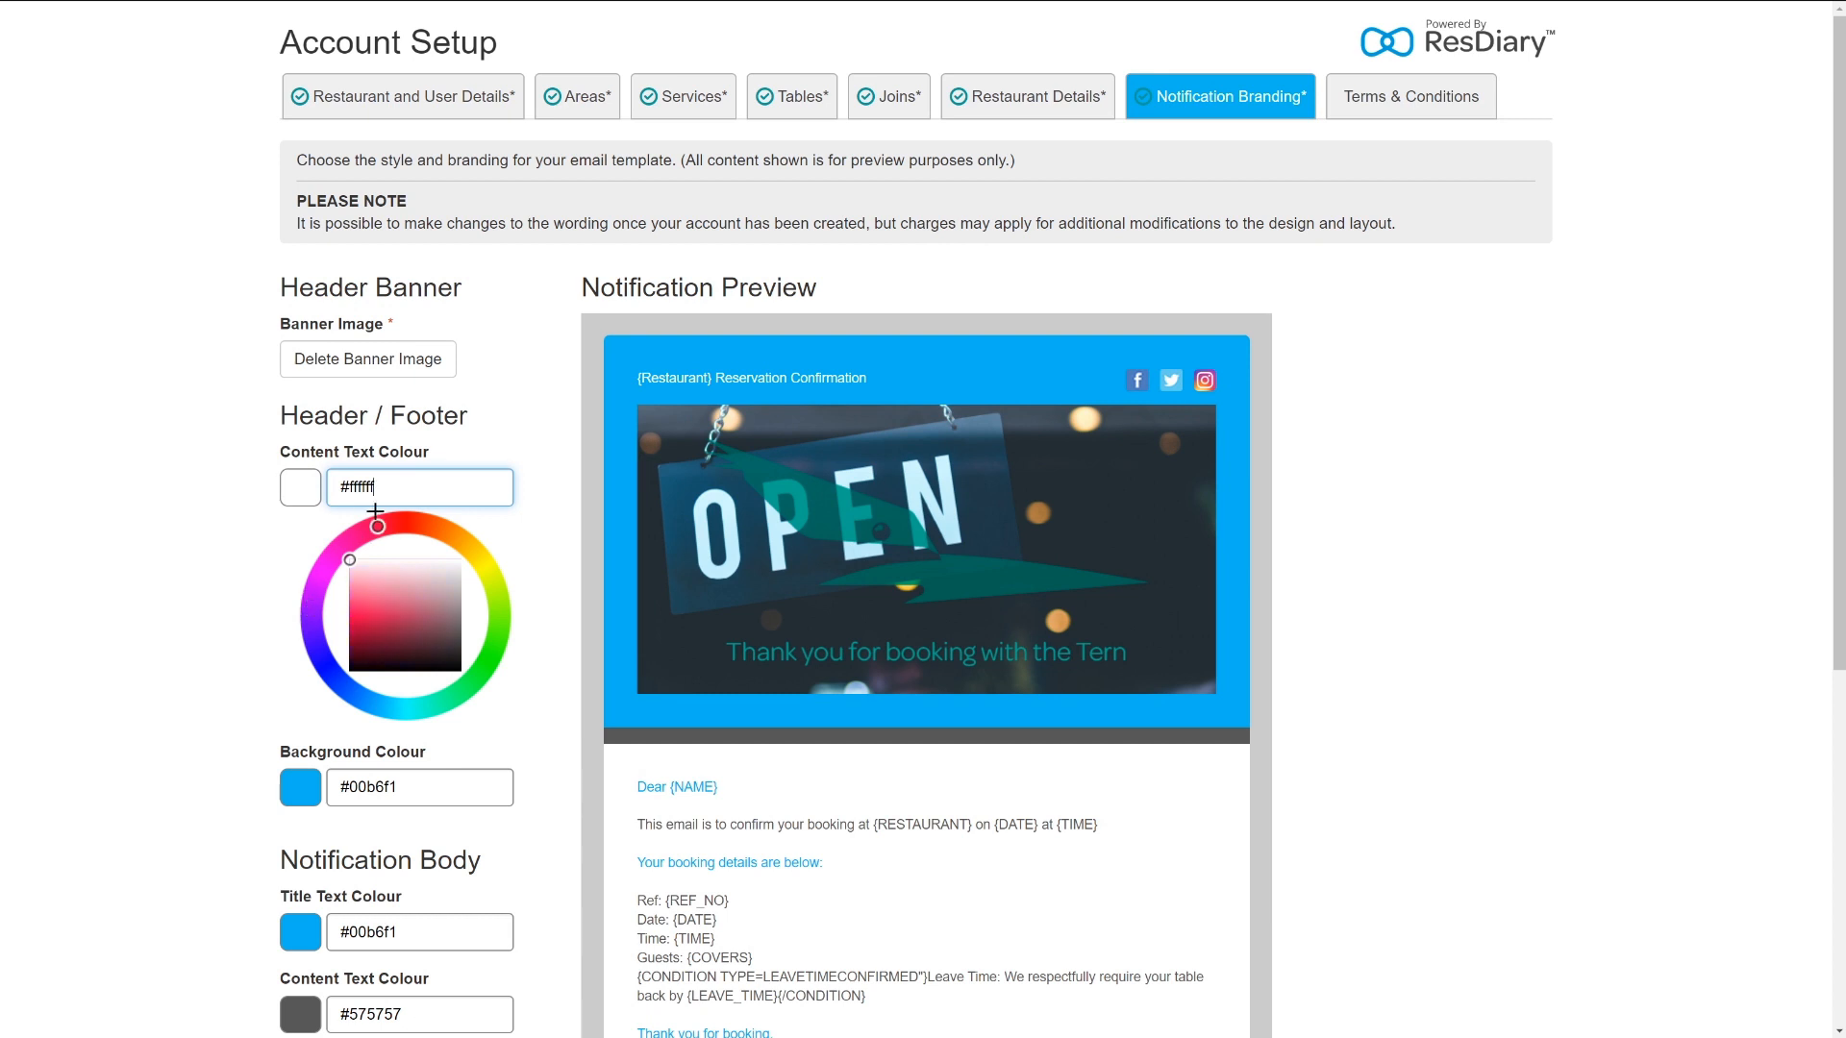
click(377, 609)
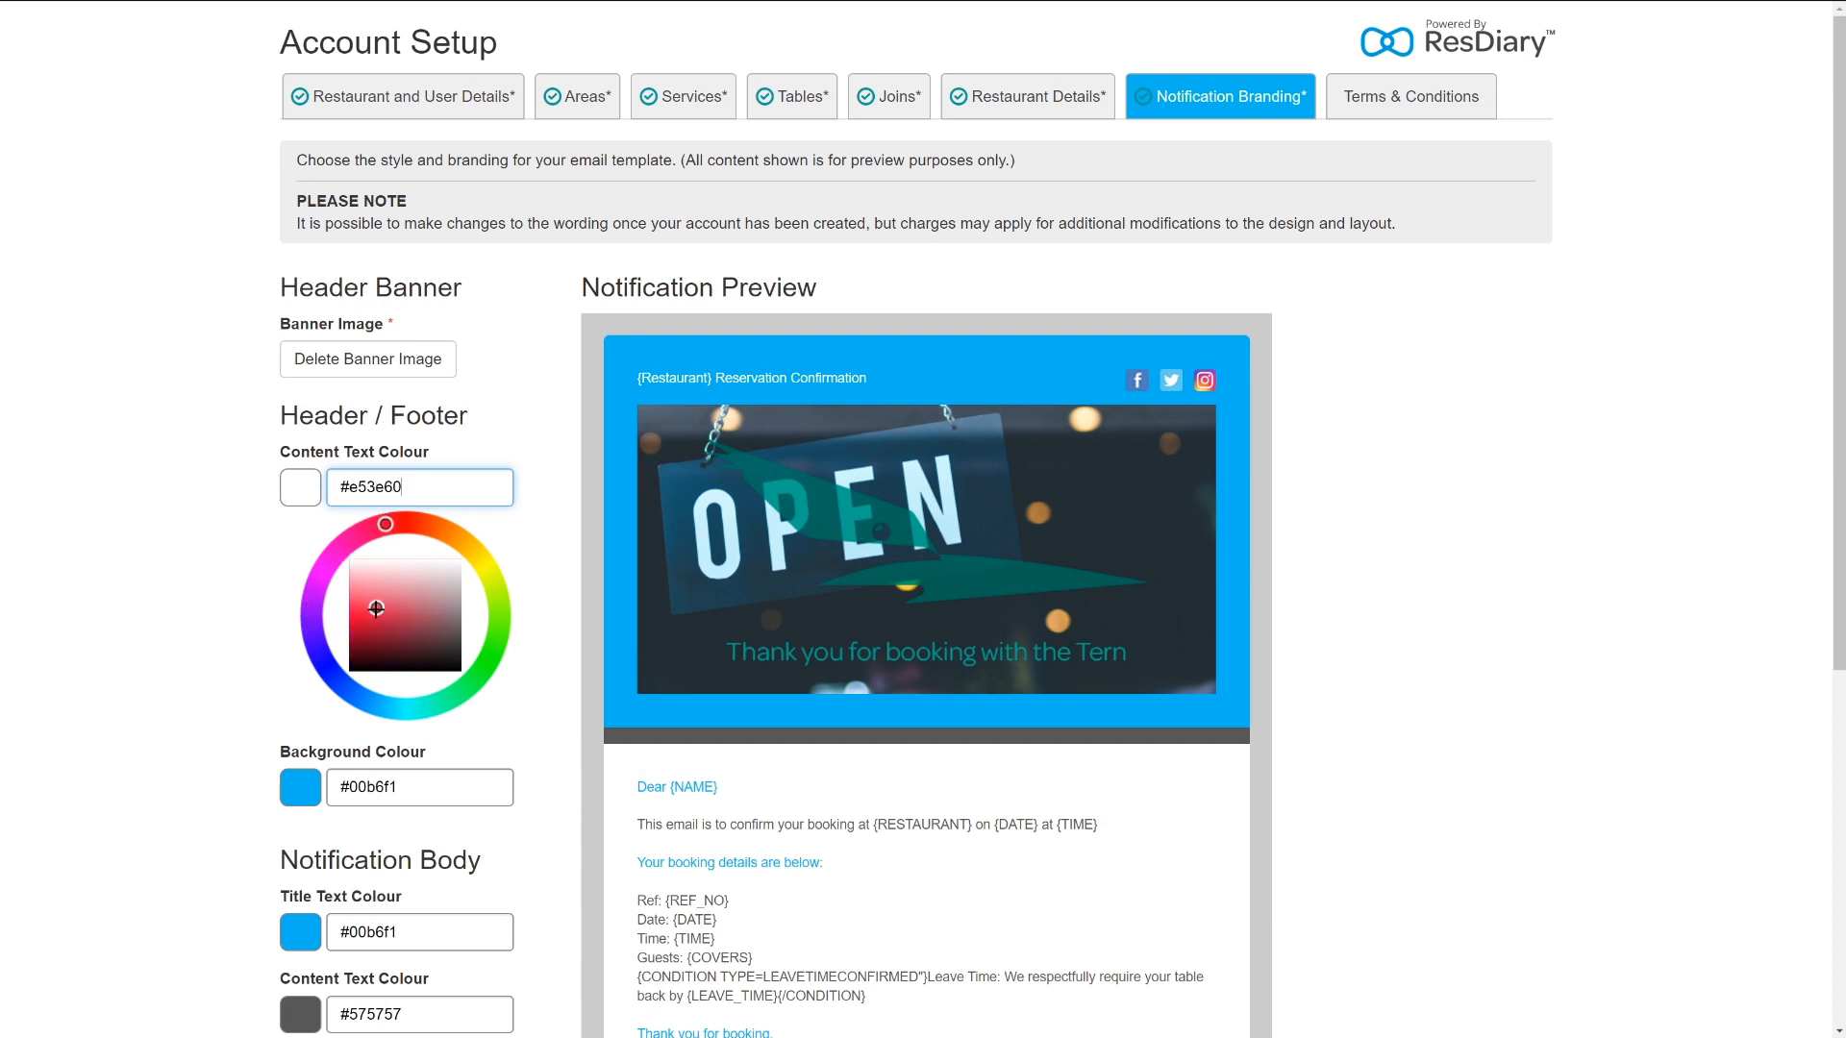
click(421, 569)
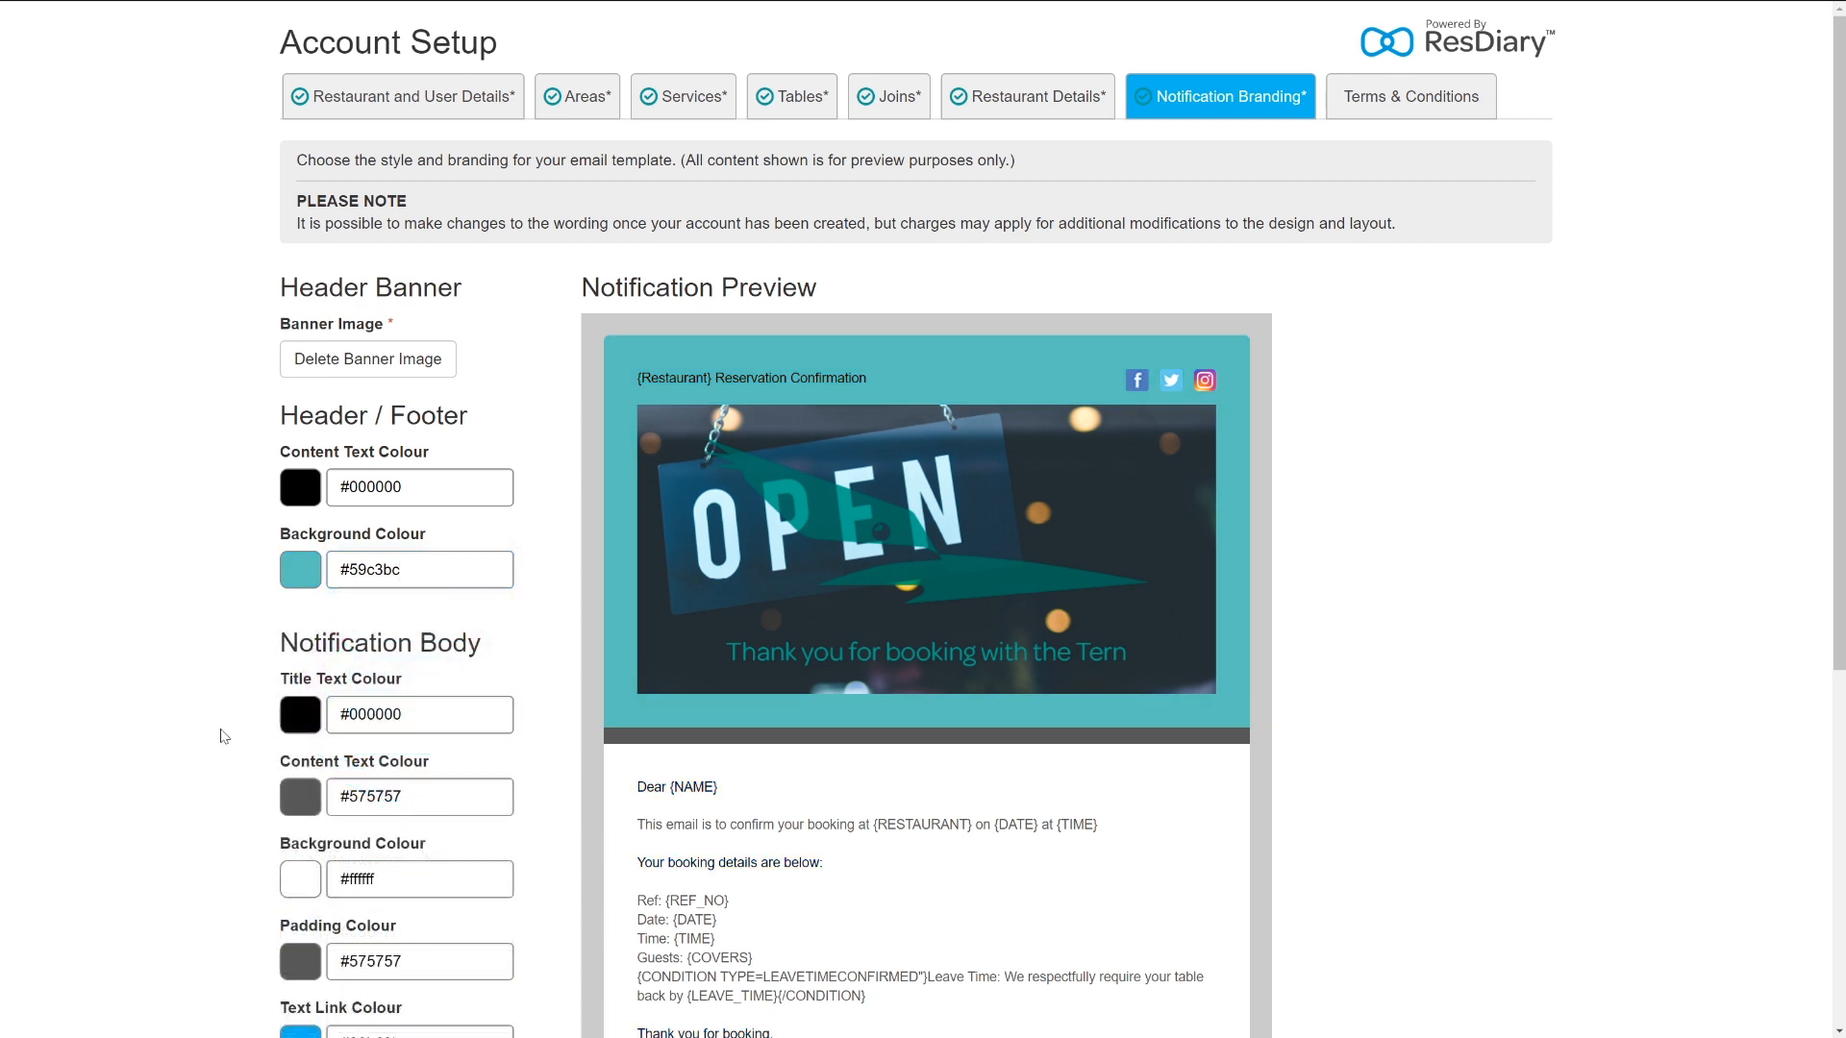
Set body background #a6dedb, padding #00ab92 and link text colour #00ab92
scroll(down, 3)
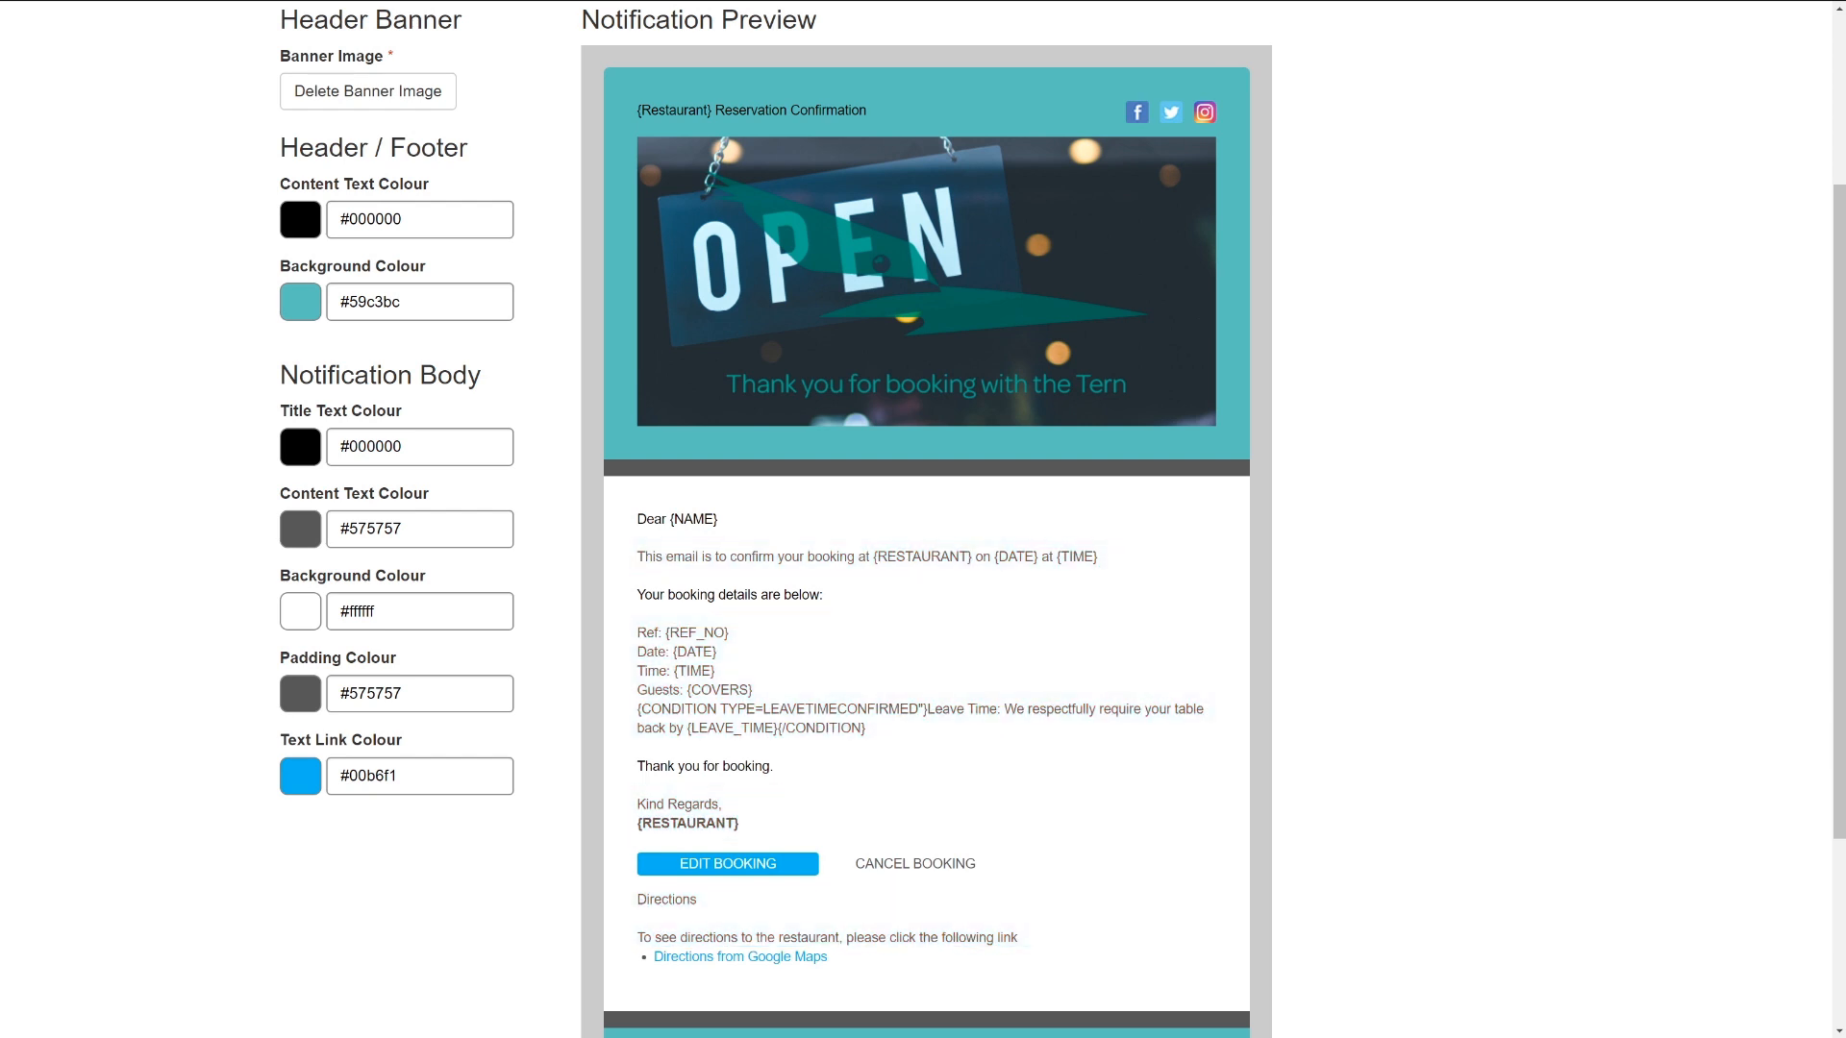
text(#a6dedb)
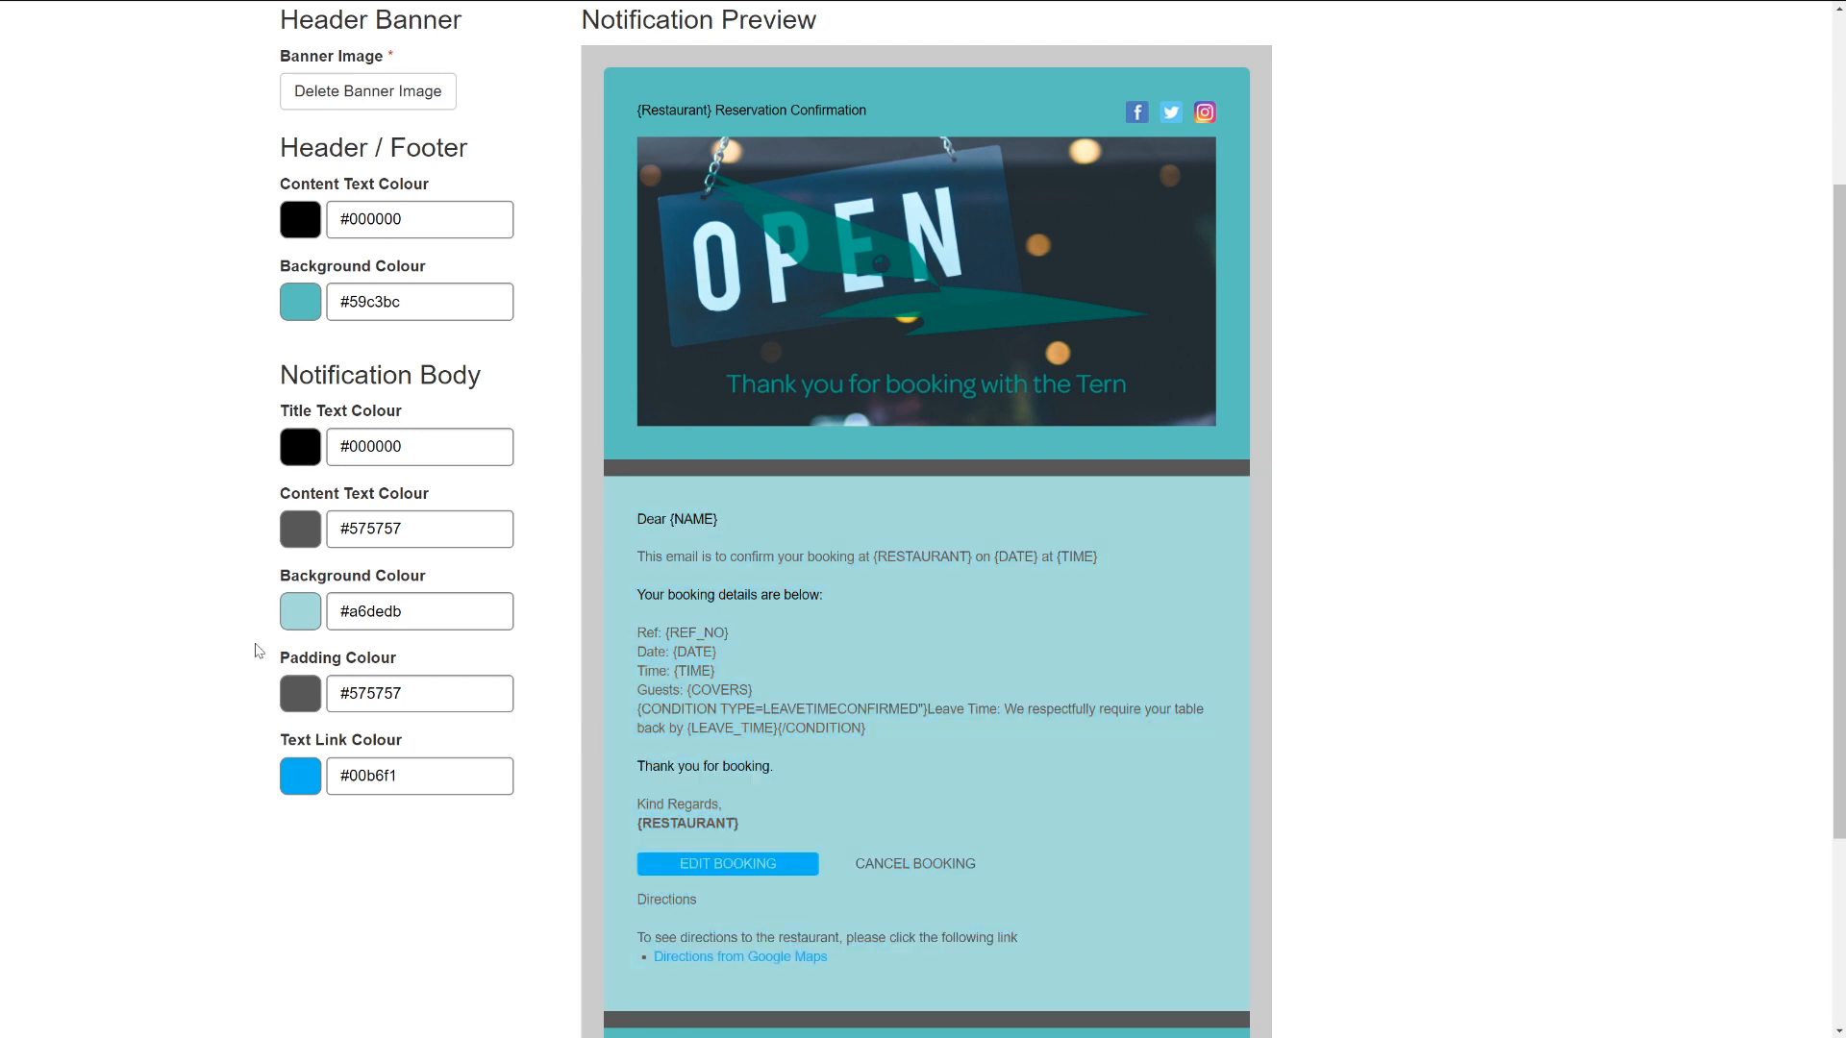
text(#00ab92)
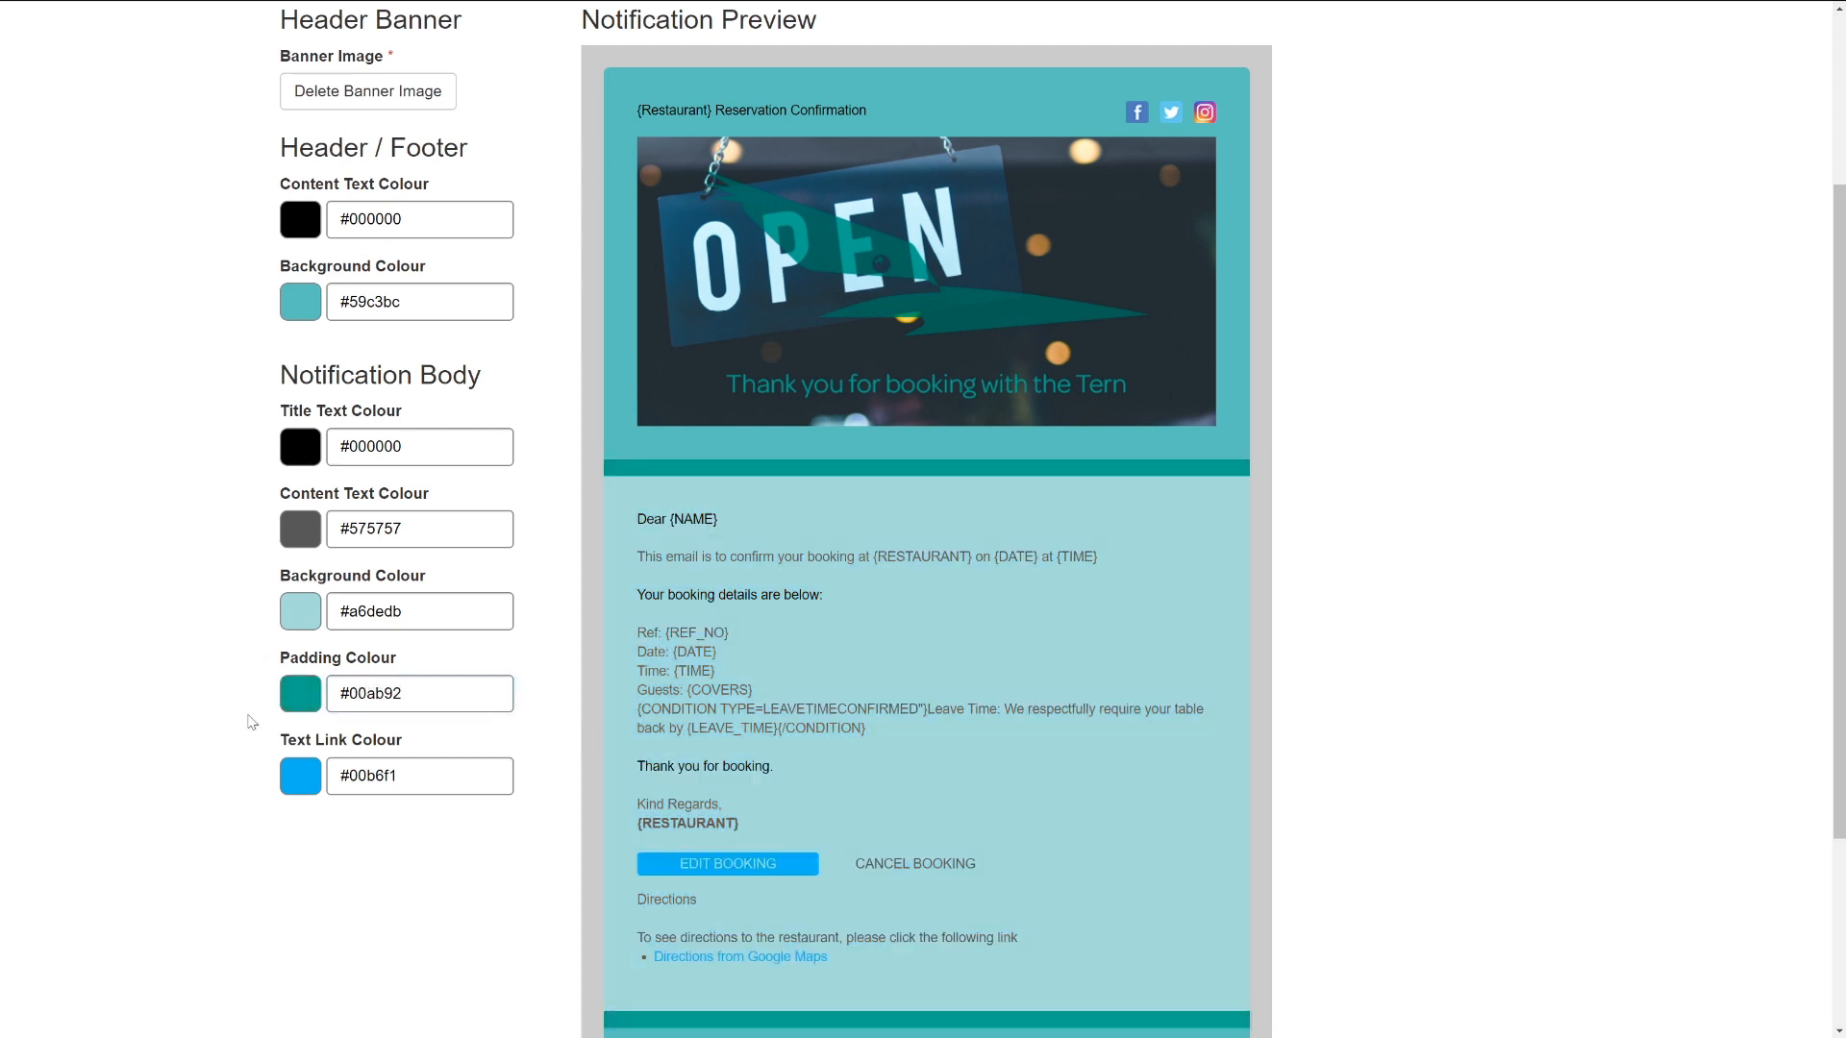
click(419, 776)
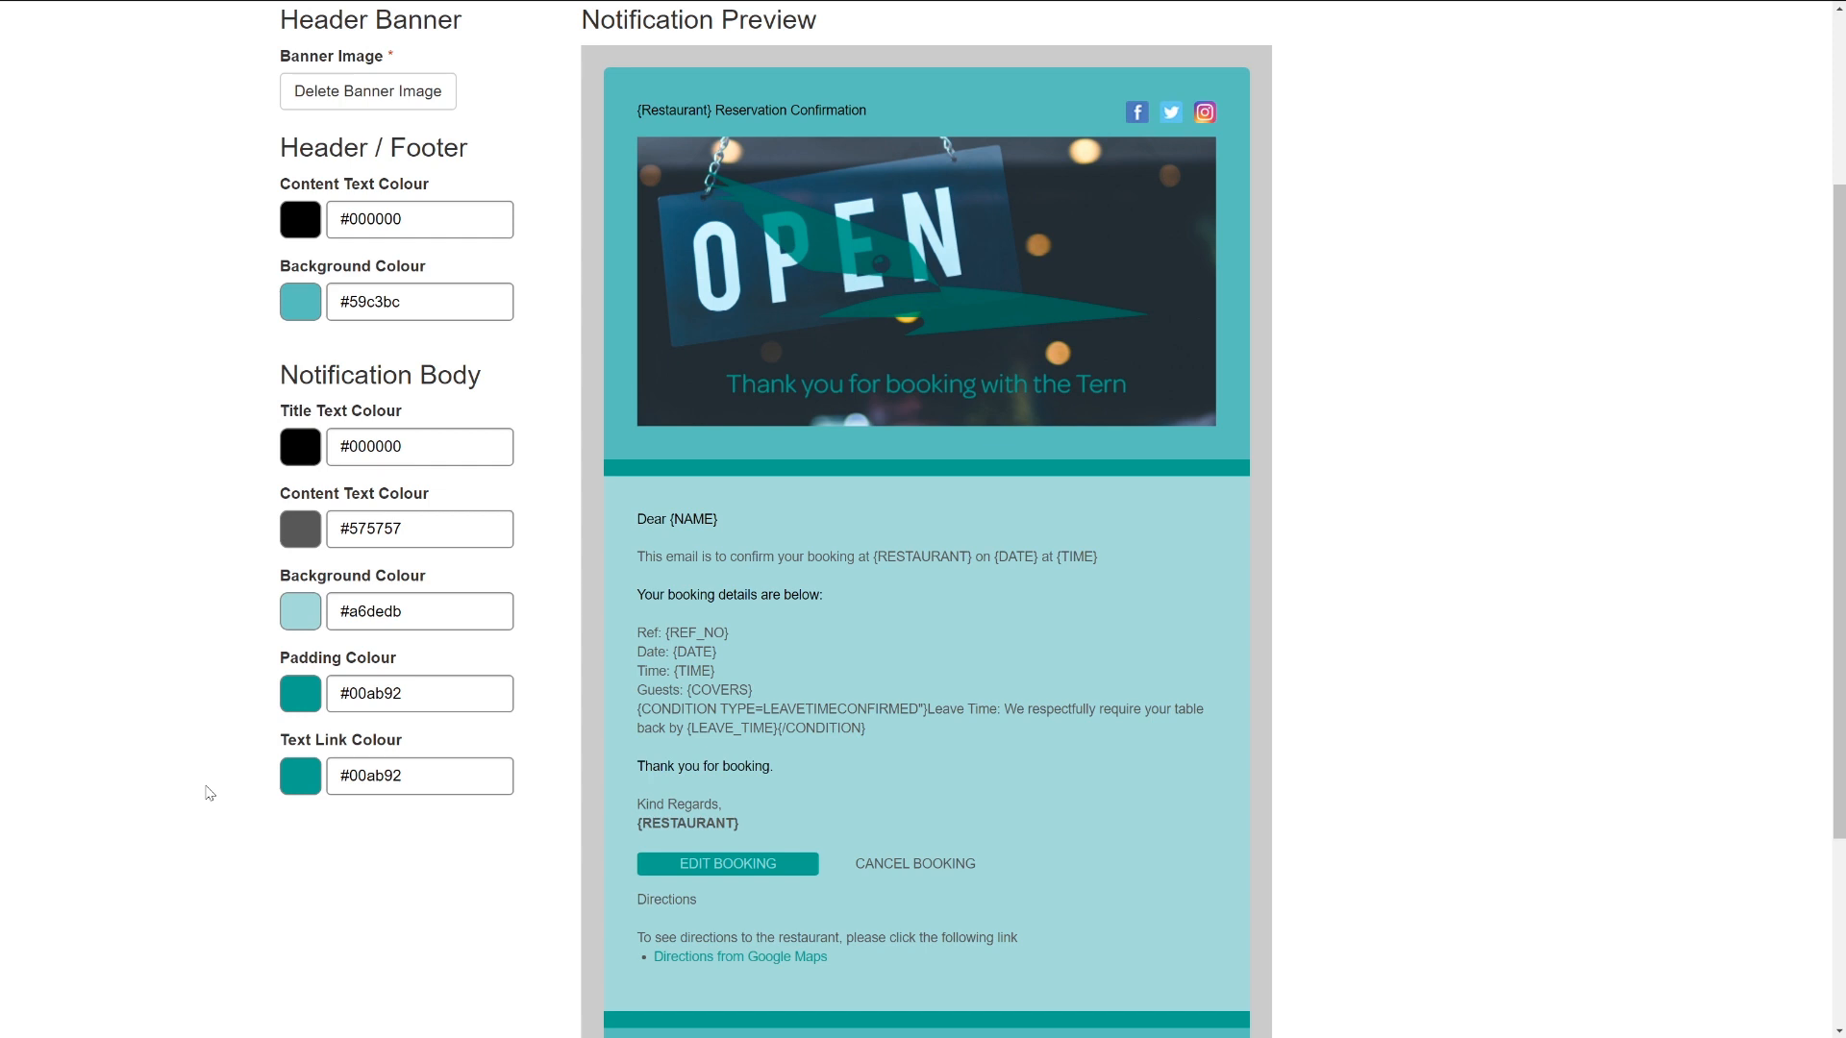
scroll(down, 3)
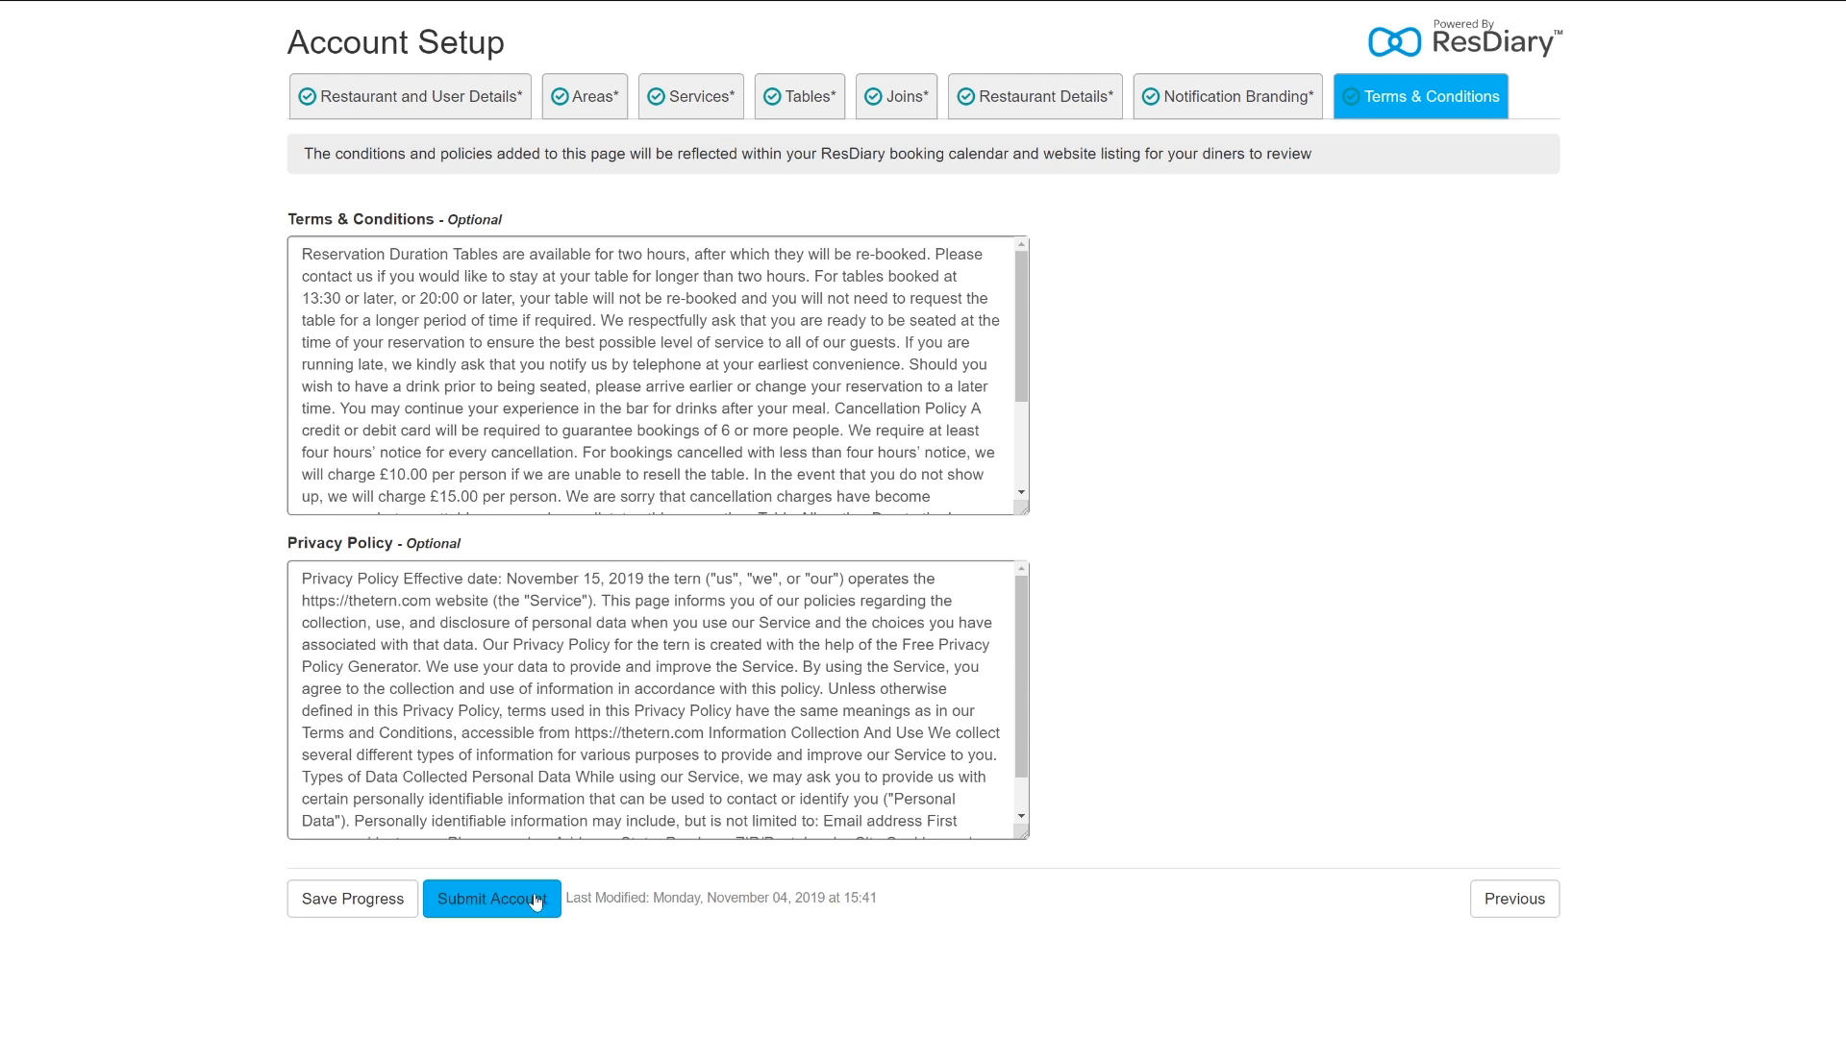
Submit the account setup with the terms and privacy policy entered
click(491, 898)
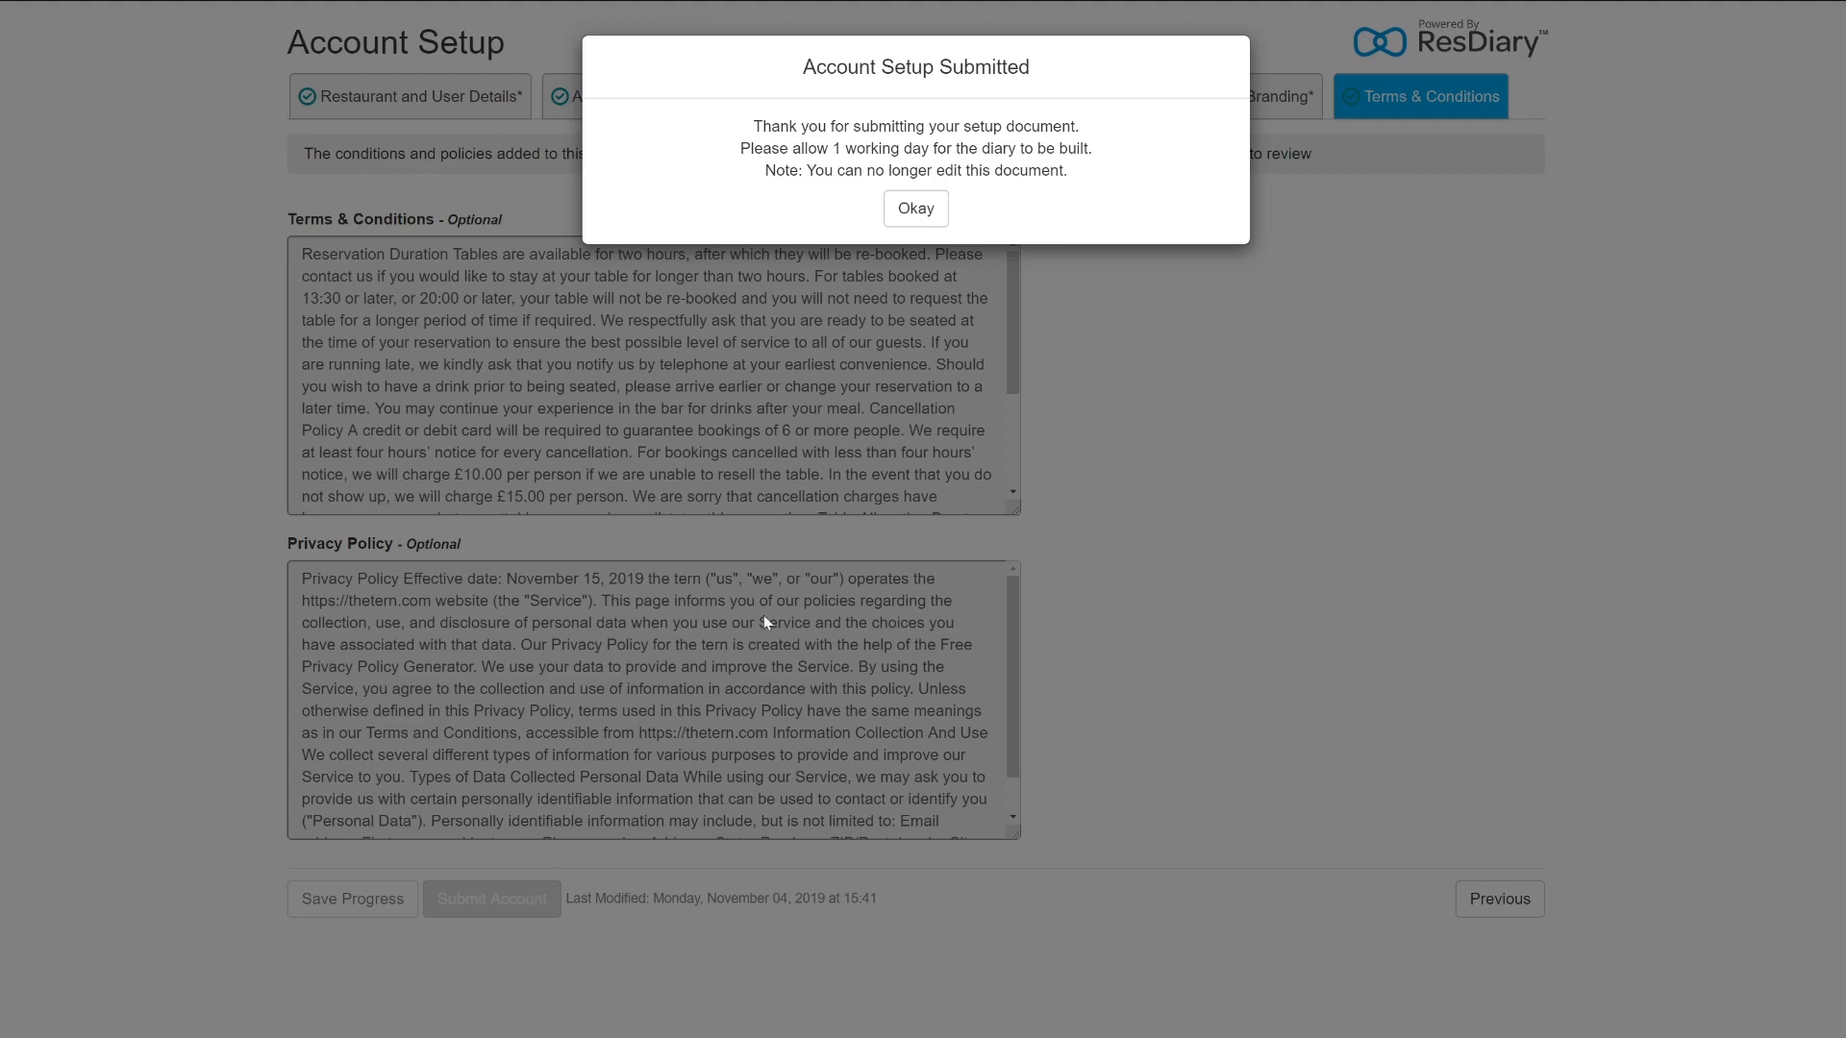
Dismiss the Account Setup Submitted confirmation with Okay
click(914, 209)
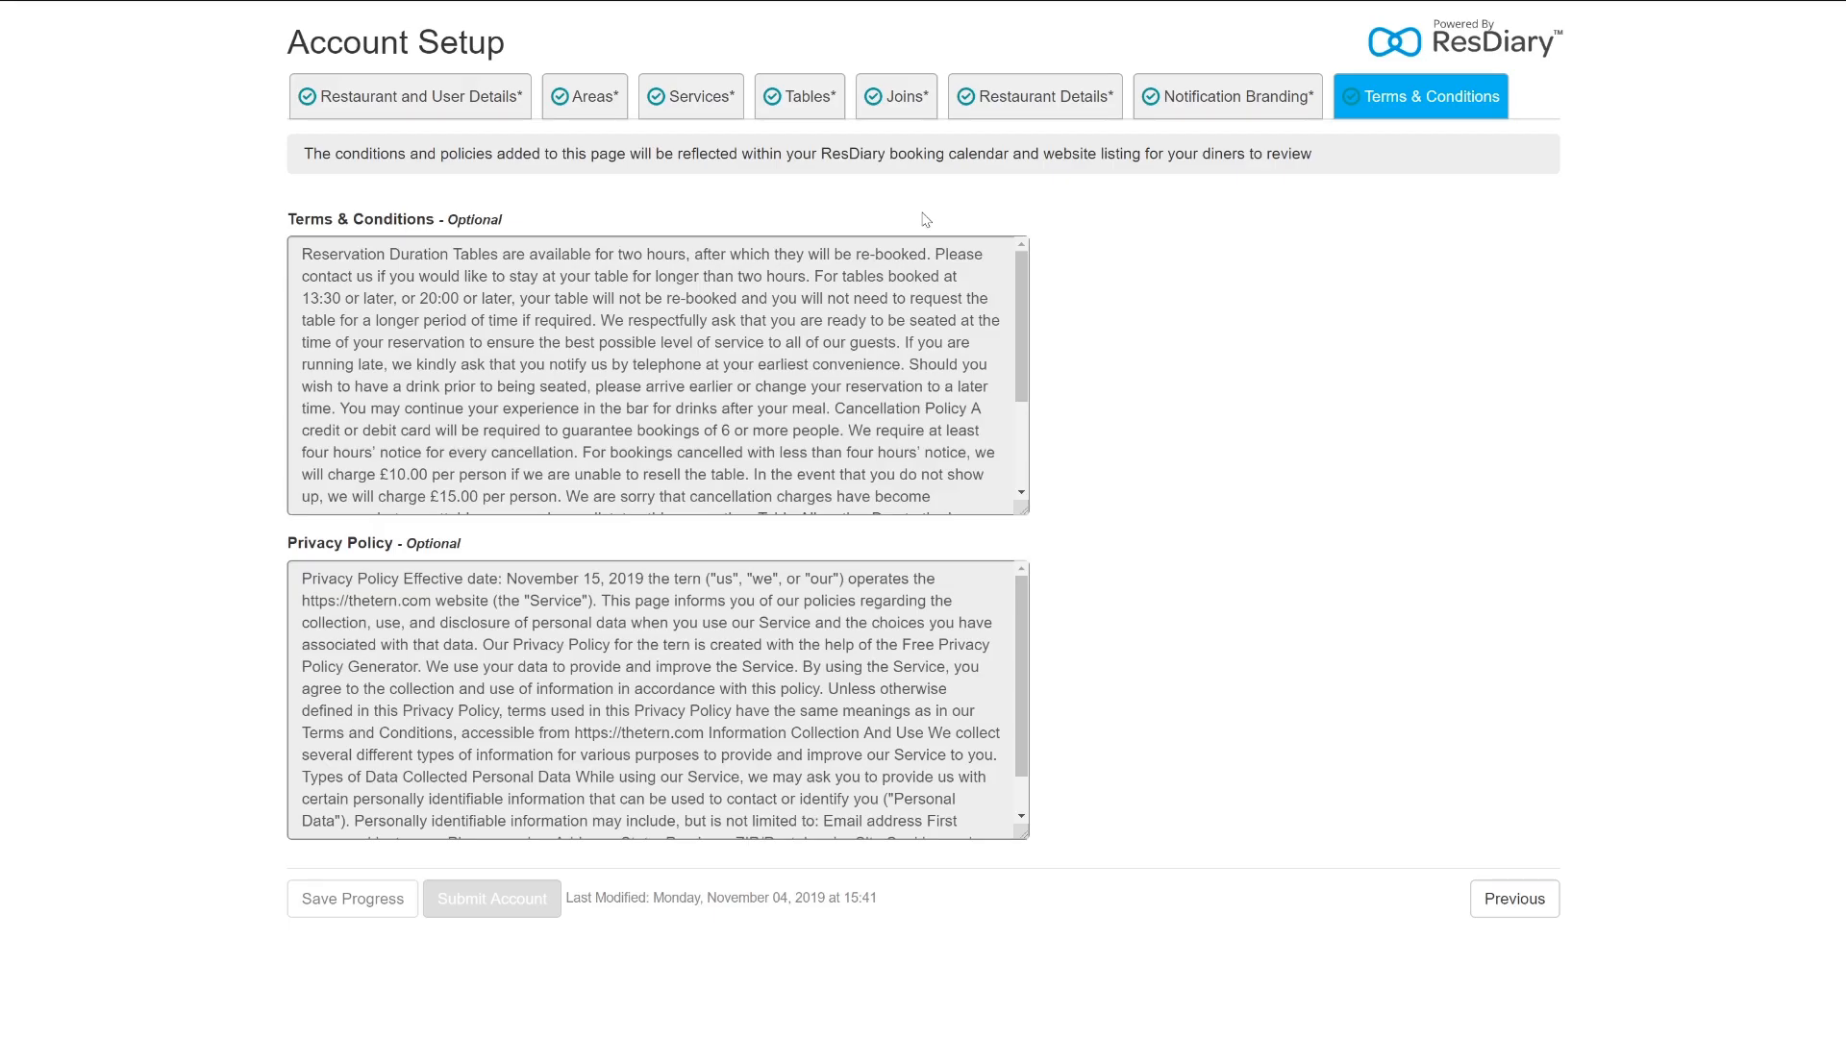